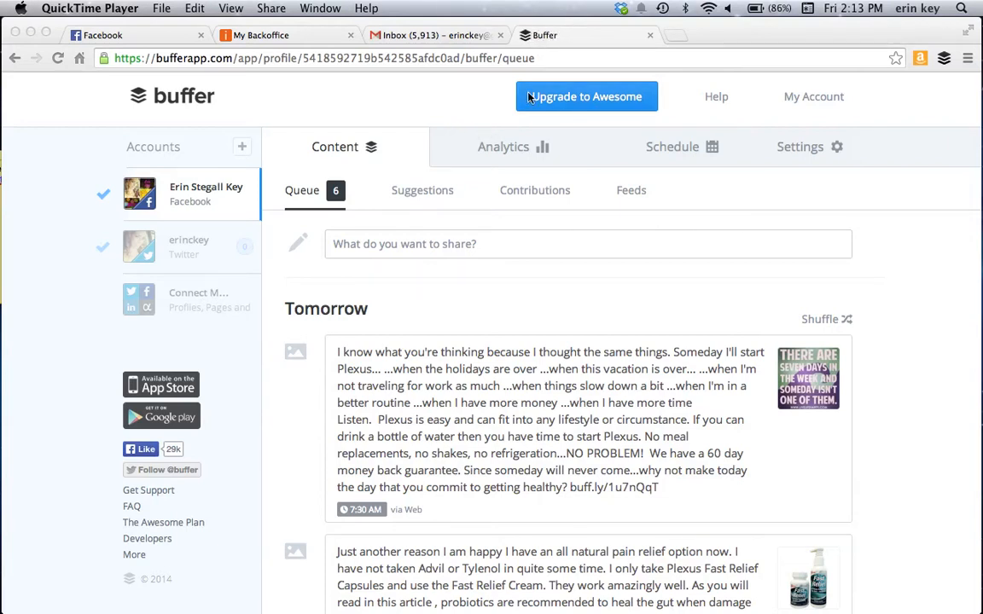
pyautogui.moveTo(481, 201)
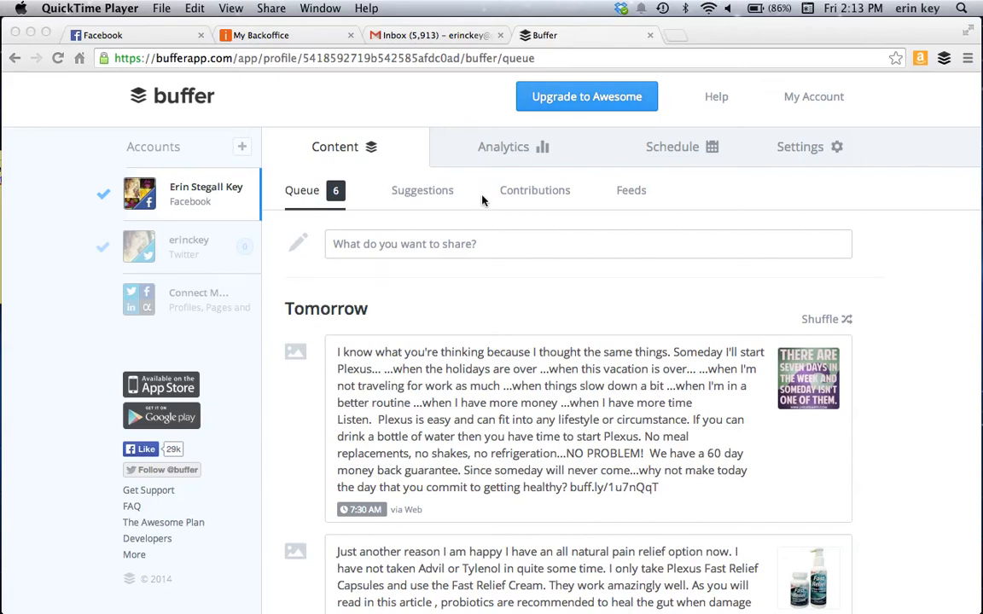
pyautogui.moveTo(357, 215)
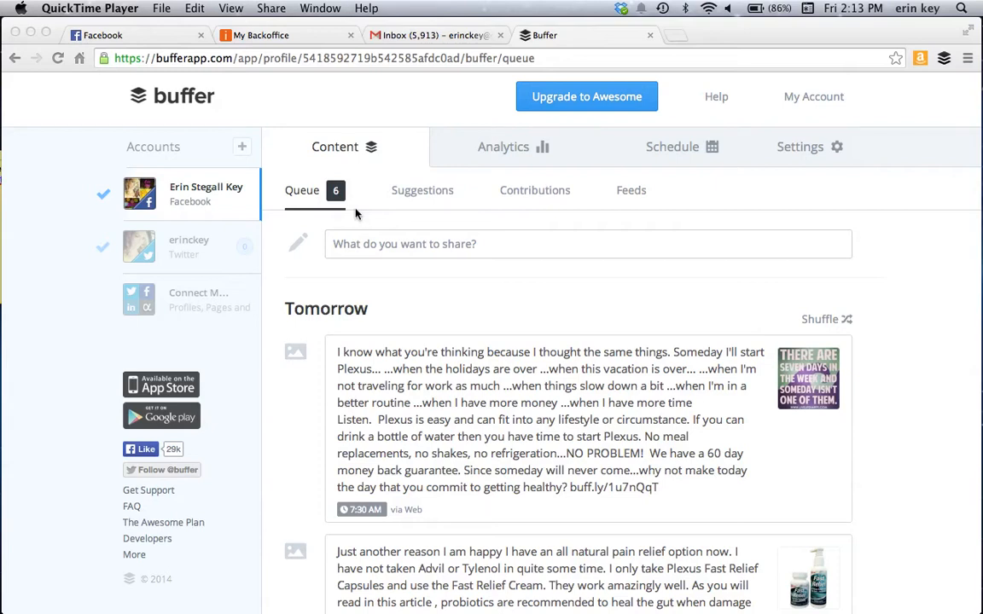
pyautogui.moveTo(318, 198)
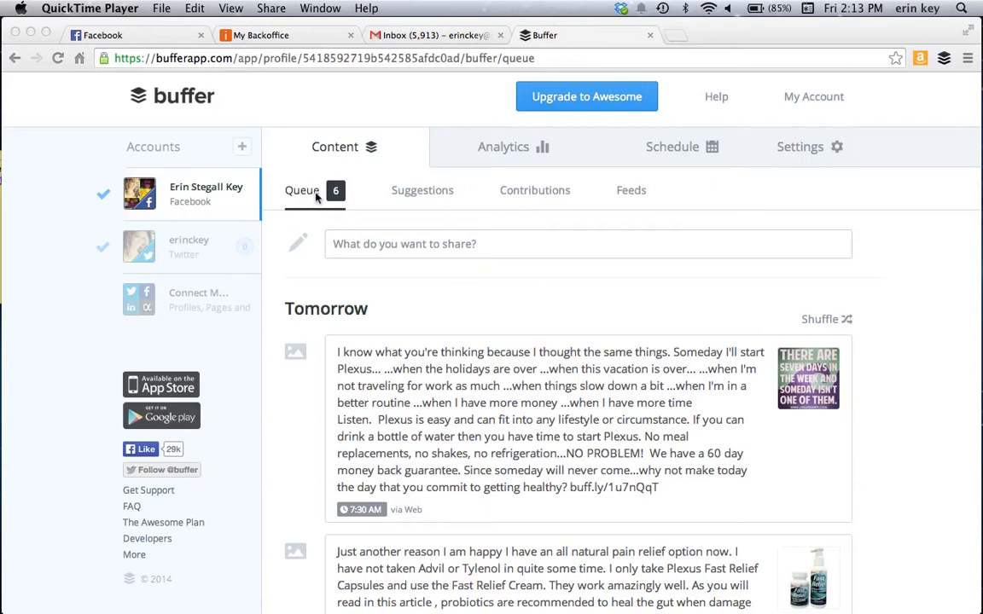
pyautogui.moveTo(181, 286)
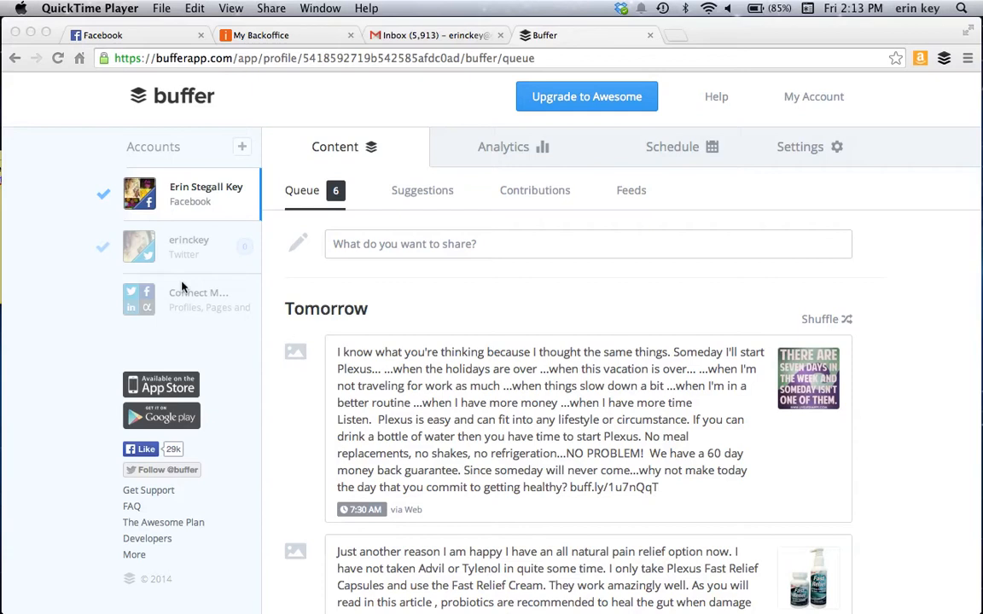
pyautogui.moveTo(157, 298)
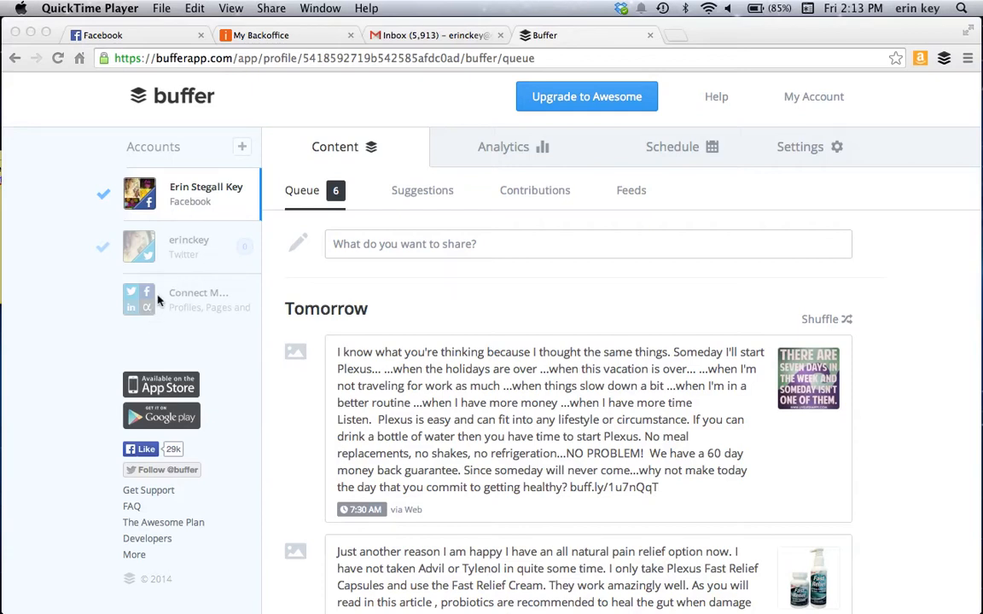
pyautogui.moveTo(202, 208)
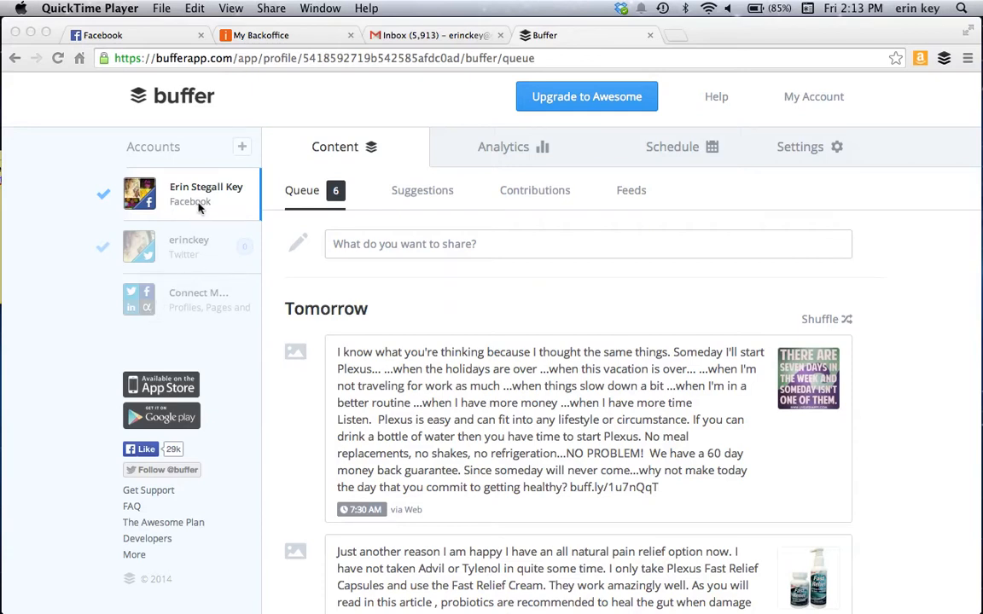
pyautogui.moveTo(211, 208)
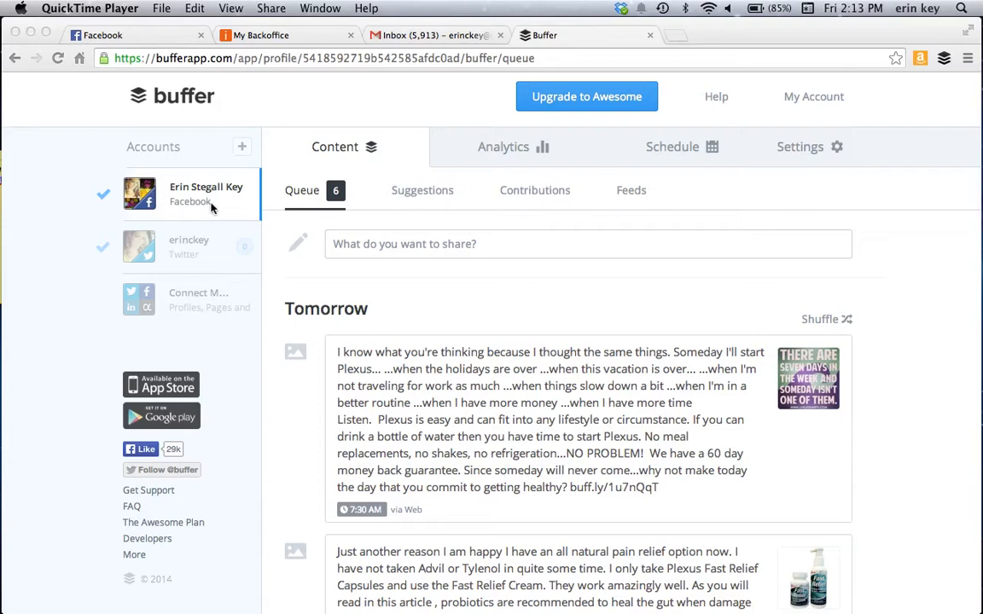
pyautogui.moveTo(204, 256)
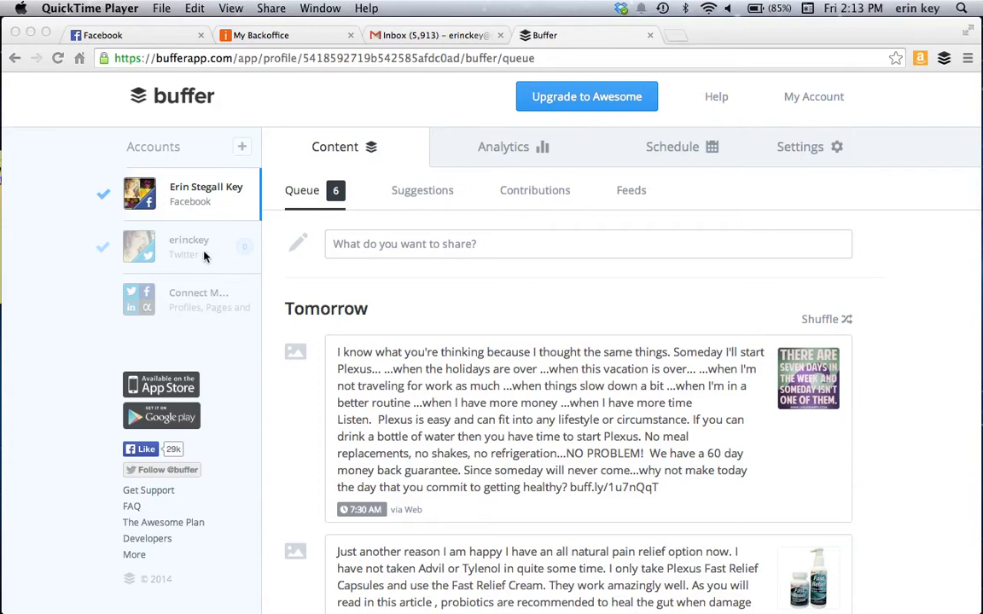
pyautogui.moveTo(202, 220)
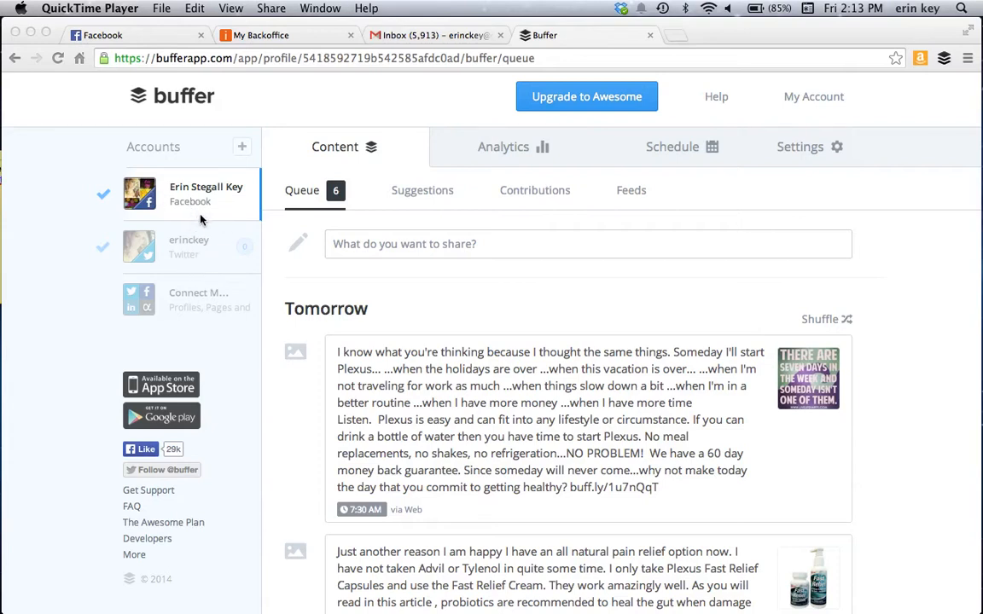
pyautogui.moveTo(213, 202)
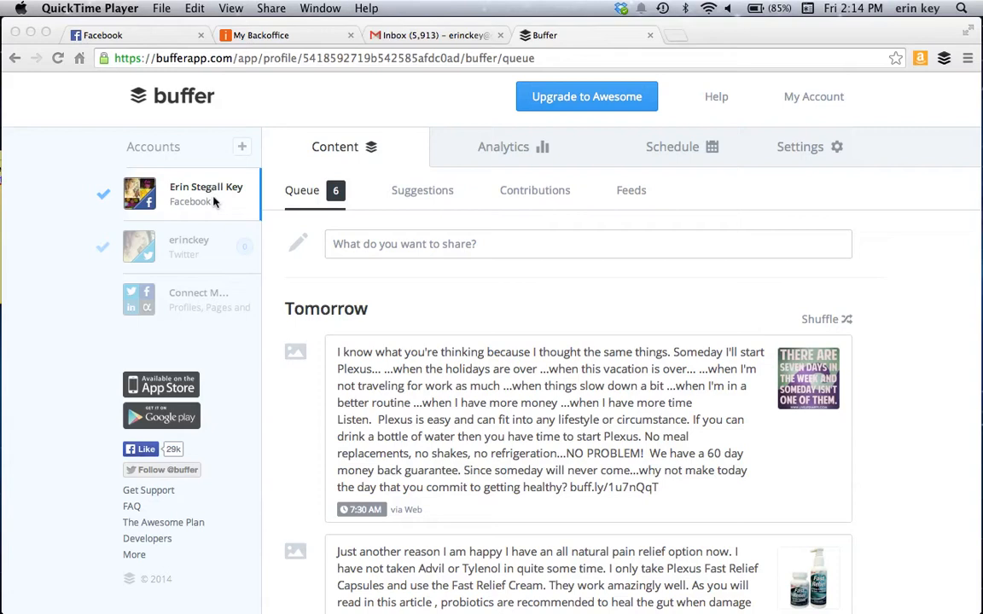
pyautogui.moveTo(260, 365)
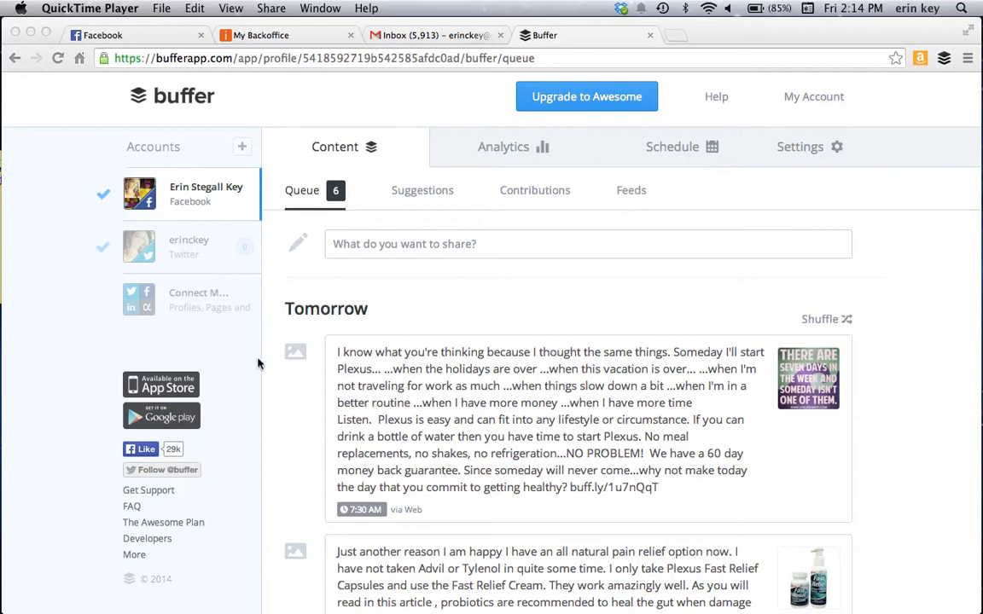
pyautogui.moveTo(212, 242)
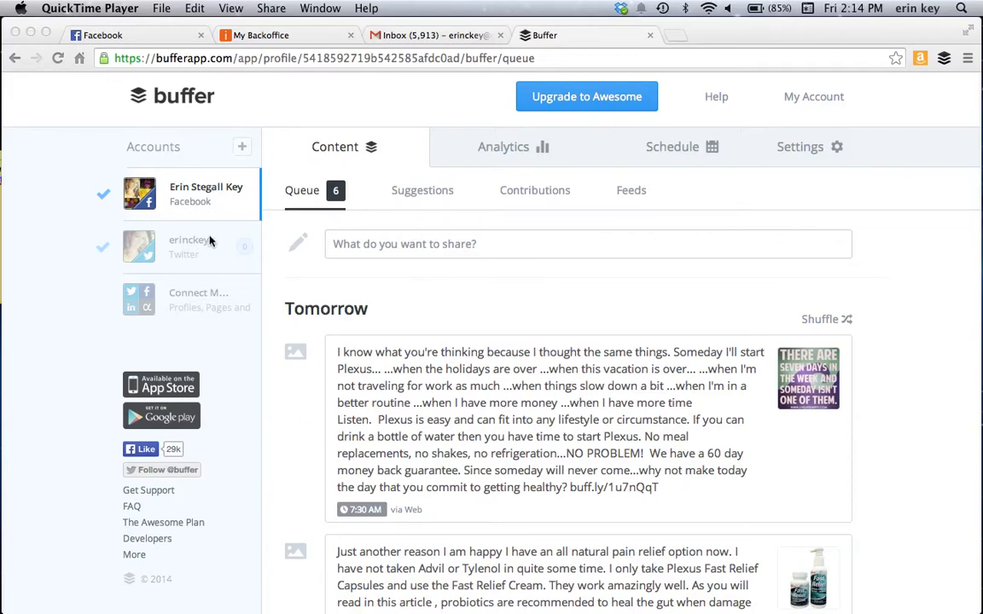
pyautogui.moveTo(203, 205)
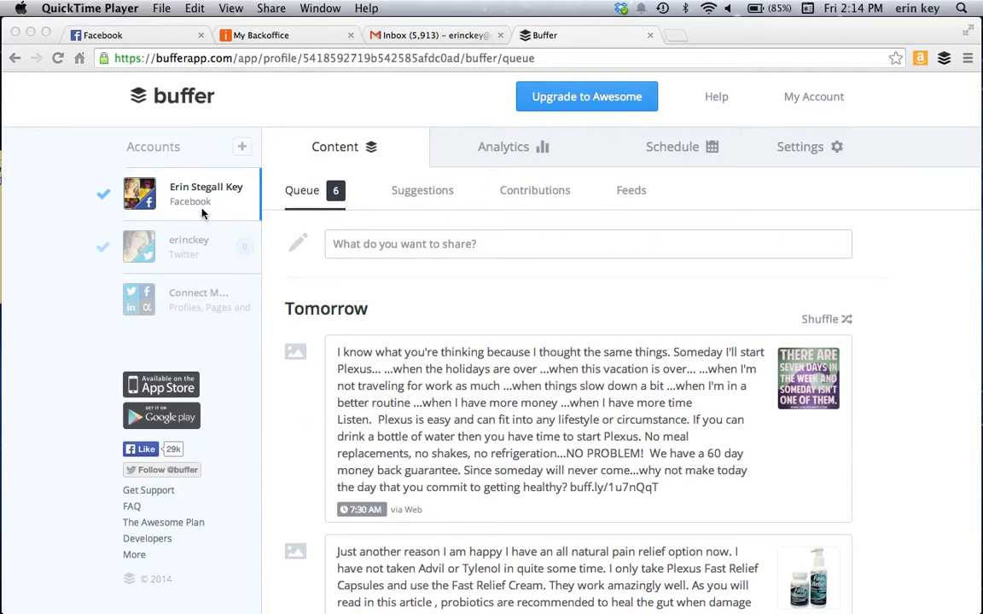
pyautogui.moveTo(385, 181)
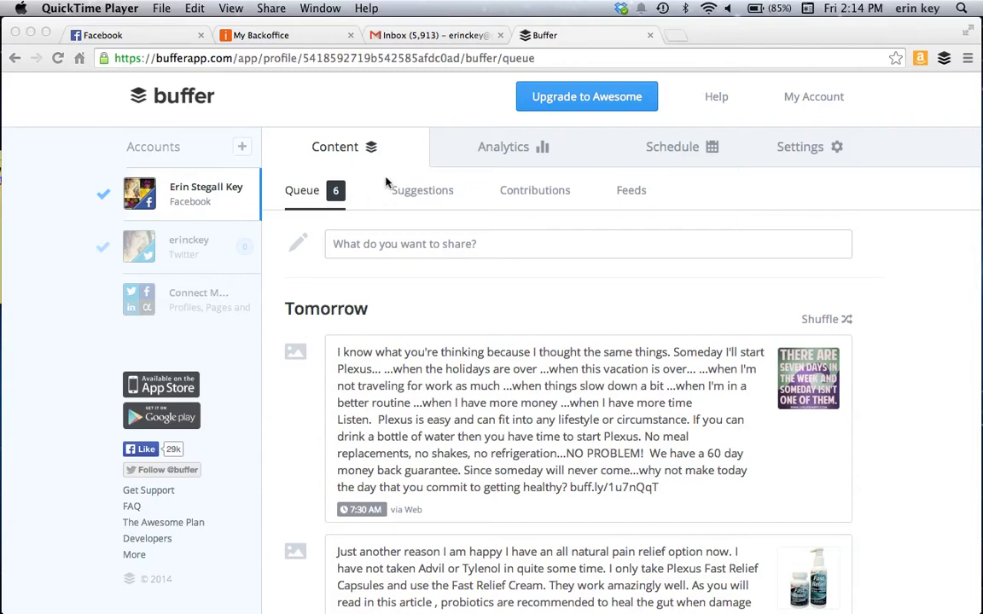
pyautogui.moveTo(379, 144)
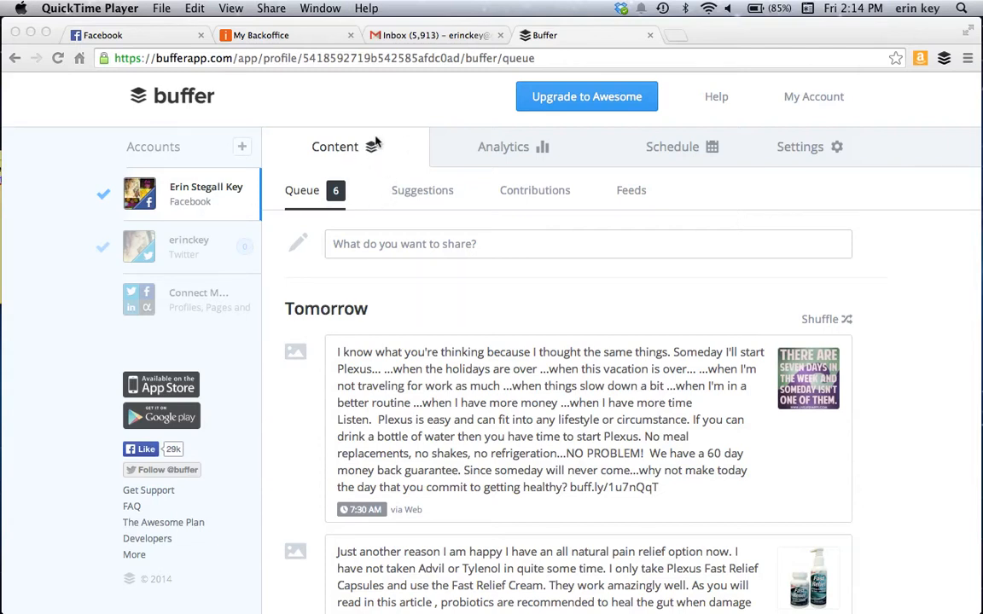
pyautogui.moveTo(389, 180)
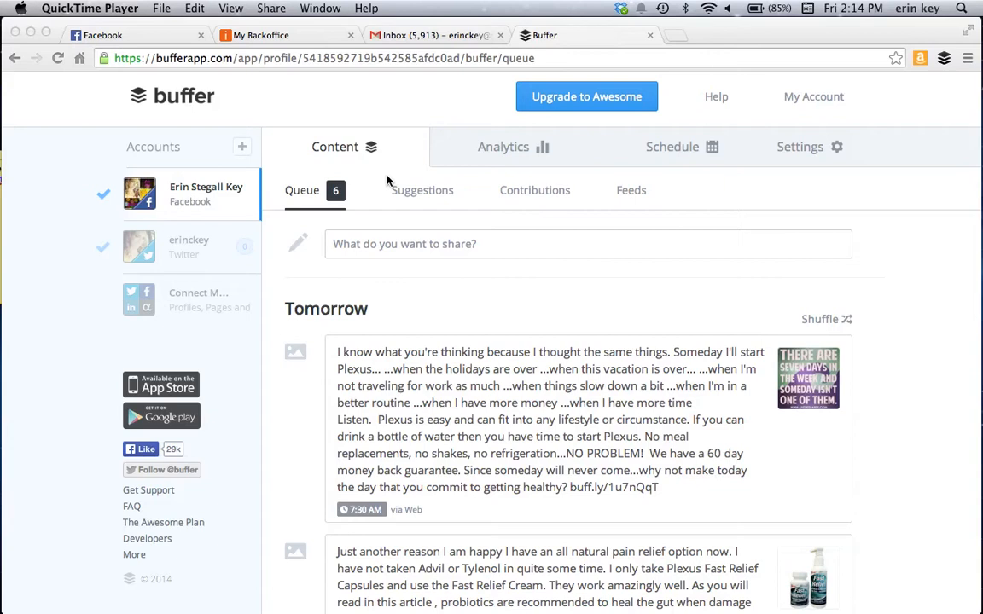
pyautogui.moveTo(624, 145)
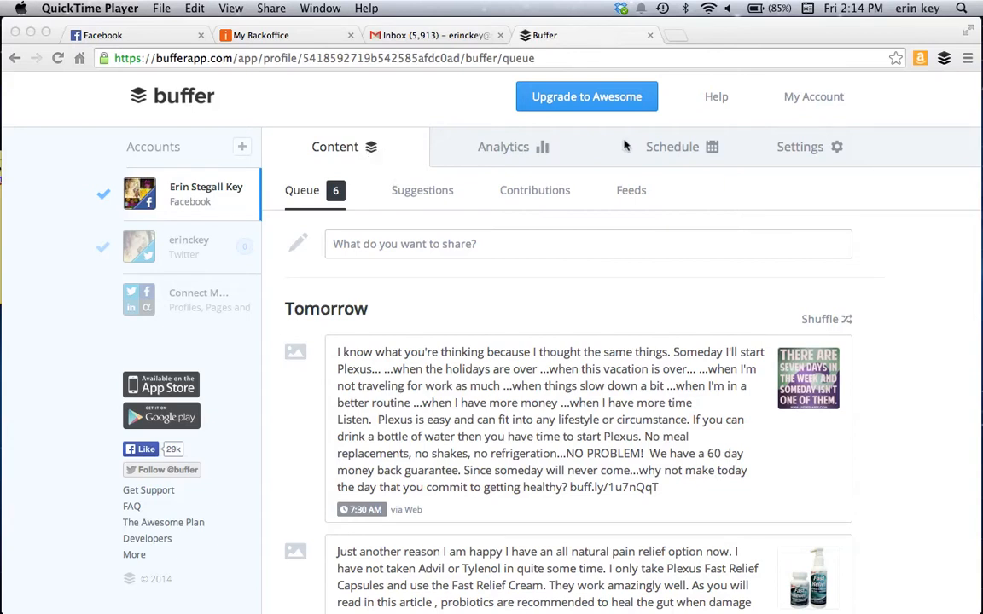
pyautogui.moveTo(362, 144)
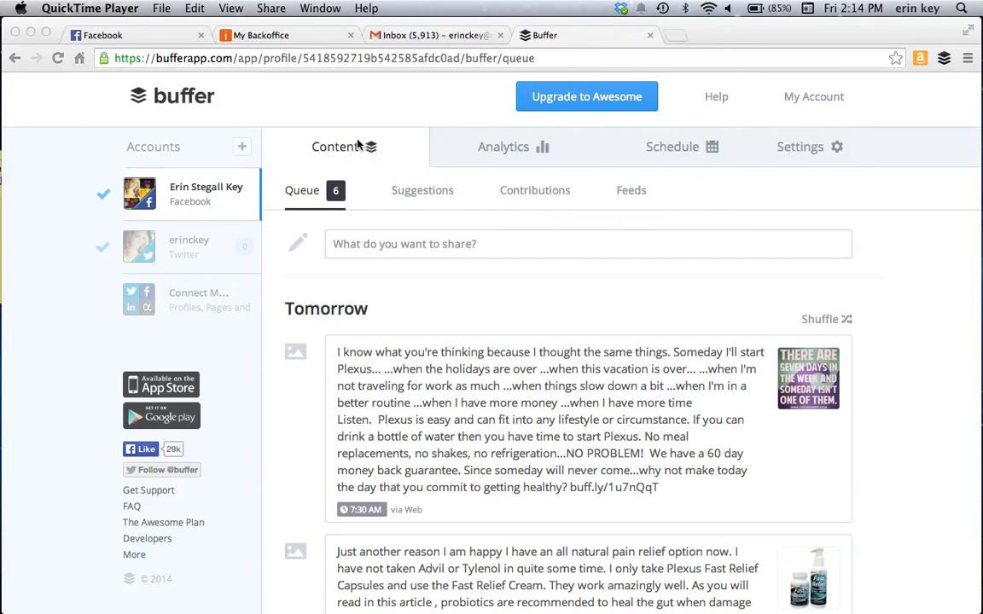
pyautogui.moveTo(298, 198)
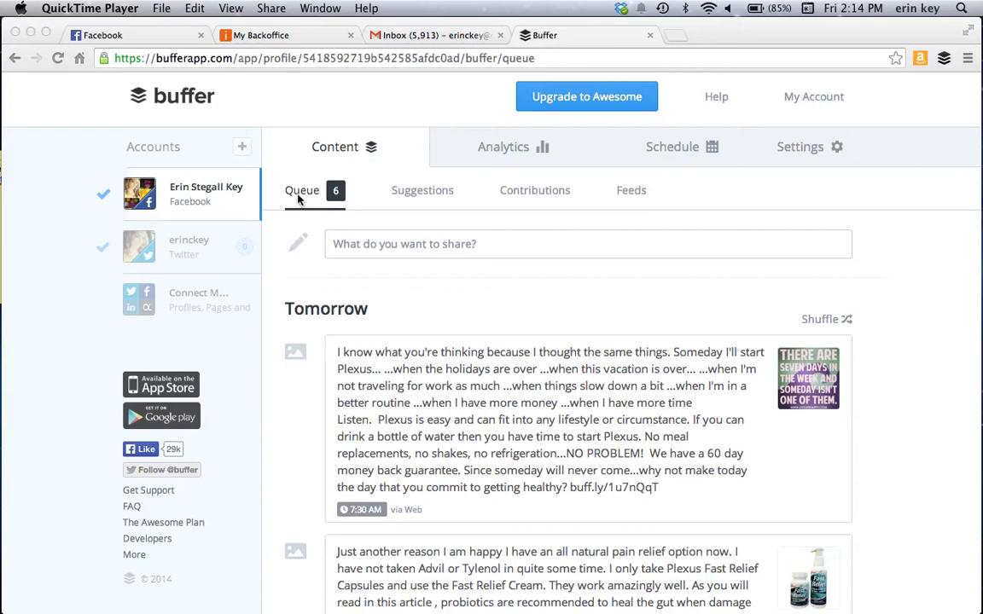
pyautogui.moveTo(348, 348)
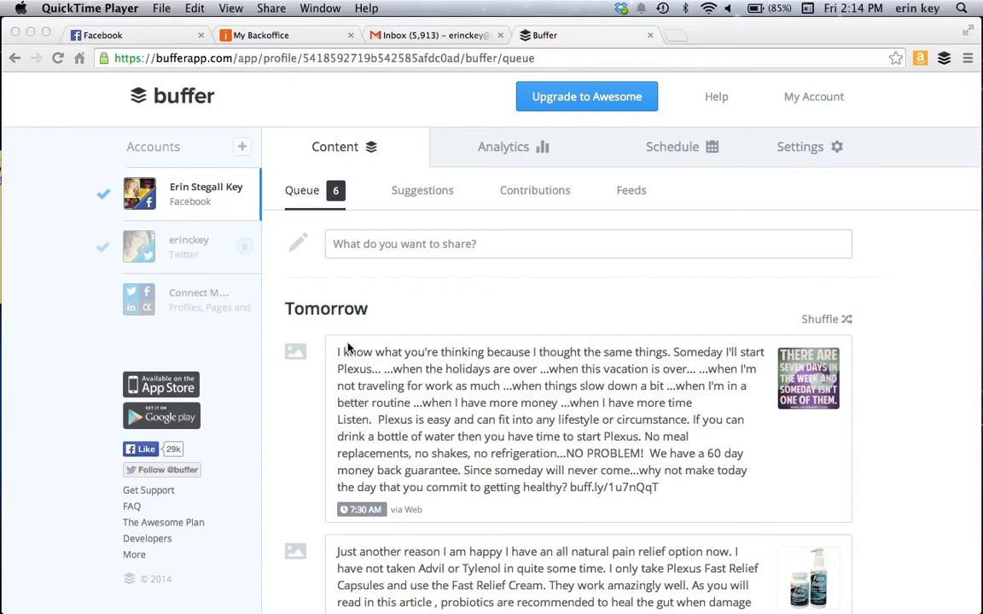
pyautogui.moveTo(293, 260)
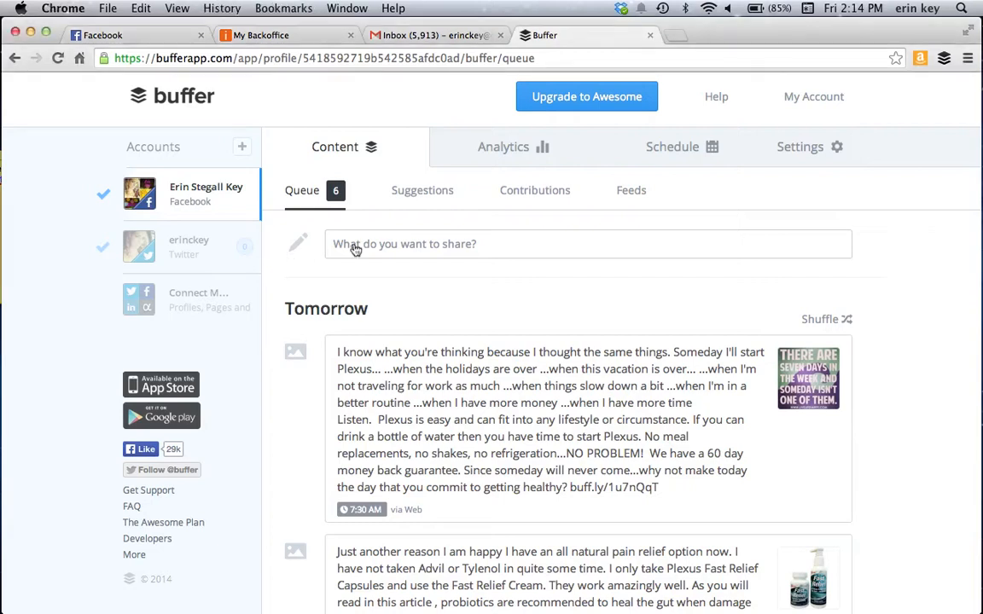
# Paste the 'Good morning! So my journey started…' testimony into the composer and review it
pyautogui.click(587, 244)
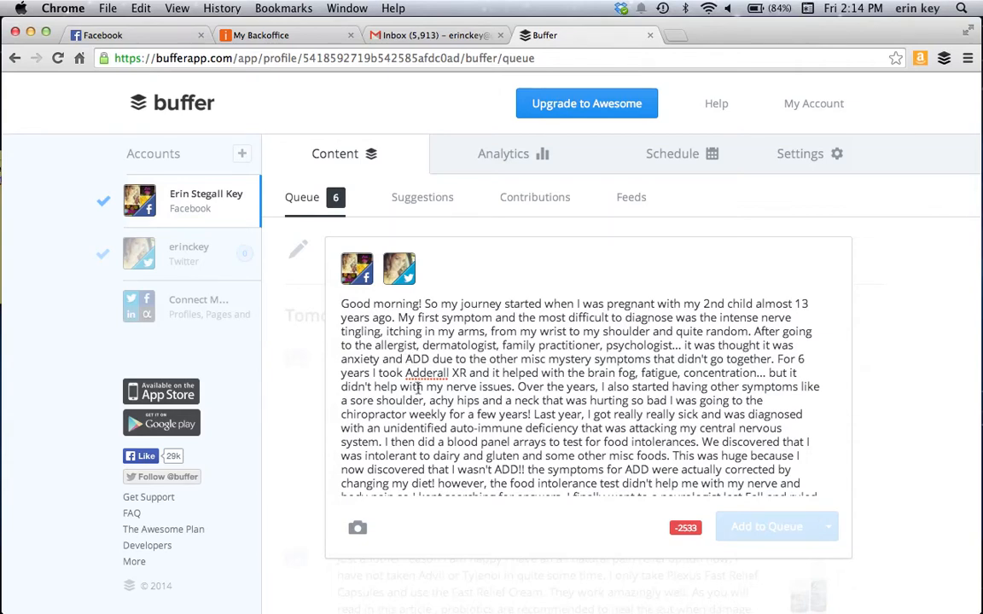
pyautogui.scroll(-3)
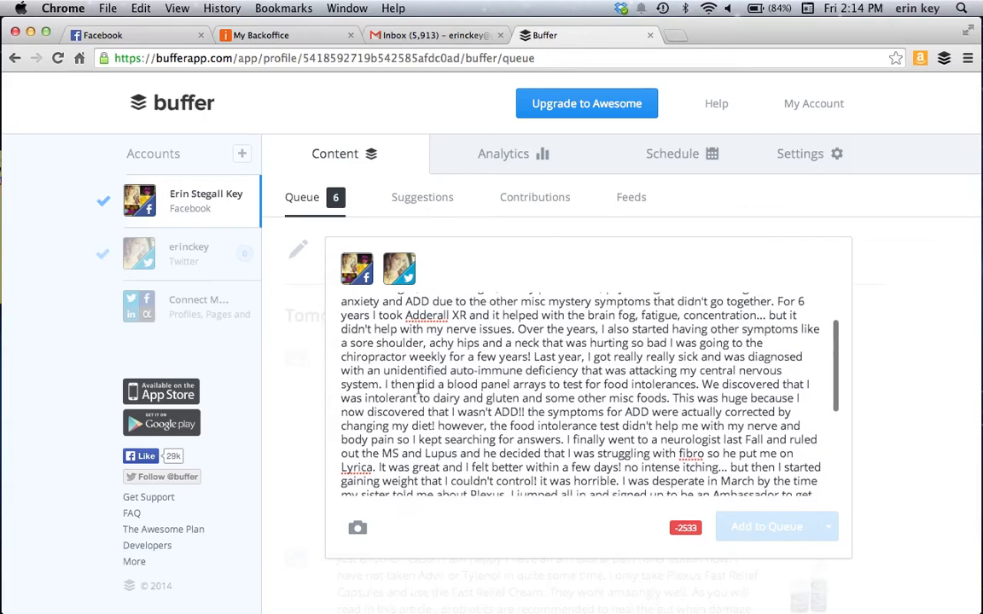
pyautogui.scroll(3)
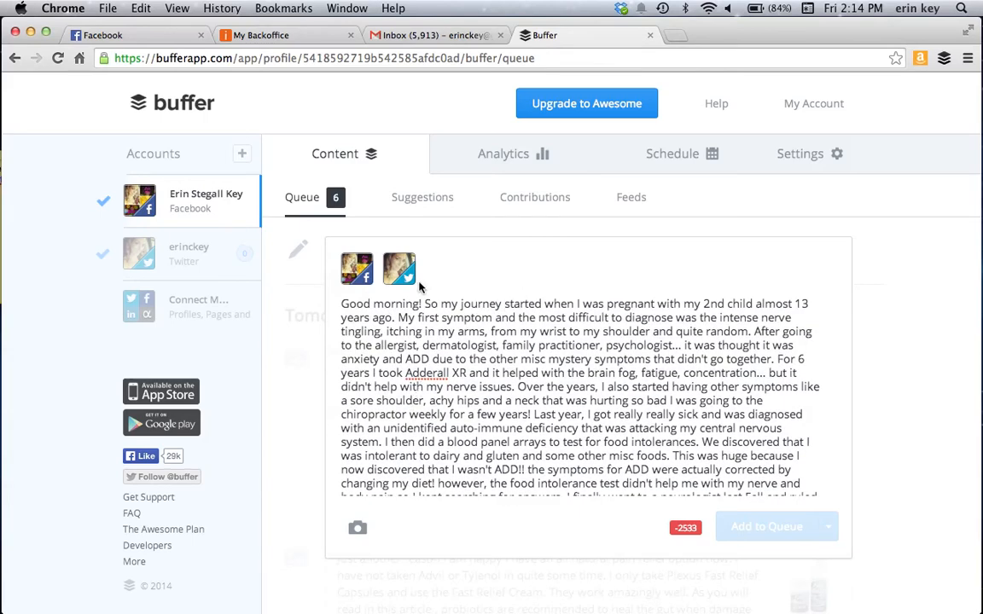
pyautogui.moveTo(400, 270)
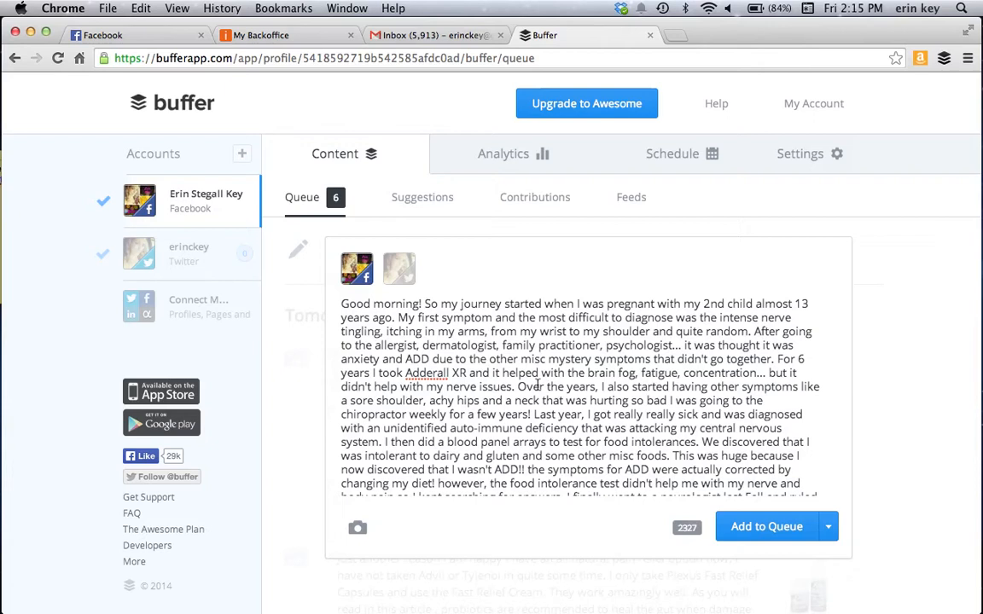
pyautogui.moveTo(356, 270)
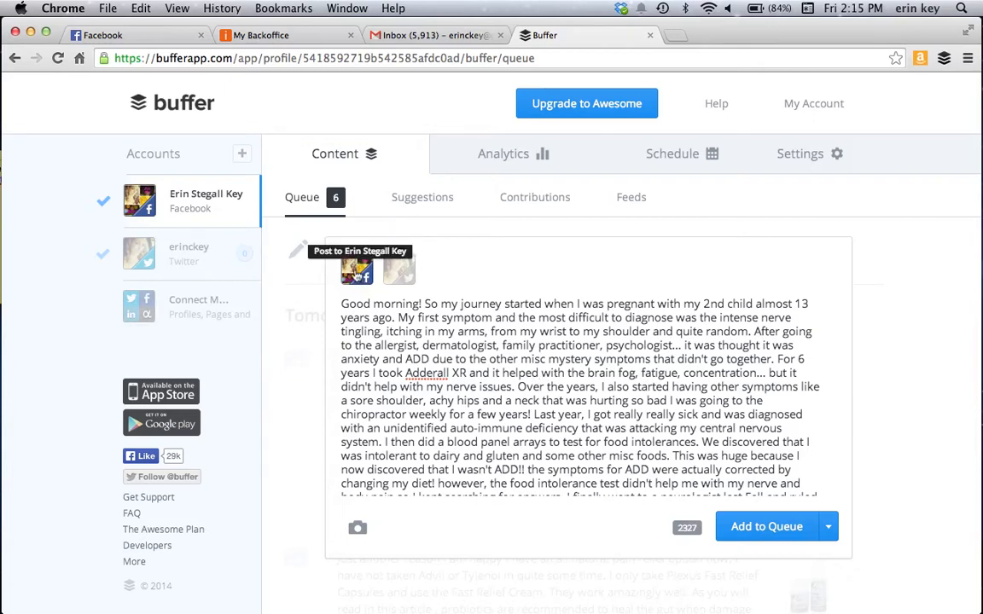
pyautogui.moveTo(359, 282)
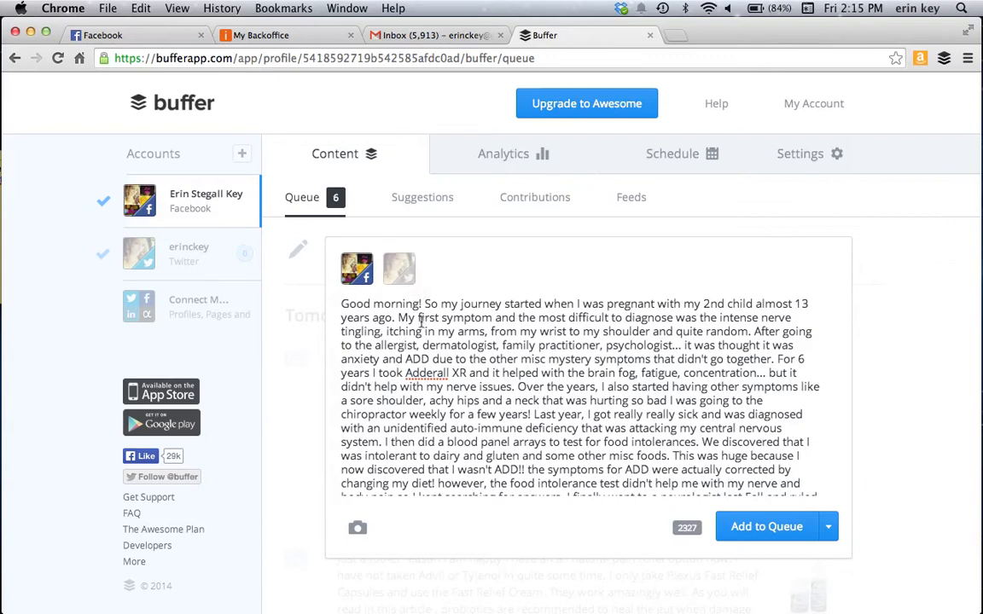
pyautogui.moveTo(355, 270)
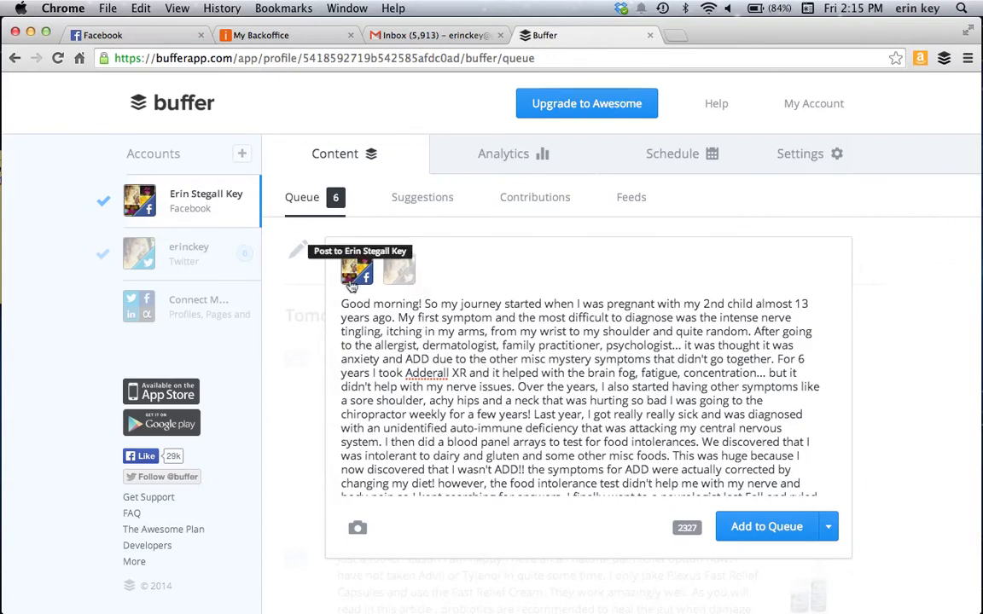
pyautogui.moveTo(539, 371)
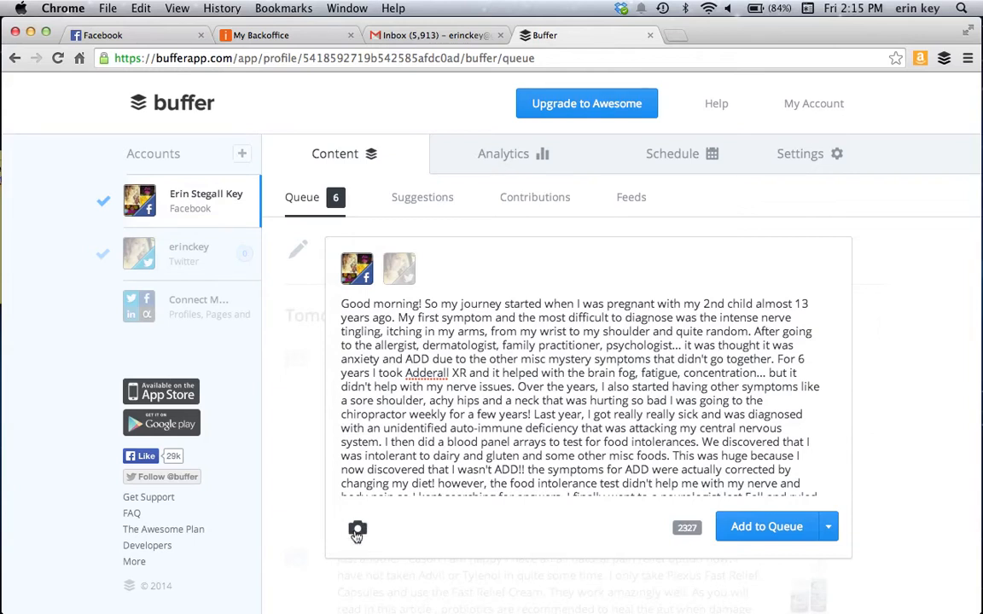
# Upload an image from the 'schedule to post' folder as the post's photo
pyautogui.click(356, 529)
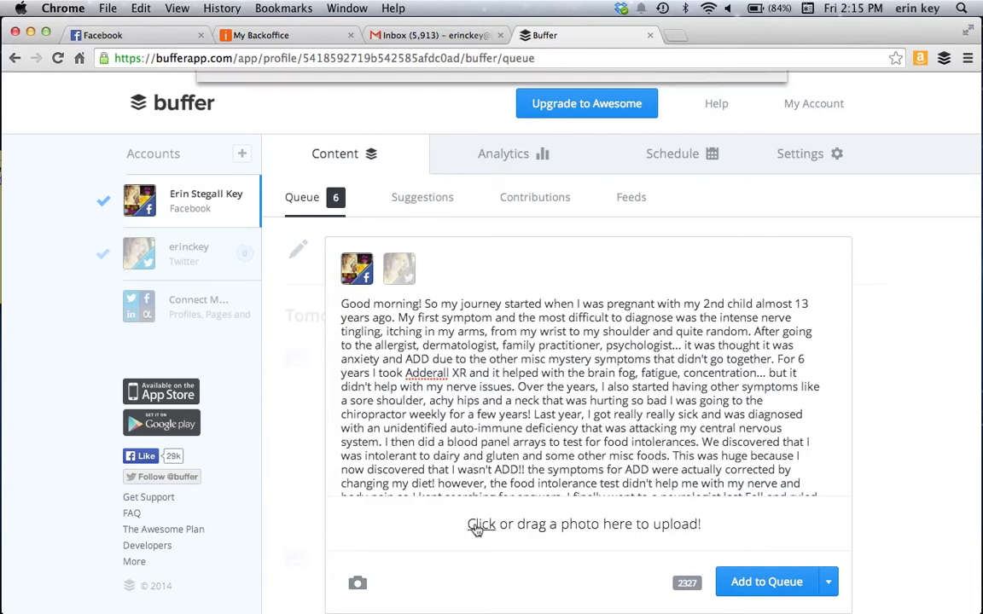
pyautogui.click(481, 523)
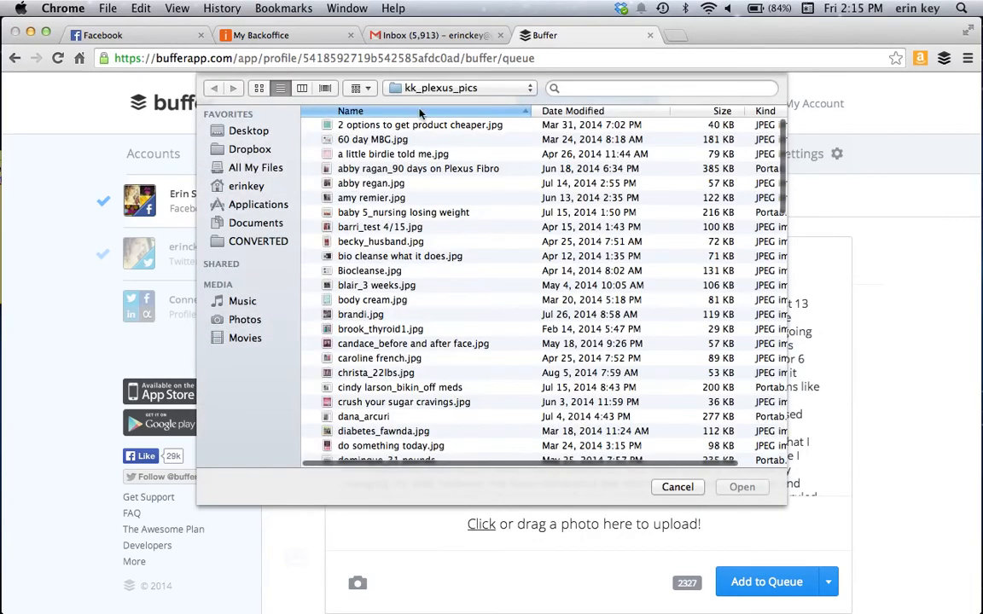
pyautogui.click(459, 89)
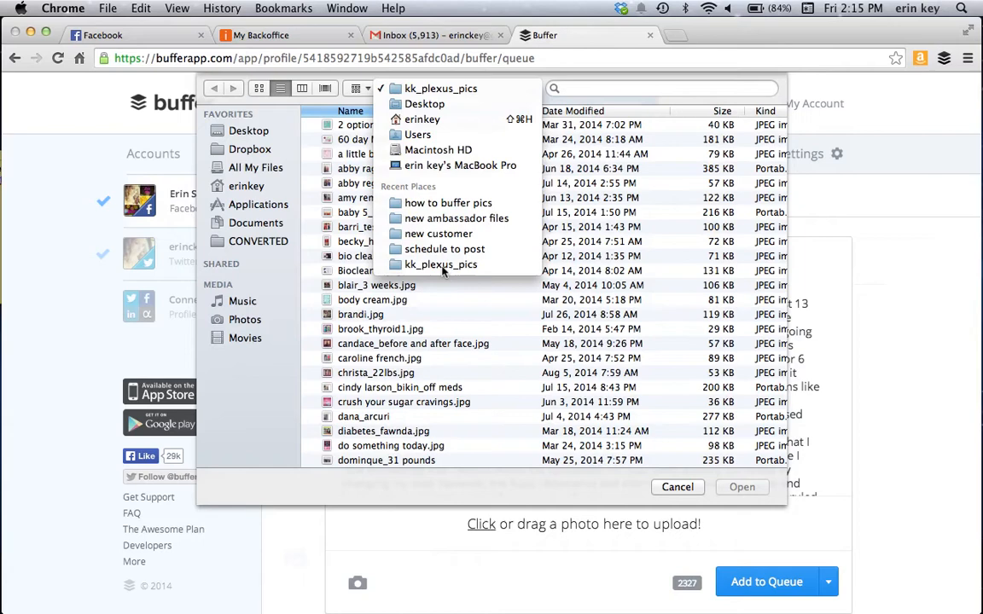
pyautogui.click(444, 249)
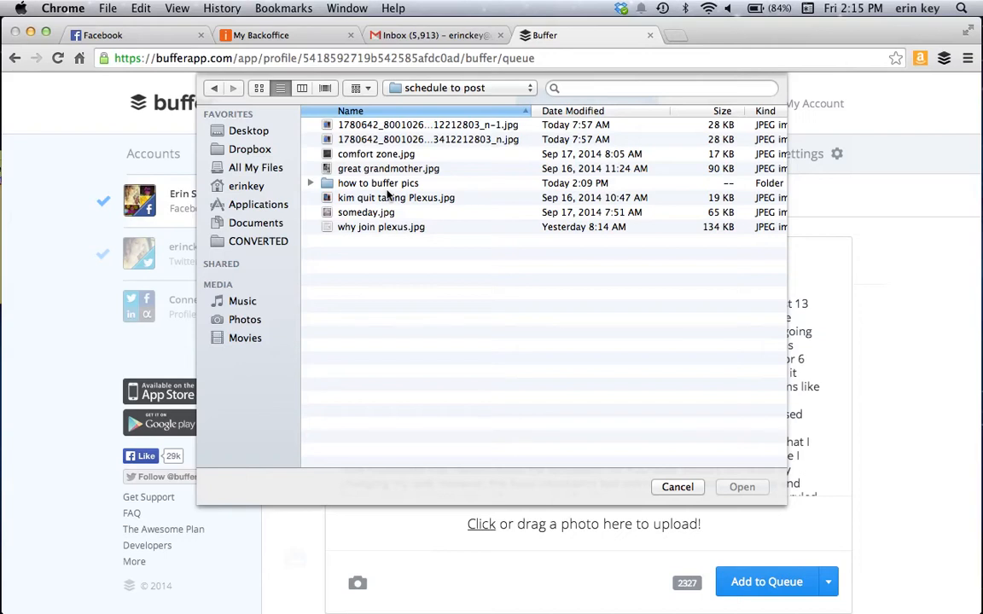
pyautogui.moveTo(399, 223)
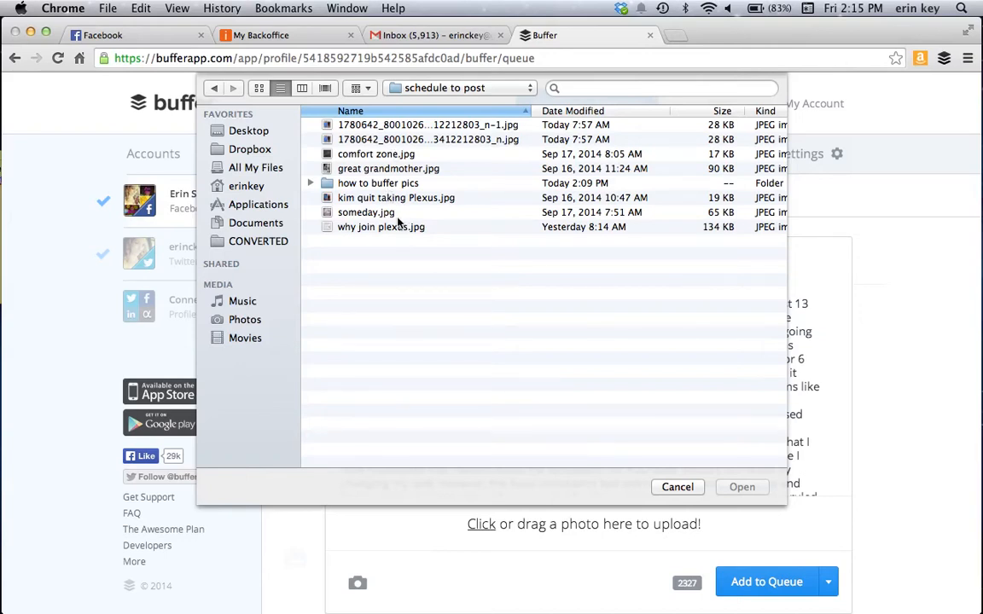
pyautogui.moveTo(389, 187)
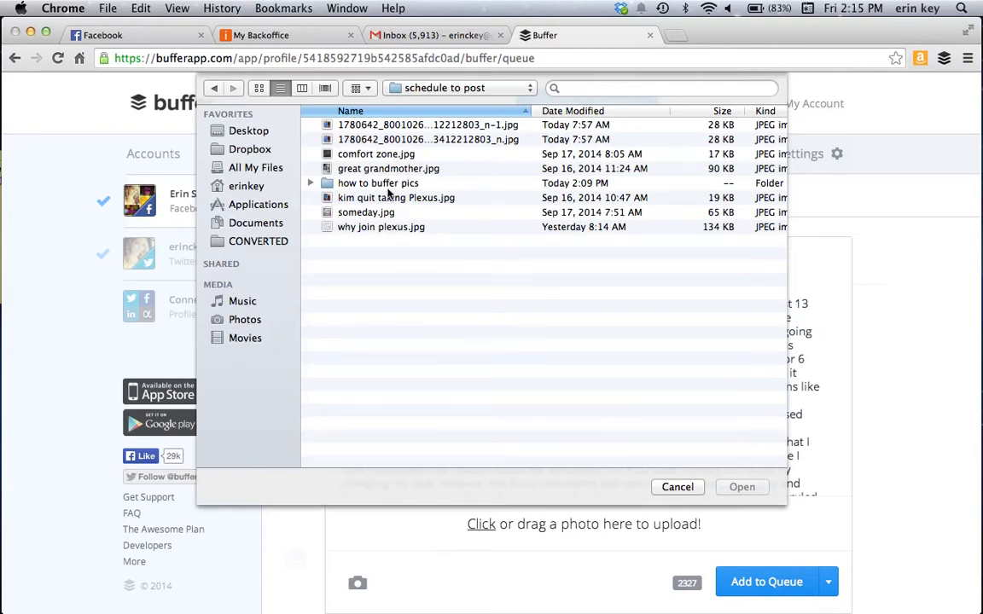
pyautogui.moveTo(389, 176)
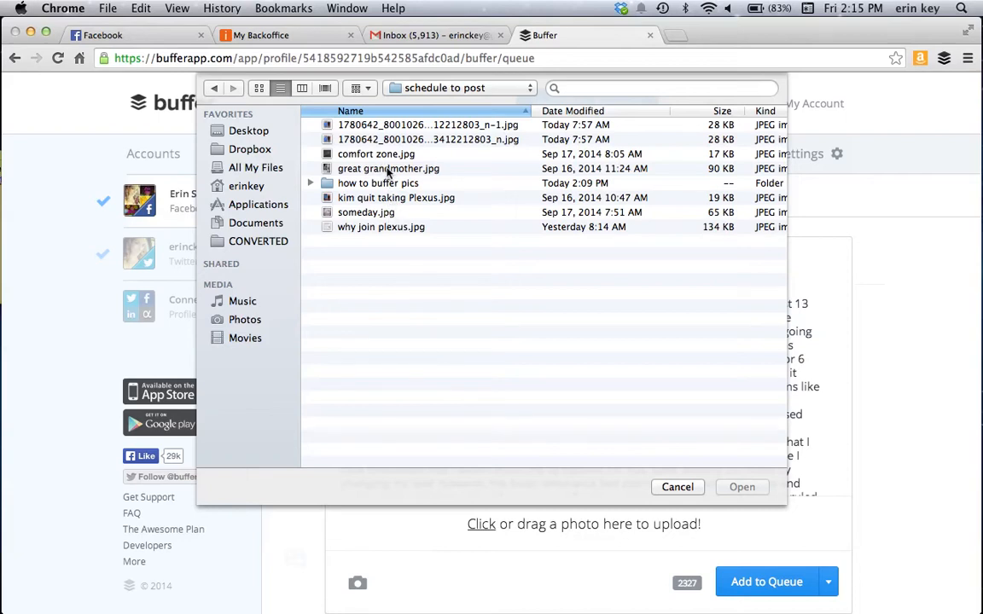
pyautogui.moveTo(375, 154)
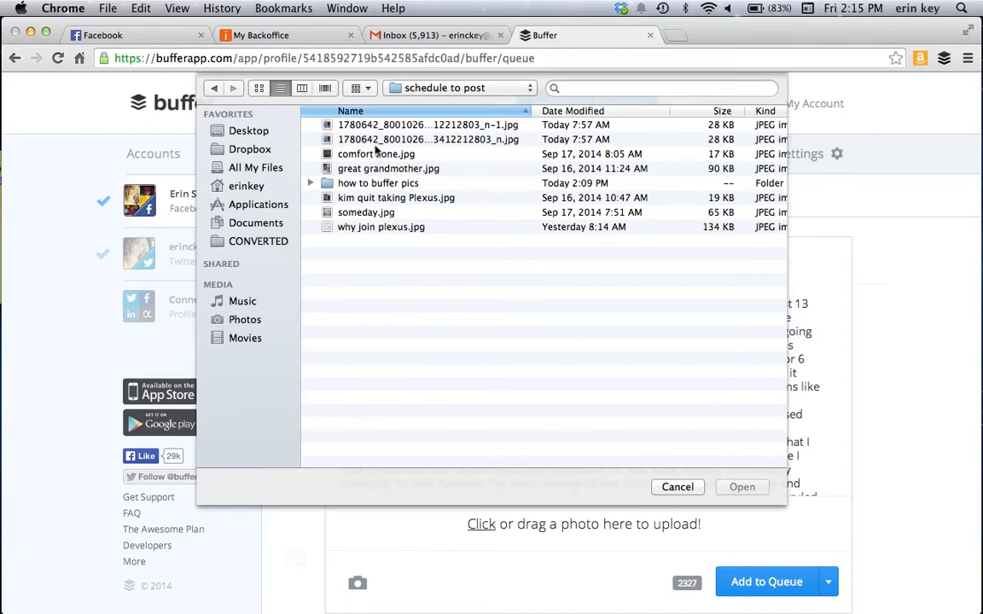
pyautogui.moveTo(372, 139)
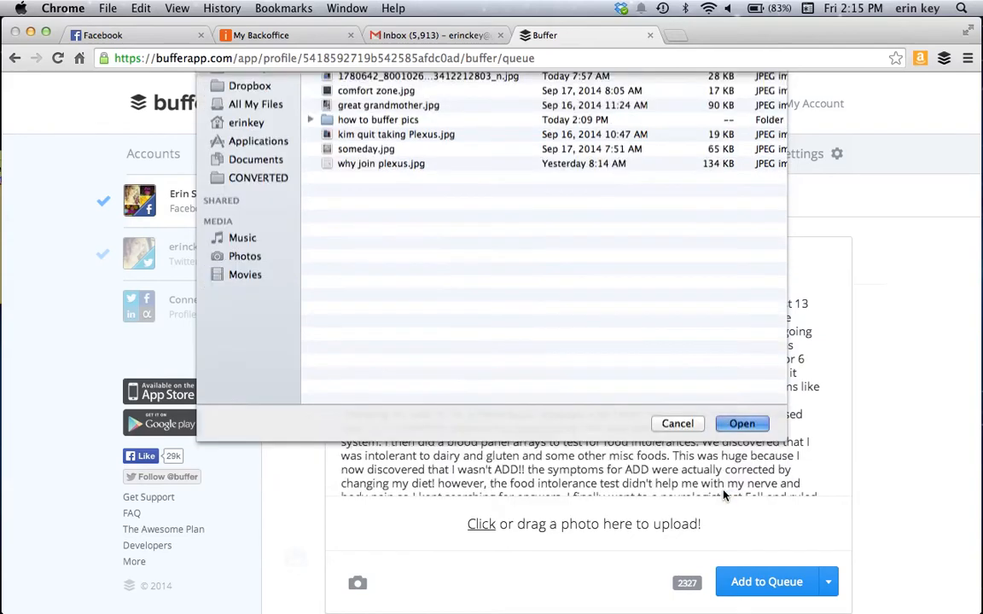
pyautogui.click(741, 423)
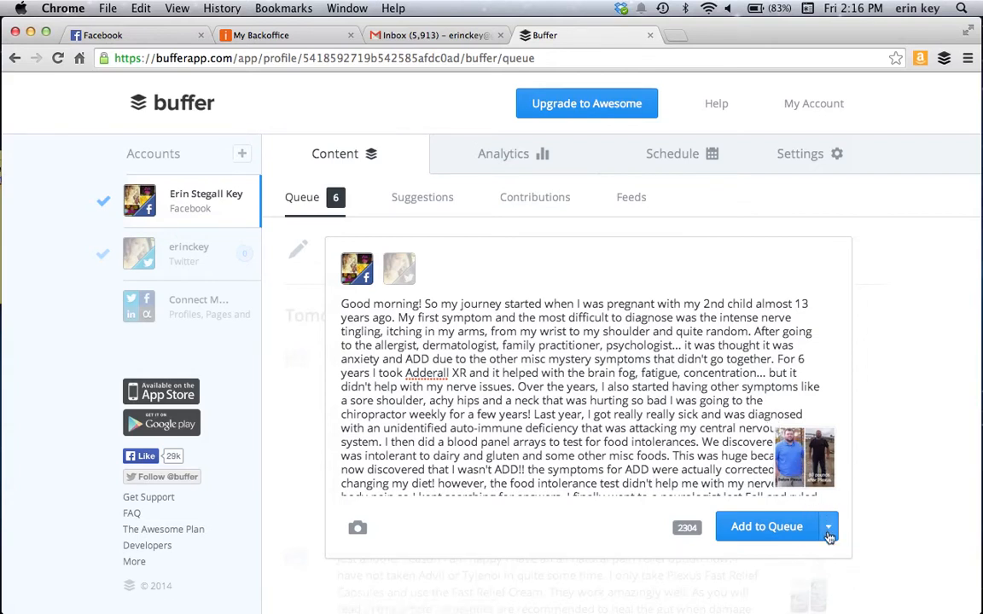
# Choose Schedule Post and pick September 24 as the posting date
pyautogui.click(826, 525)
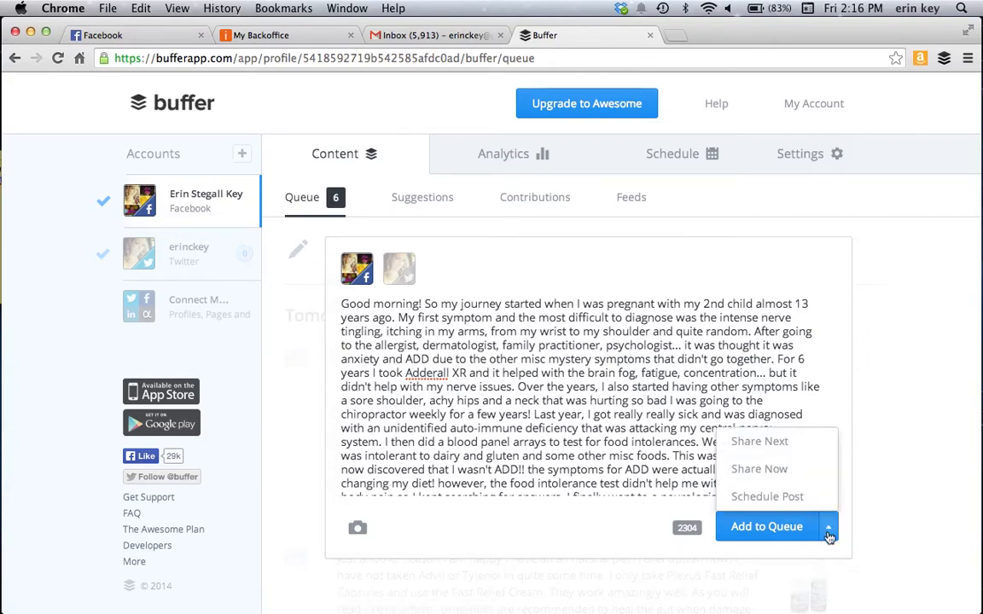
pyautogui.moveTo(768, 496)
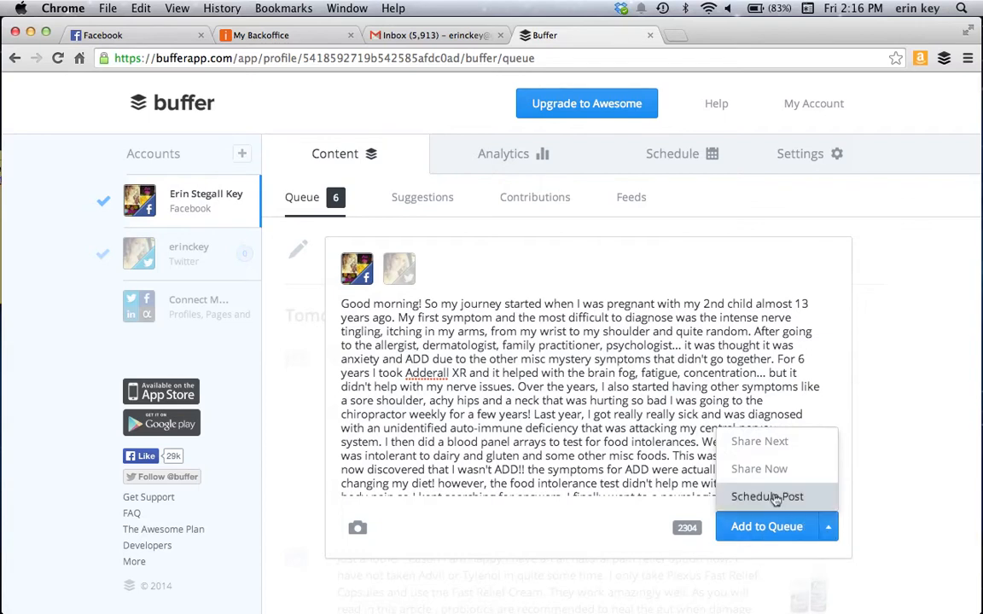
pyautogui.click(766, 497)
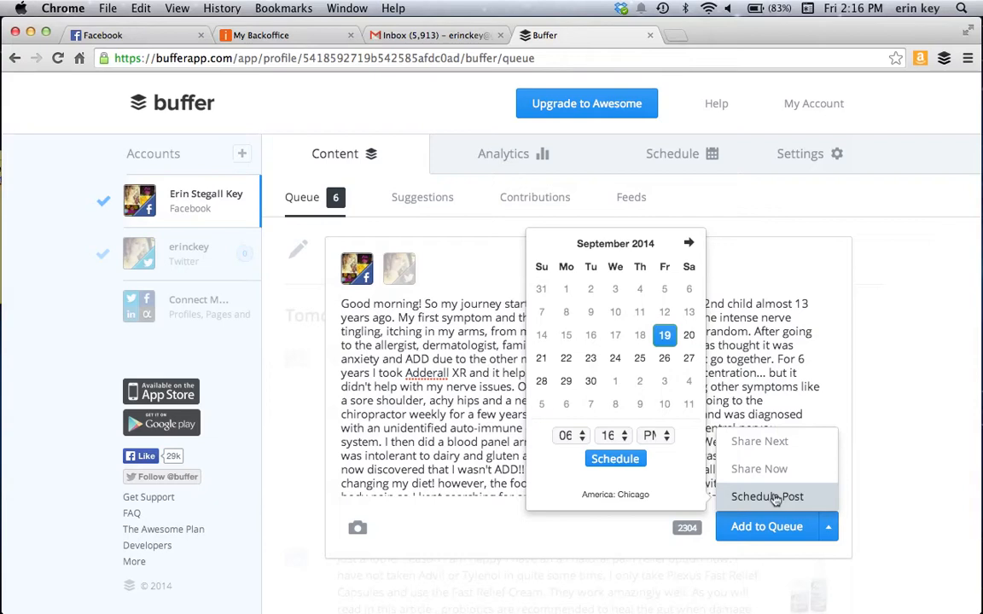
pyautogui.moveTo(597, 371)
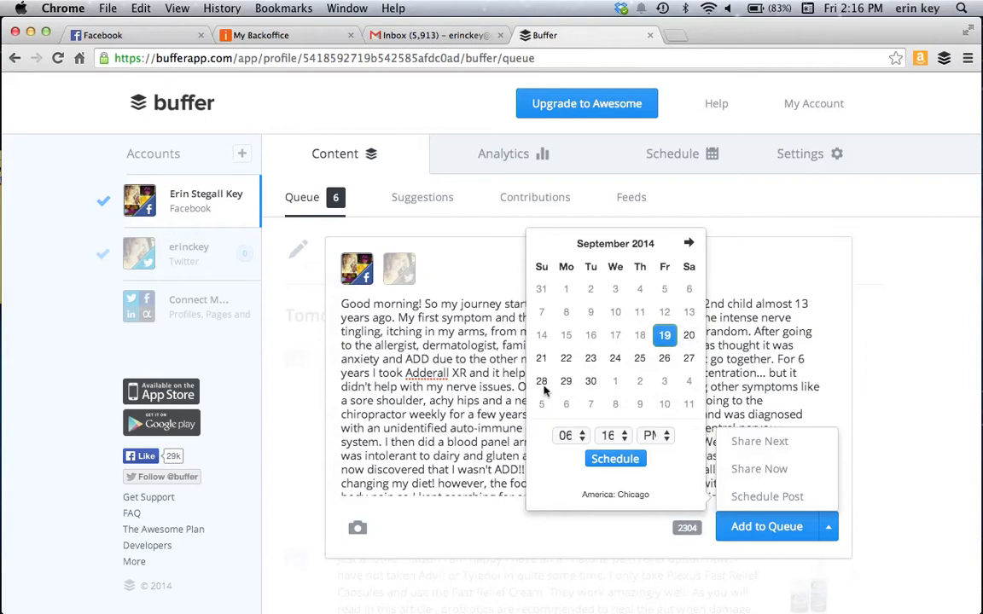
pyautogui.click(614, 359)
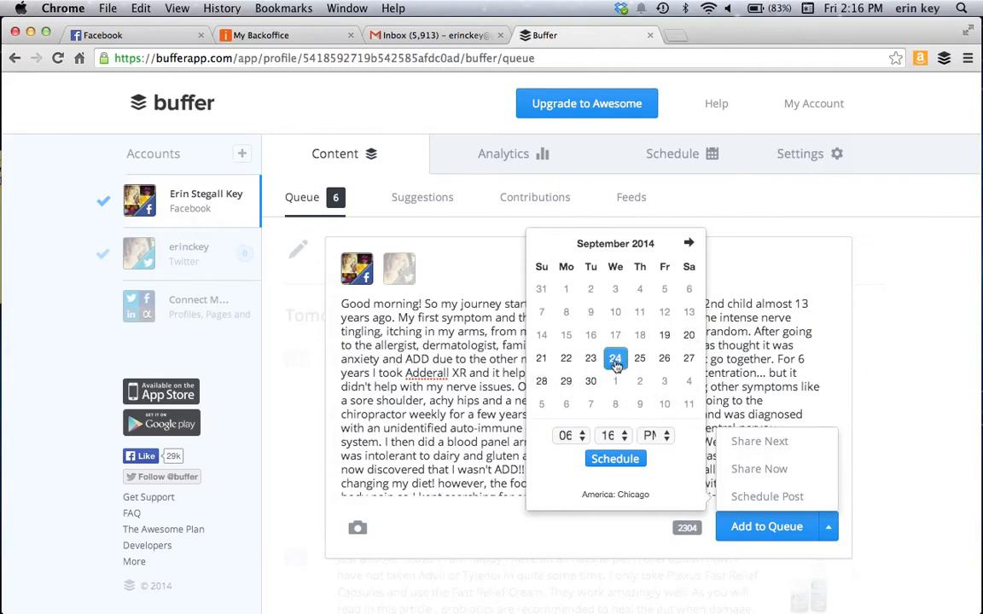
# Set the posting time to 07:00 AM, schedule the post, and return to the queue
pyautogui.click(565, 435)
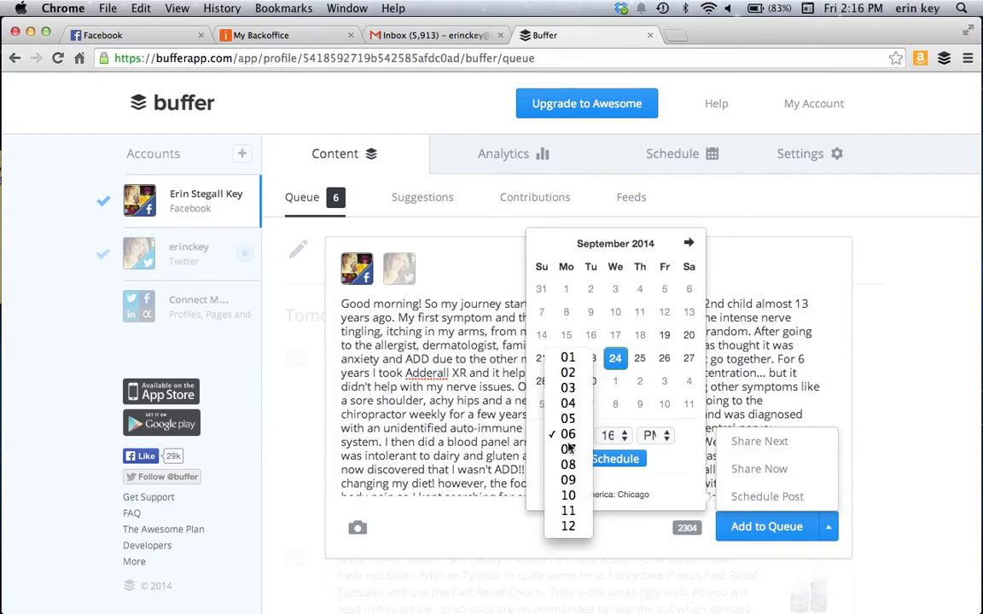
pyautogui.moveTo(567, 450)
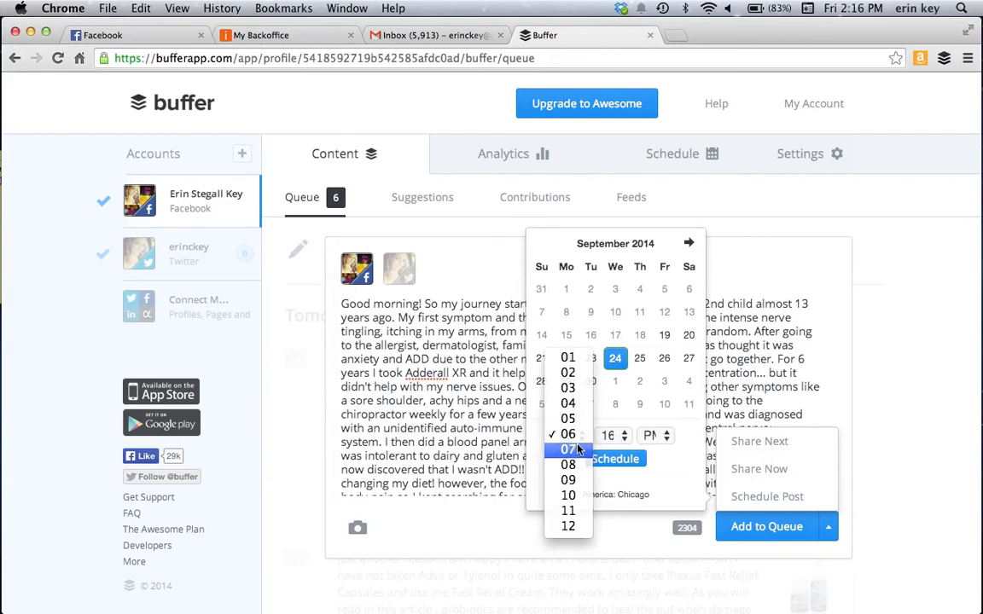
pyautogui.click(566, 450)
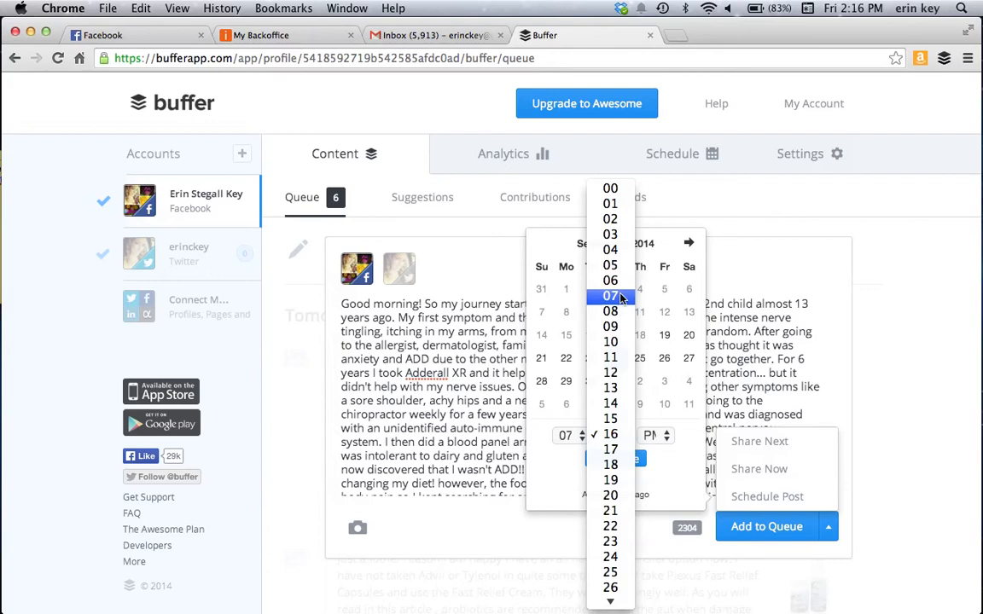
pyautogui.click(610, 186)
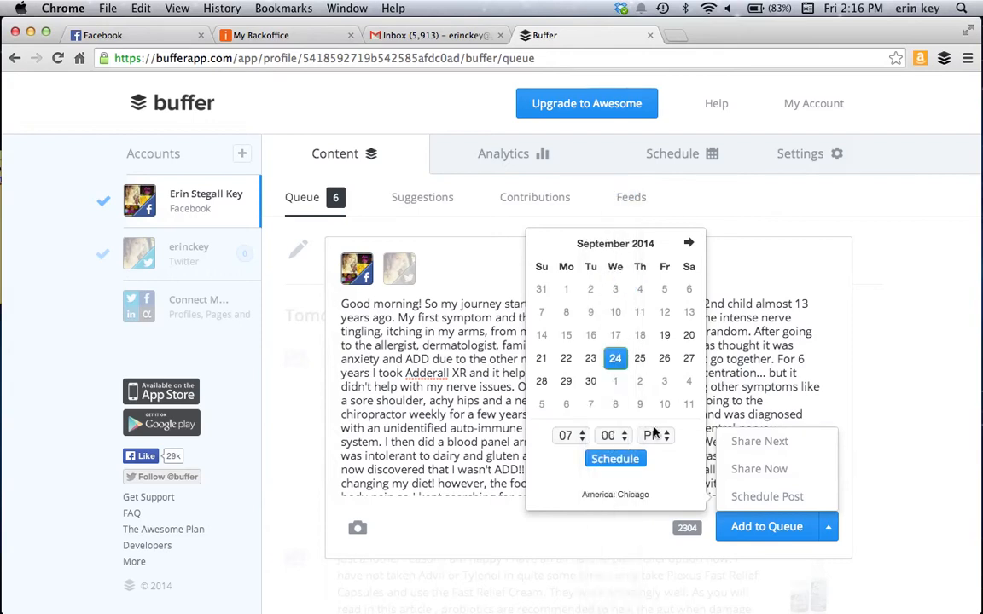
pyautogui.click(653, 437)
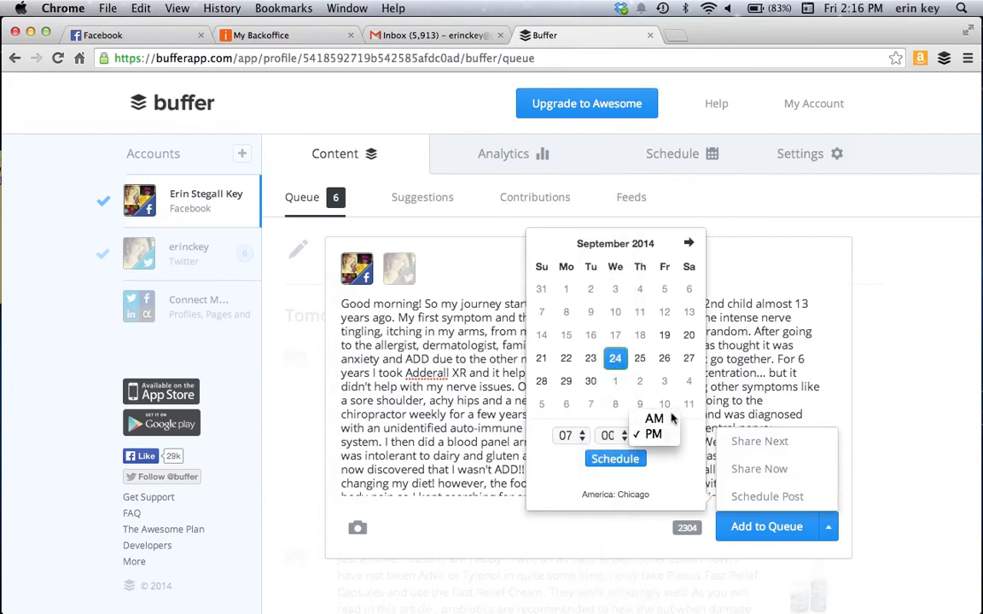
pyautogui.click(652, 418)
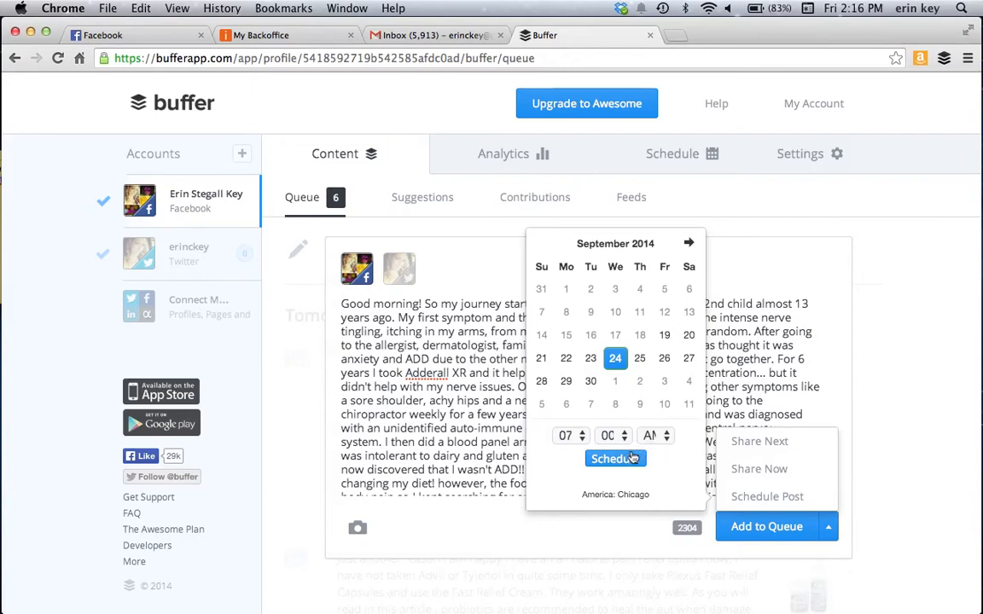
pyautogui.moveTo(652, 423)
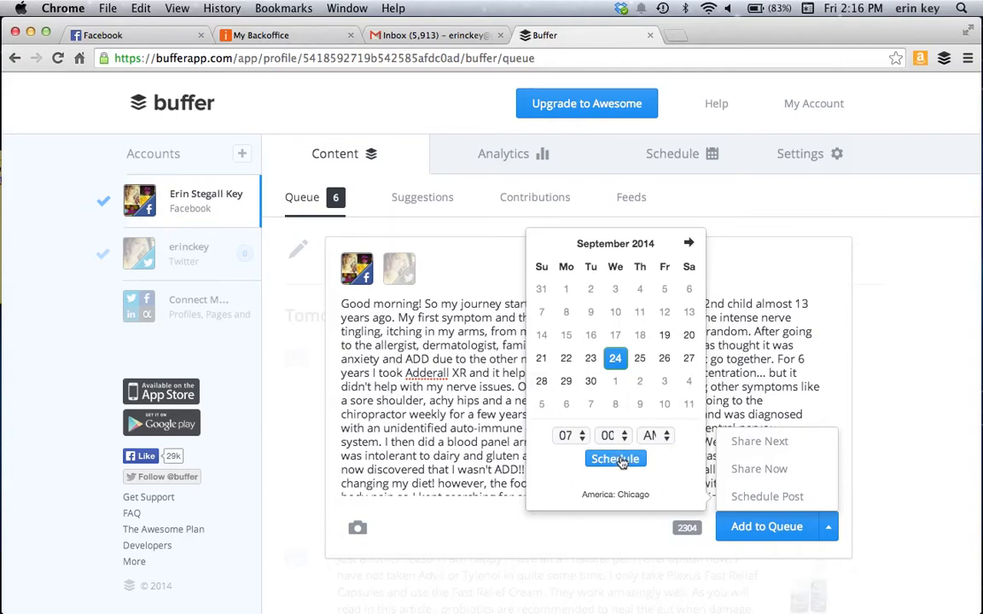
pyautogui.click(614, 459)
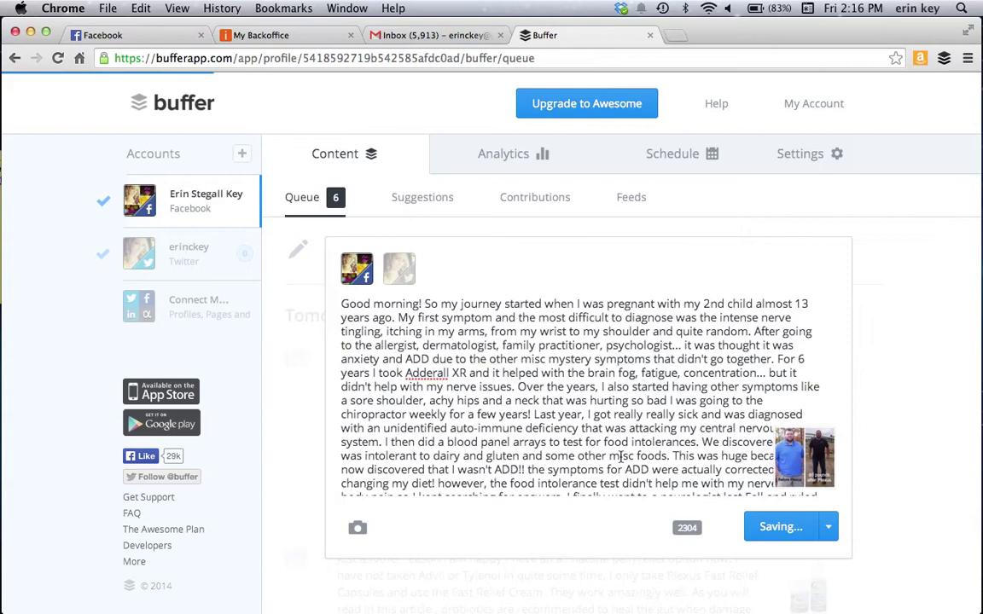
pyautogui.click(779, 526)
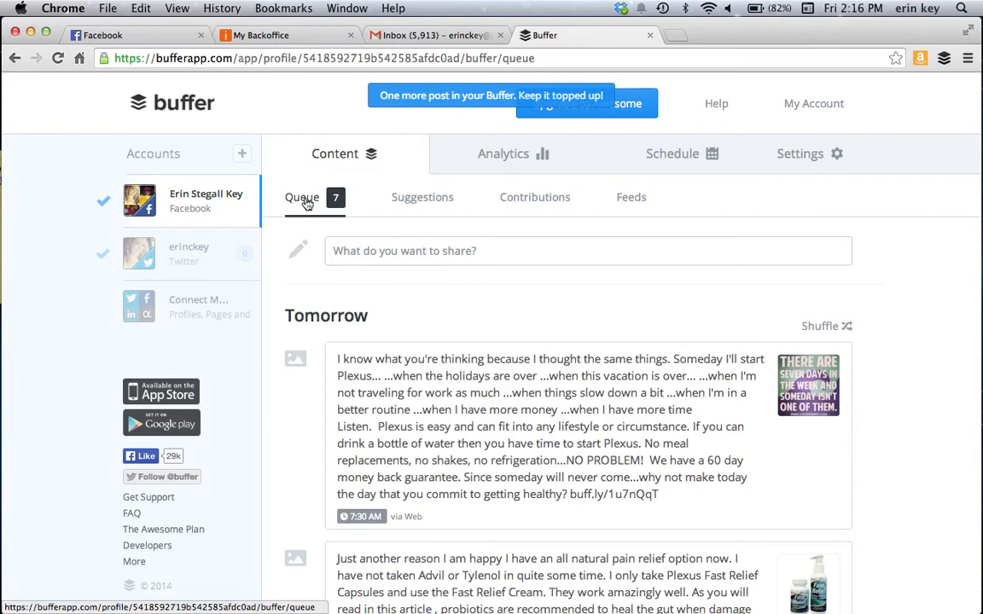
# Find the Wednesday 24th September 'Good morning' testimony in the queue and review it in the Edit dialog
pyautogui.scroll(-3)
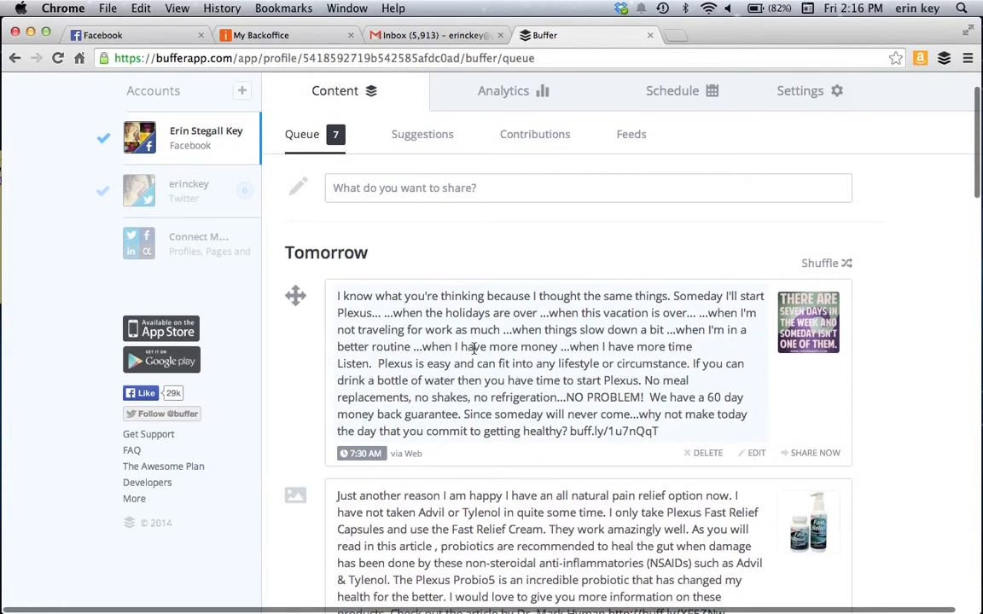
pyautogui.scroll(-3)
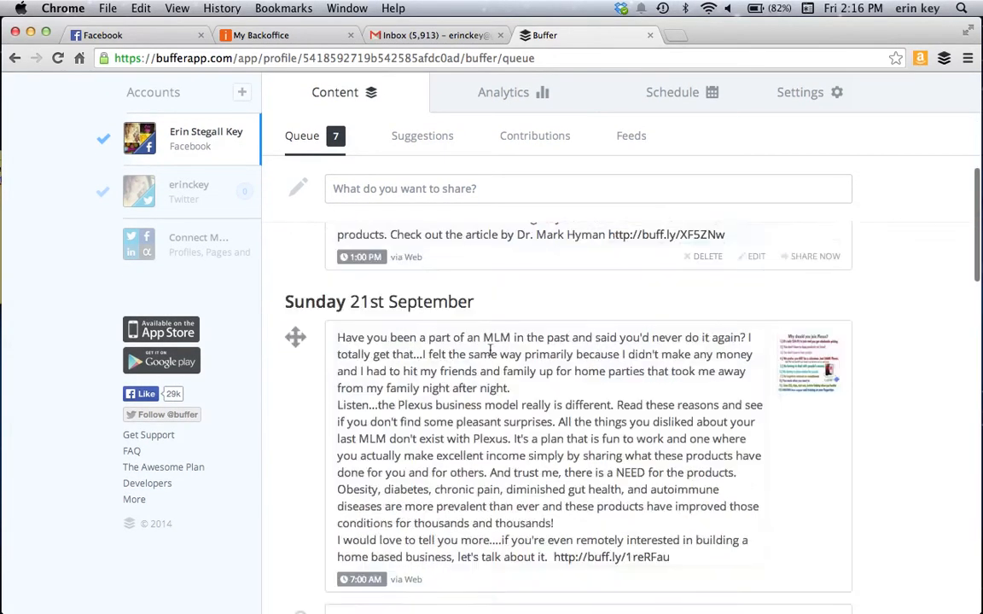
pyautogui.scroll(-3)
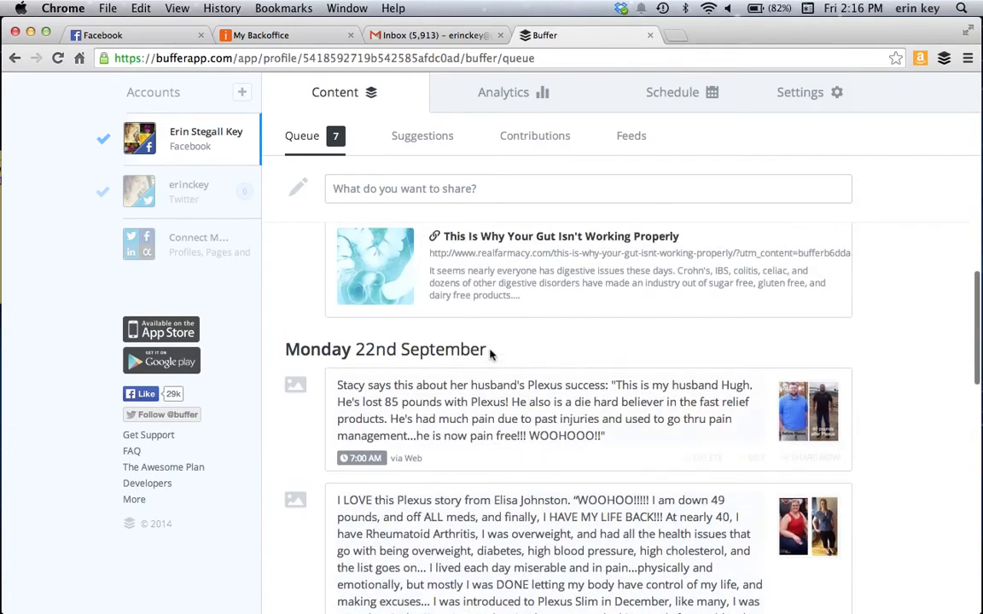
pyautogui.scroll(-3)
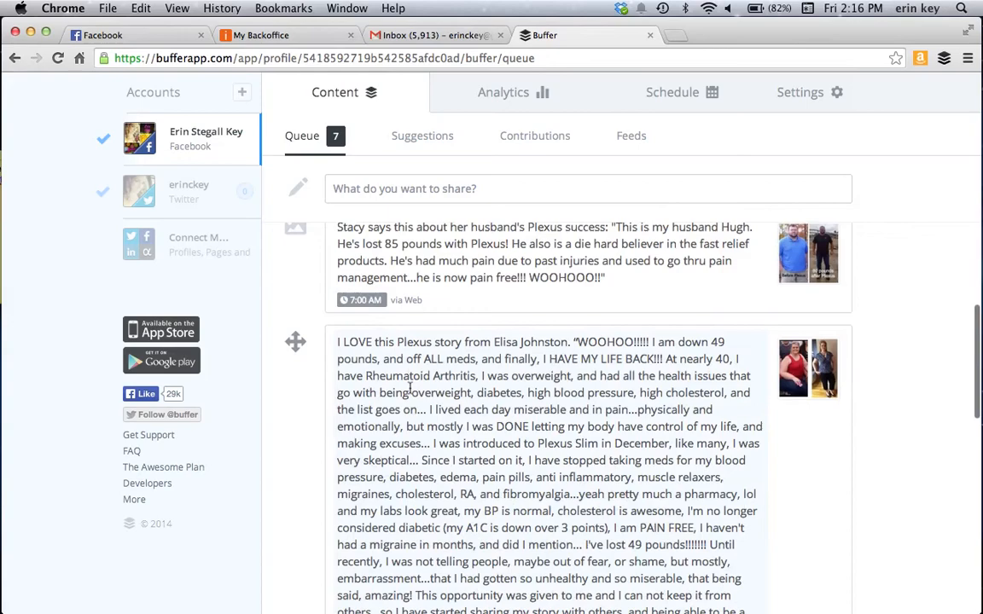
pyautogui.scroll(-3)
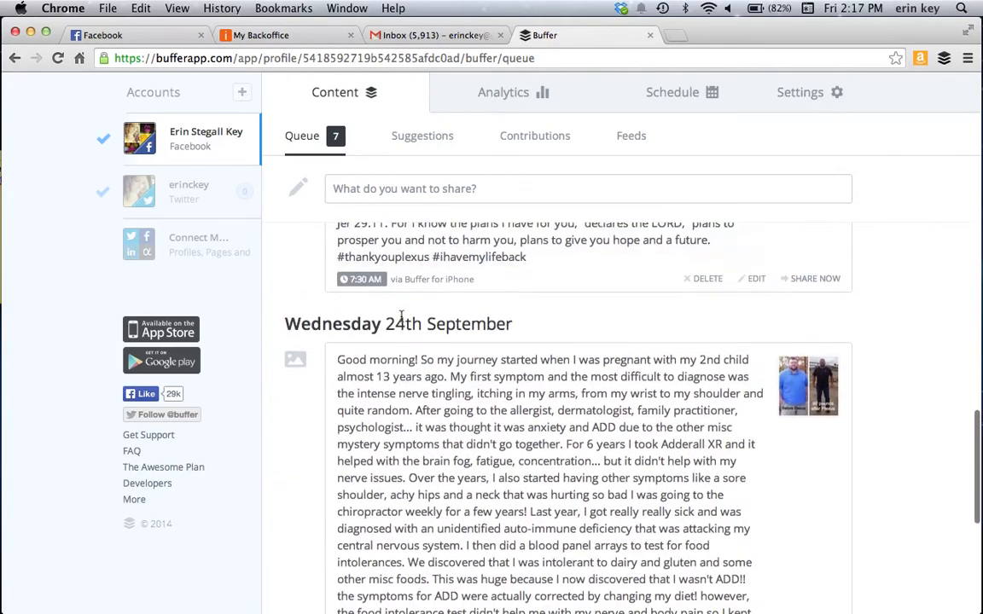
pyautogui.scroll(-3)
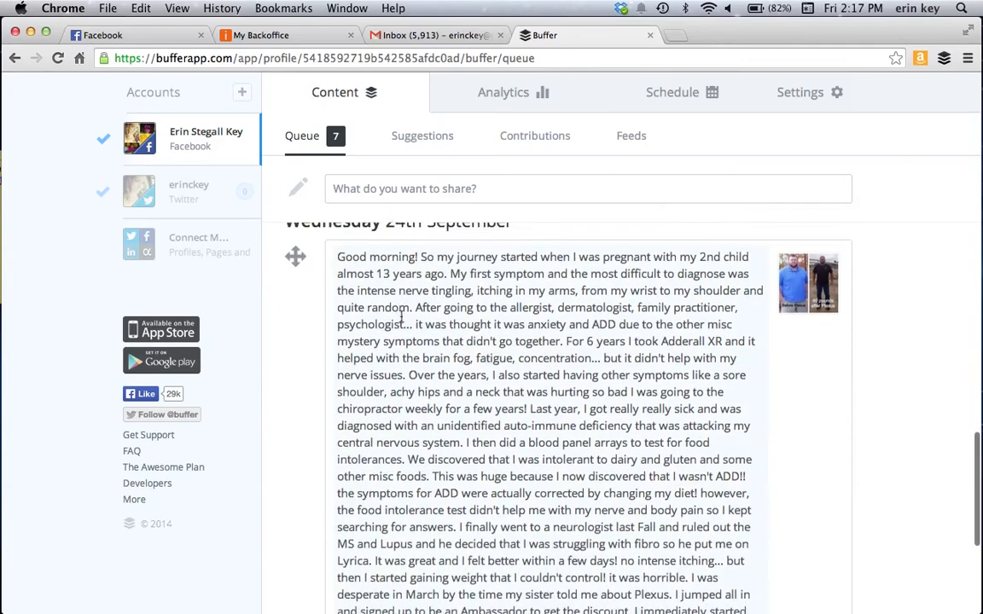
pyautogui.scroll(-3)
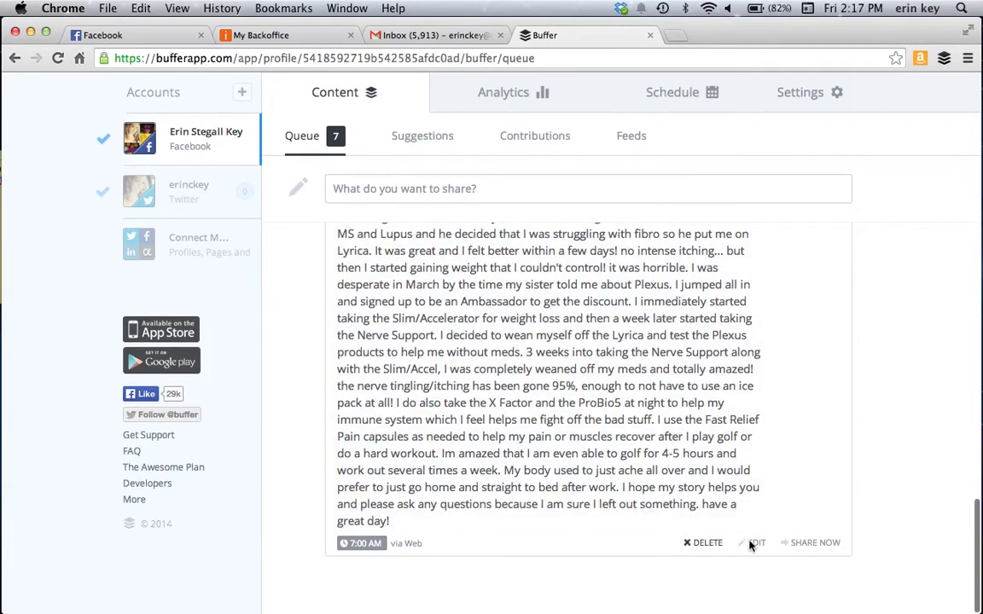
pyautogui.click(756, 543)
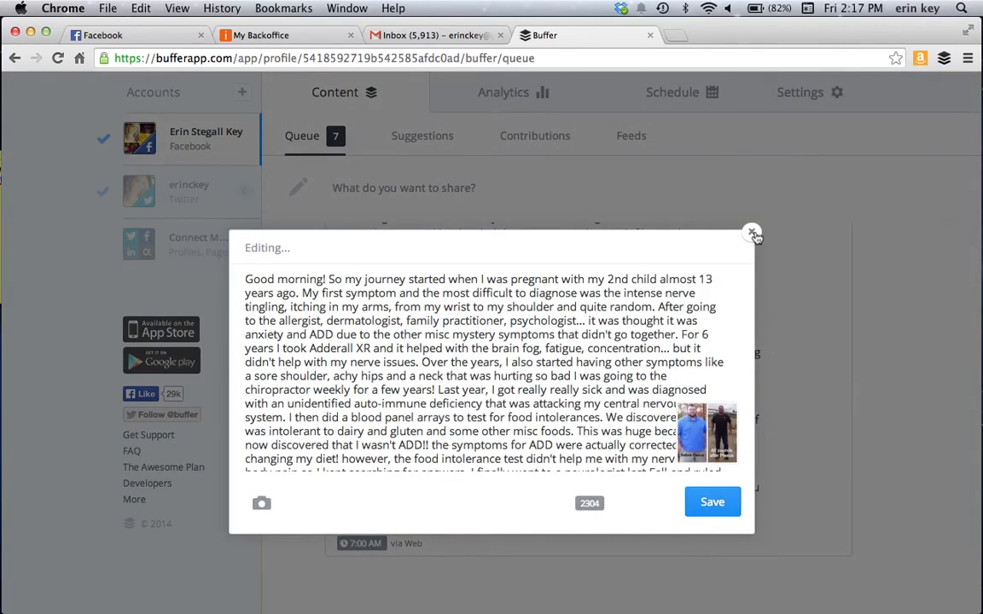
pyautogui.click(750, 232)
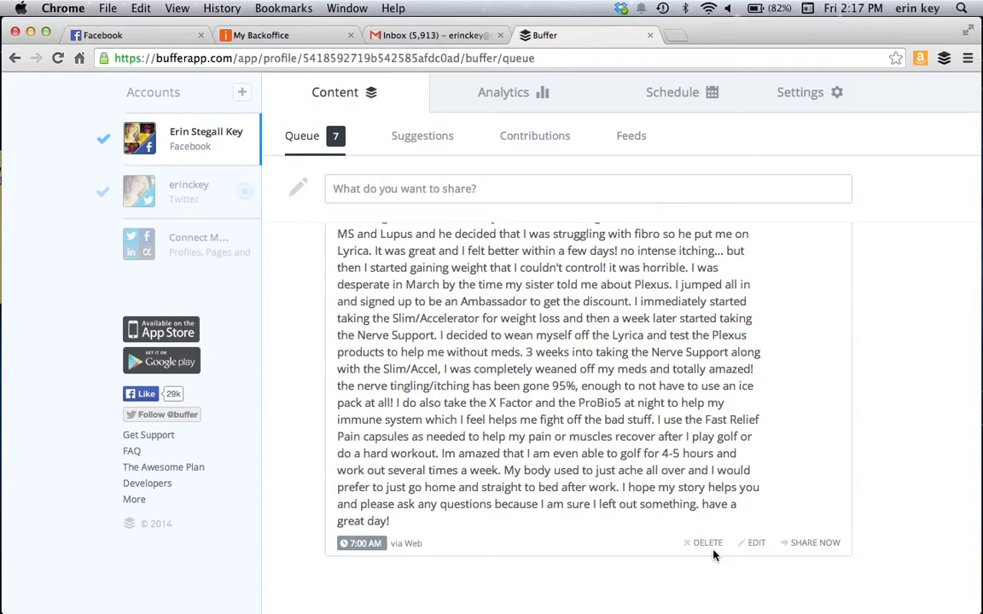
# Delete the duplicate testimony post, leaving six posts in the queue
pyautogui.click(362, 542)
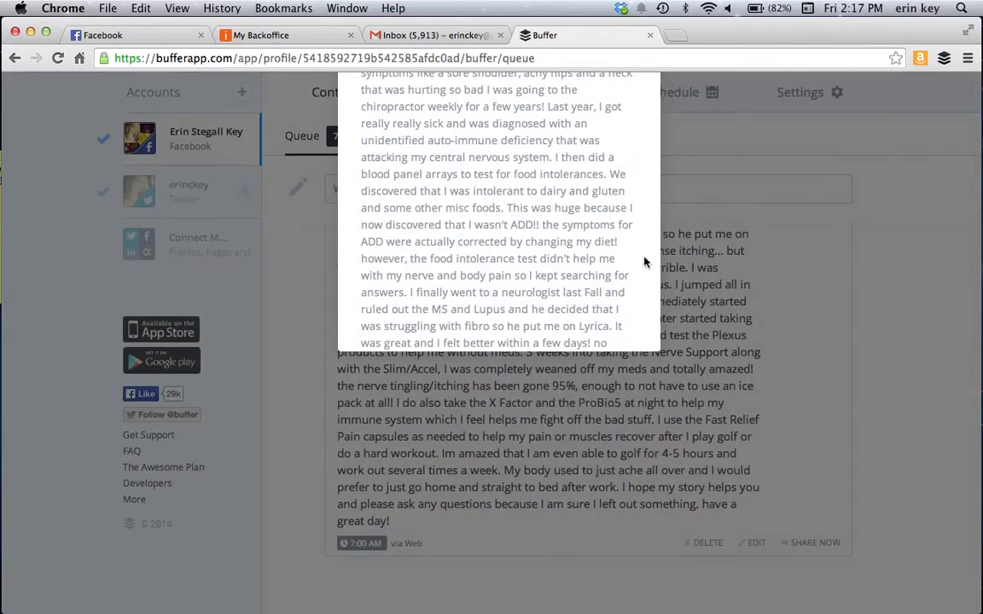
pyautogui.scroll(-3)
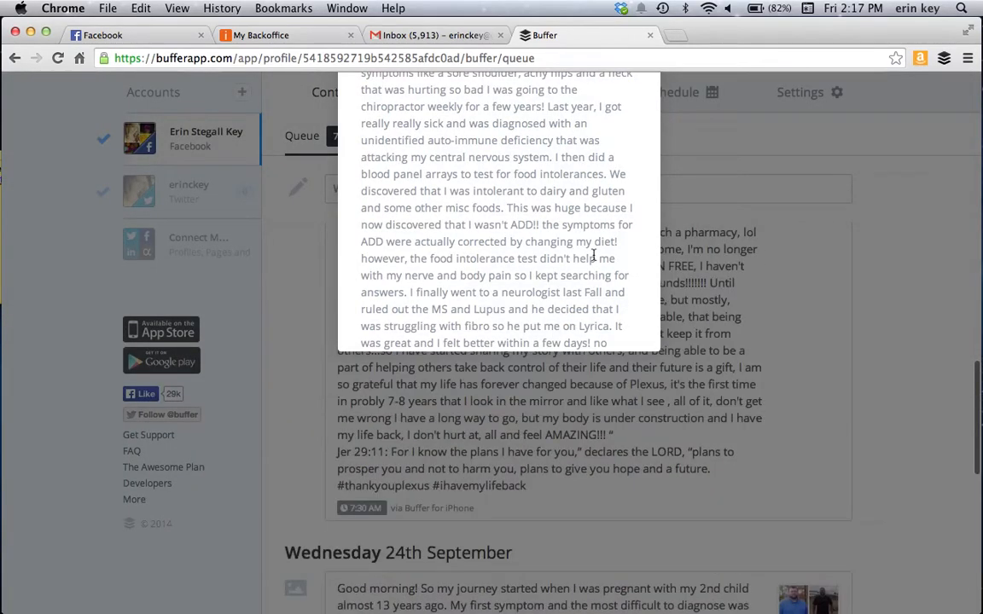
pyautogui.scroll(-3)
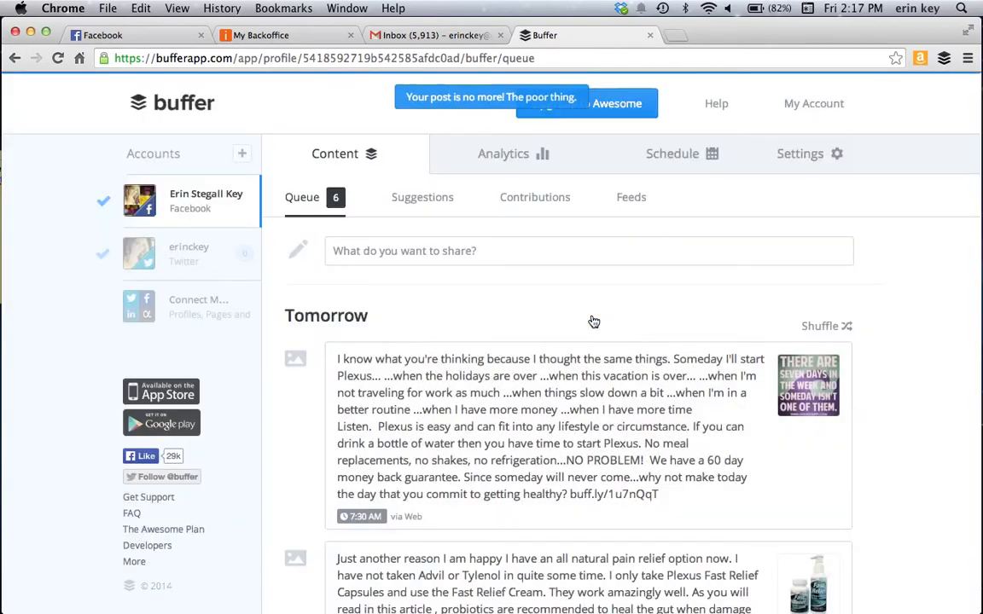
pyautogui.moveTo(683, 318)
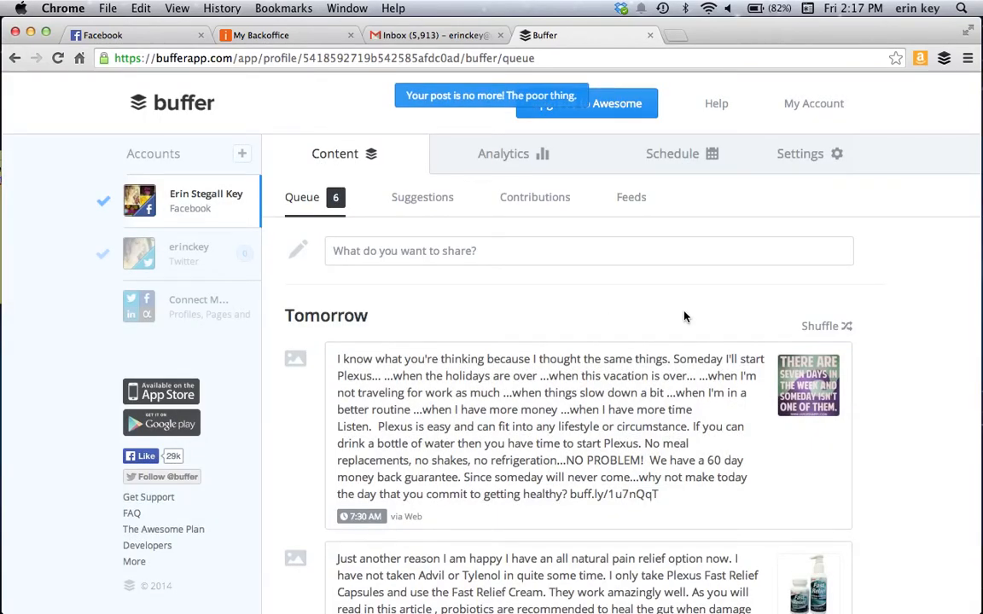
pyautogui.scroll(-3)
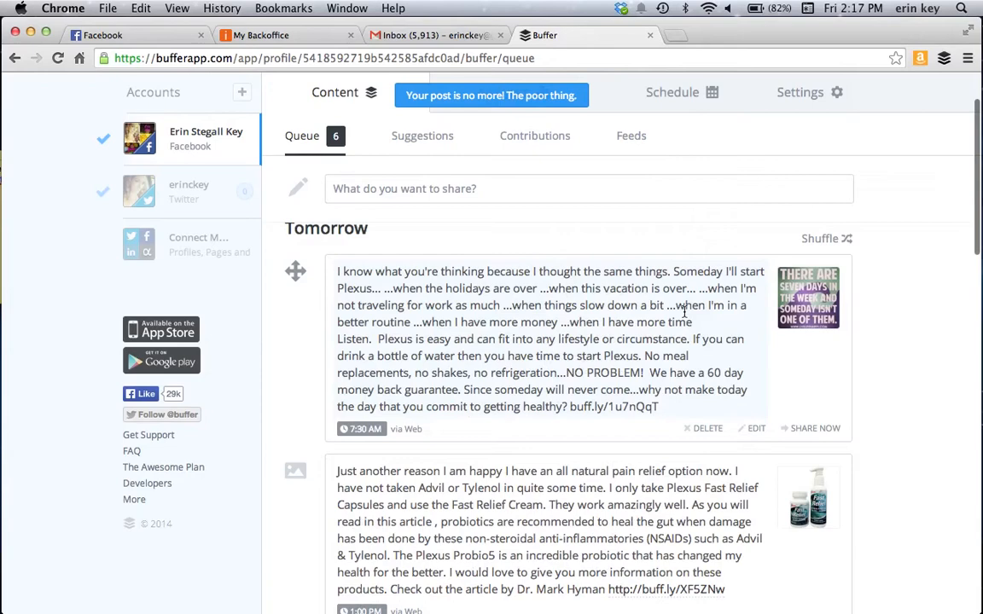
# Switch to the Facebook tab and open my own profile timeline
pyautogui.click(99, 34)
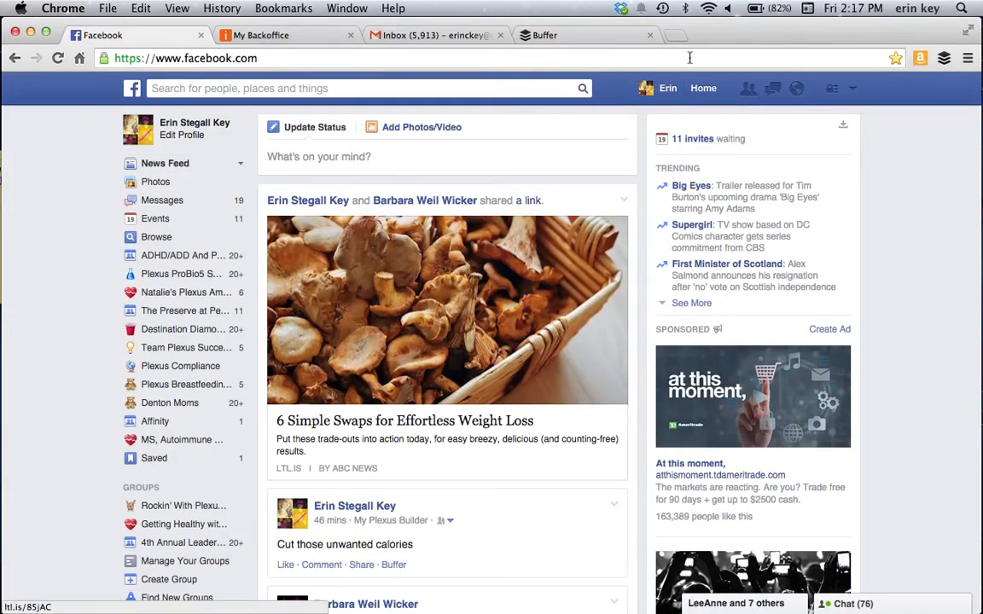
pyautogui.click(667, 89)
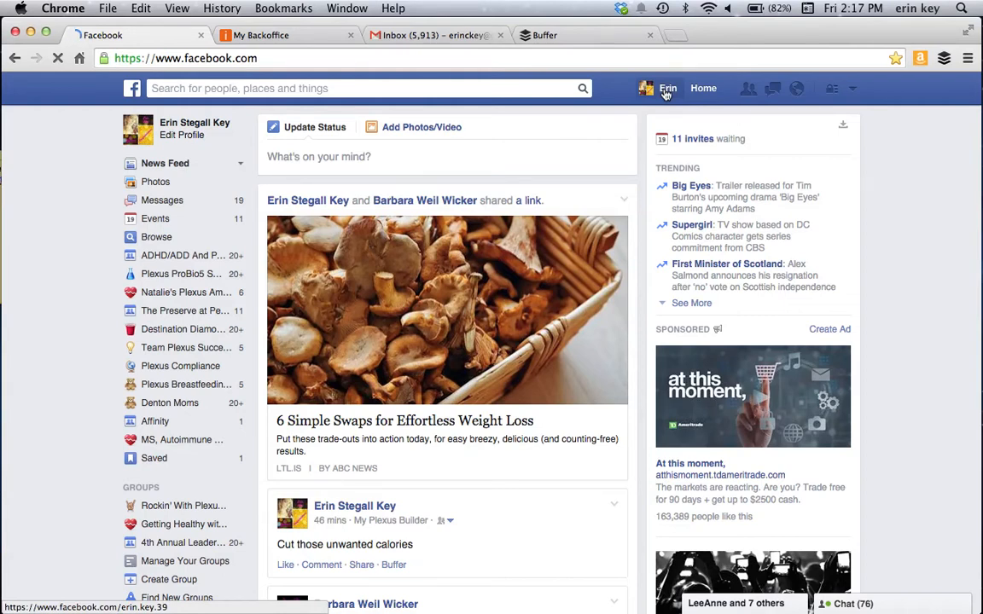
pyautogui.click(667, 88)
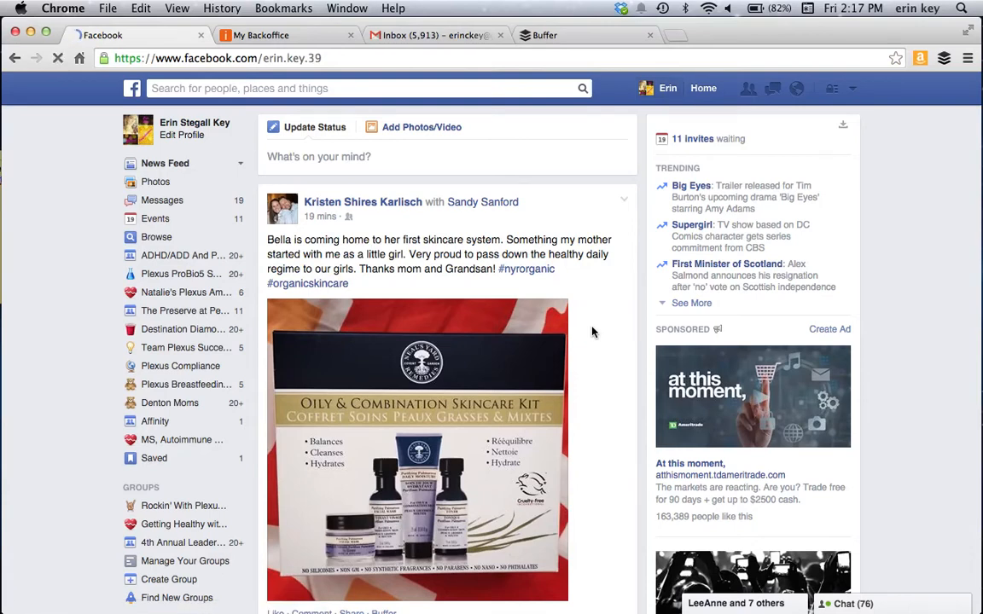
# Scroll the timeline down to the North Texas craft-beer bars article post
pyautogui.scroll(-3)
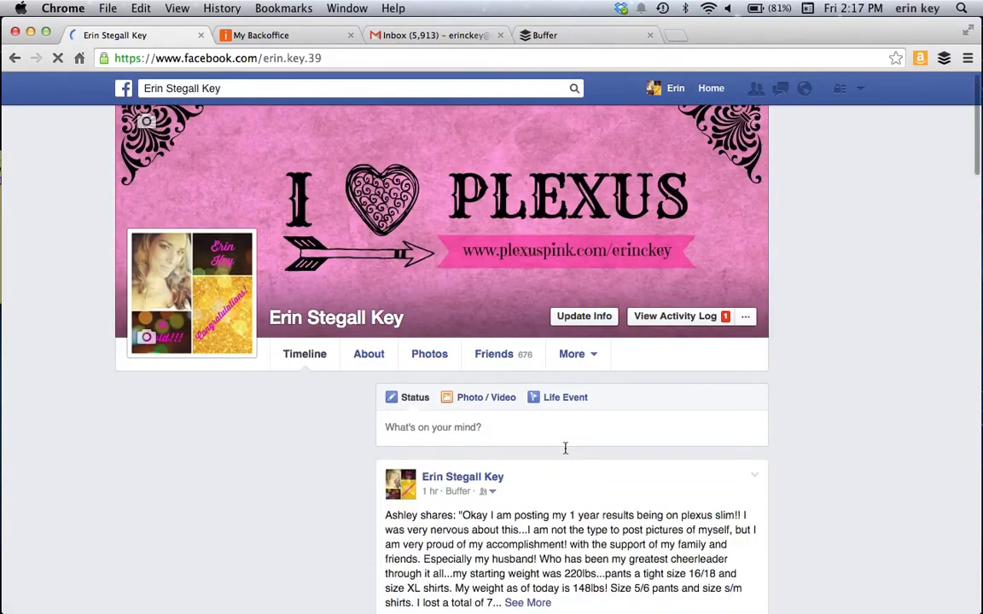
pyautogui.scroll(-3)
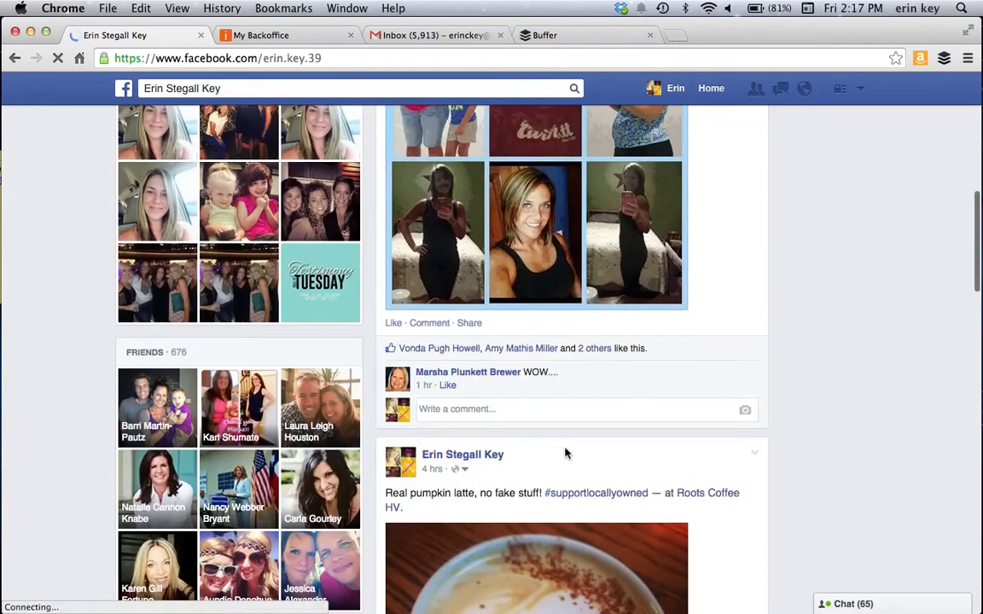
pyautogui.scroll(-3)
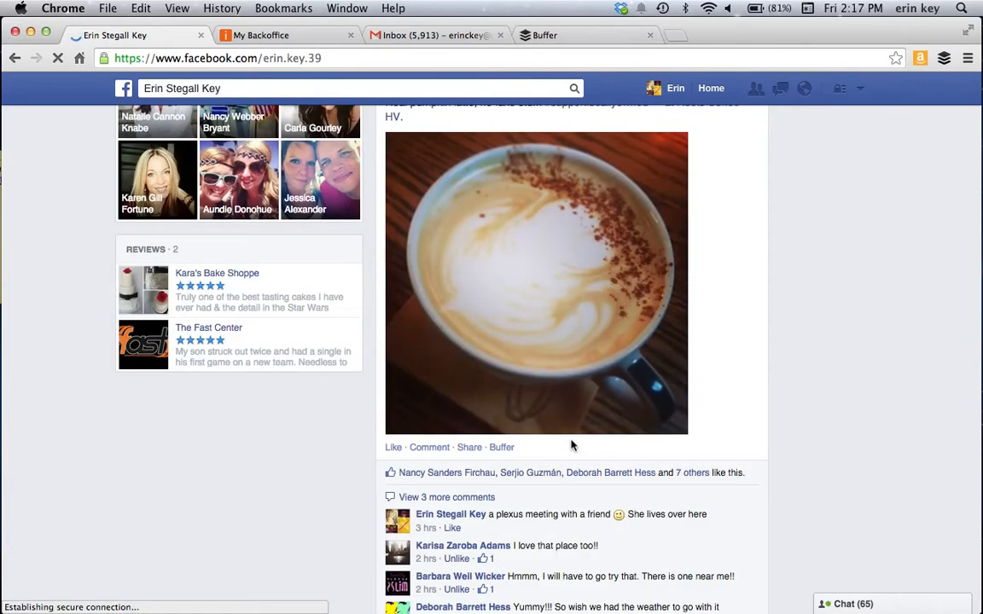
pyautogui.moveTo(525, 447)
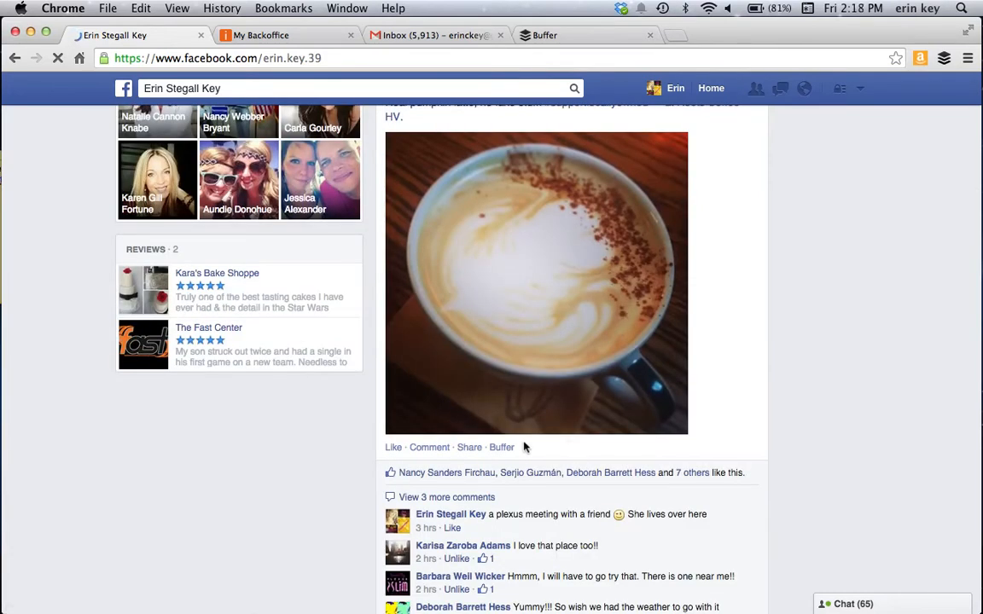
pyautogui.moveTo(502, 454)
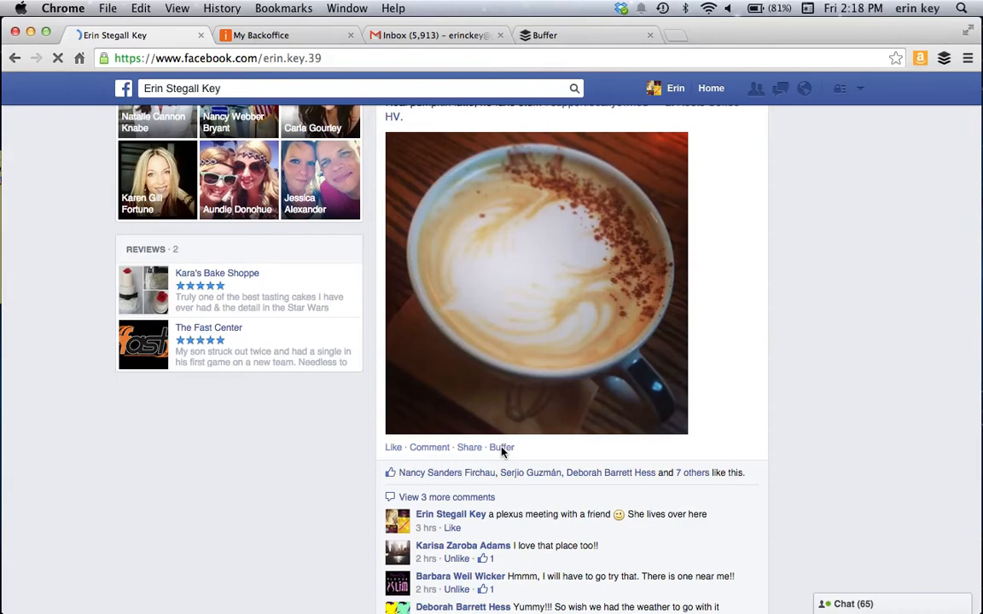
pyautogui.scroll(-3)
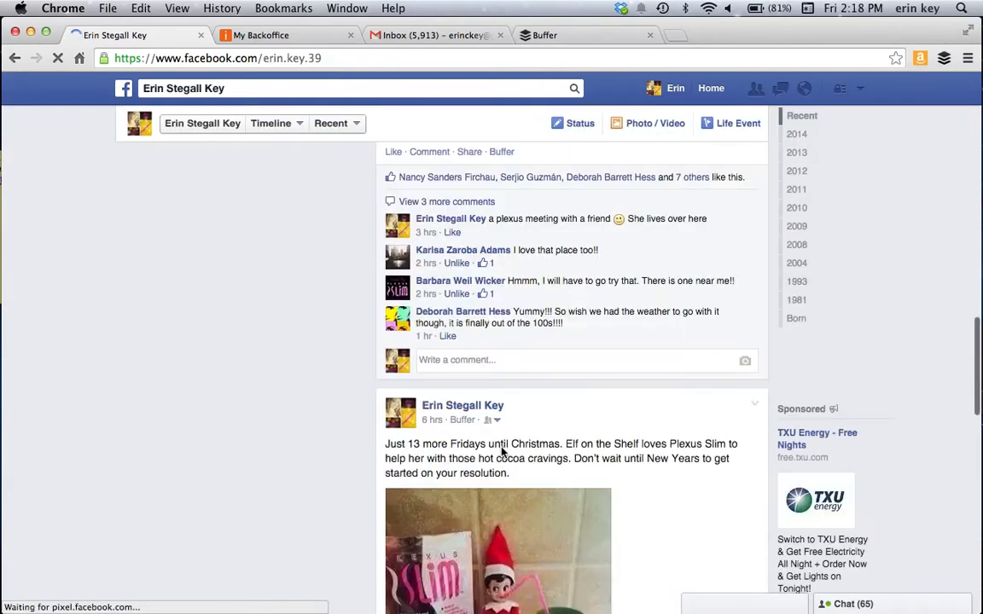
pyautogui.scroll(-3)
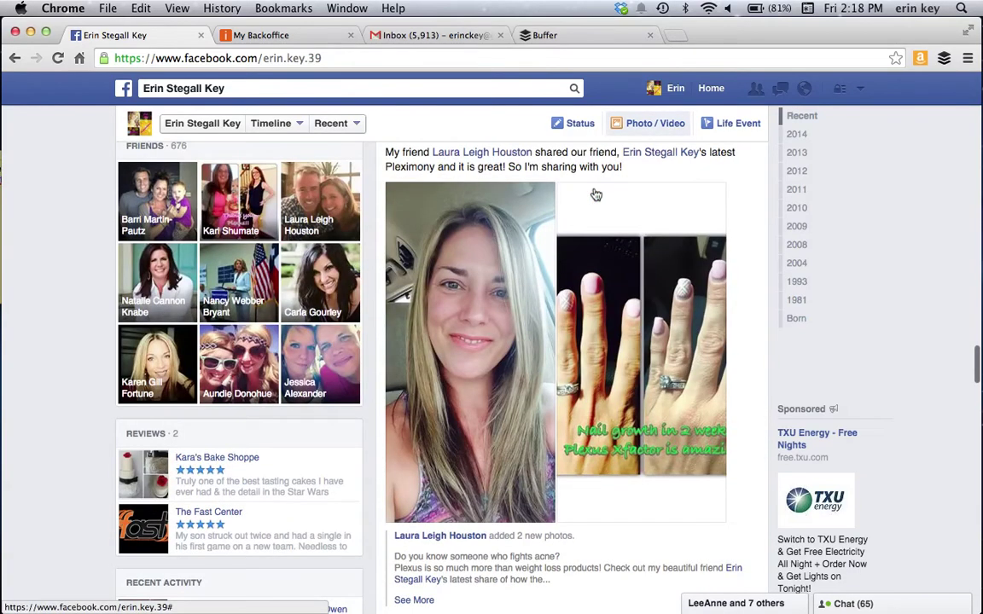
pyautogui.scroll(3)
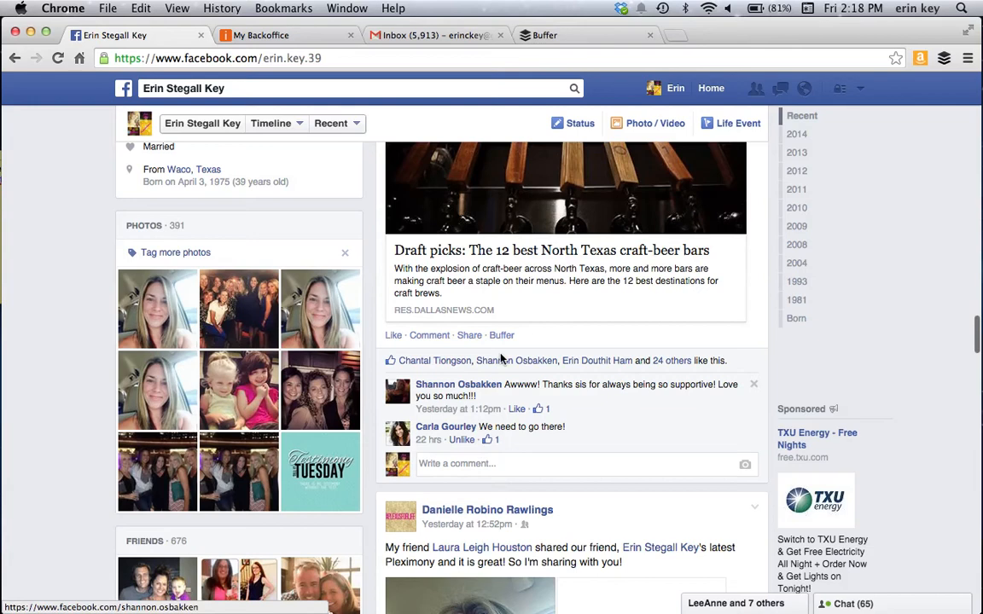
# Load the craft-beer bars post into the Buffer share popup, deselect the second account, view Schedule Post, then close it
pyautogui.click(501, 334)
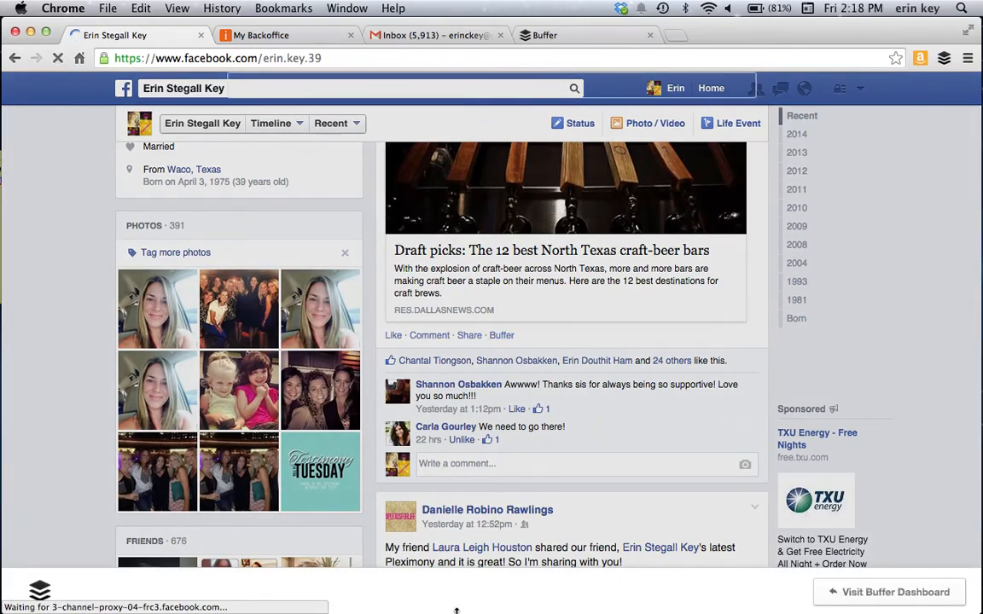
pyautogui.click(501, 334)
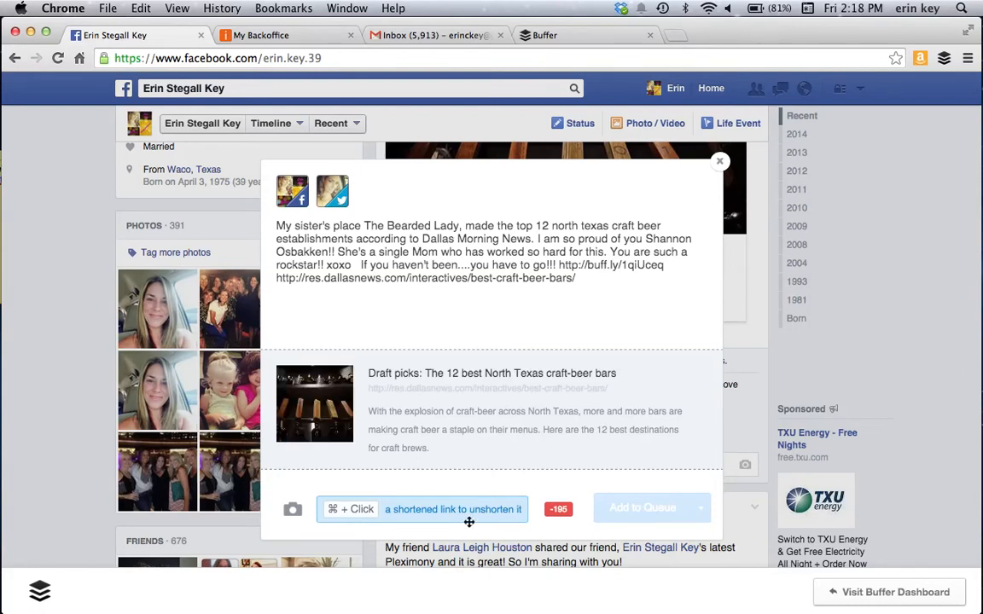
pyautogui.moveTo(647, 441)
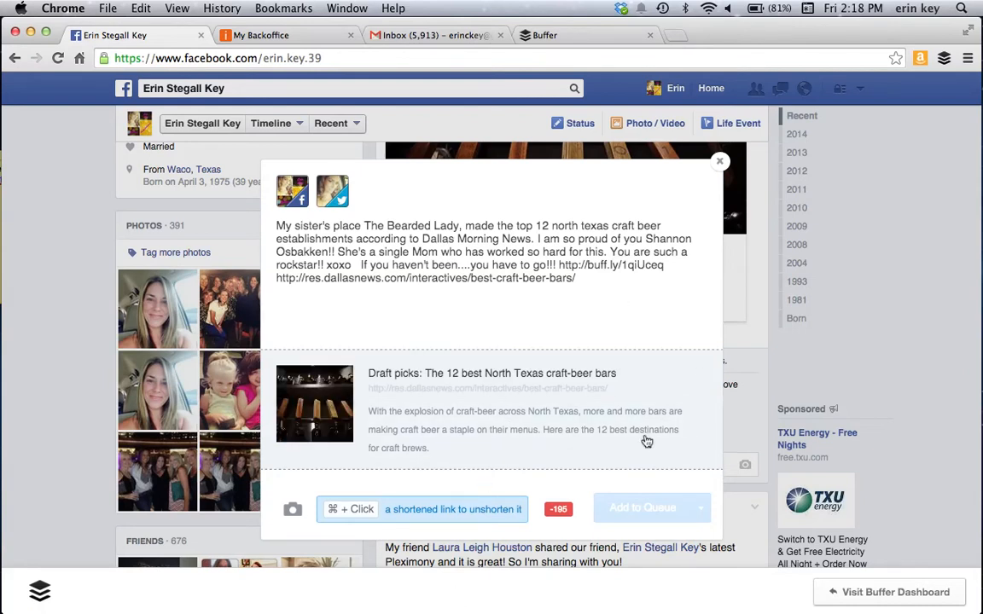
pyautogui.moveTo(331, 191)
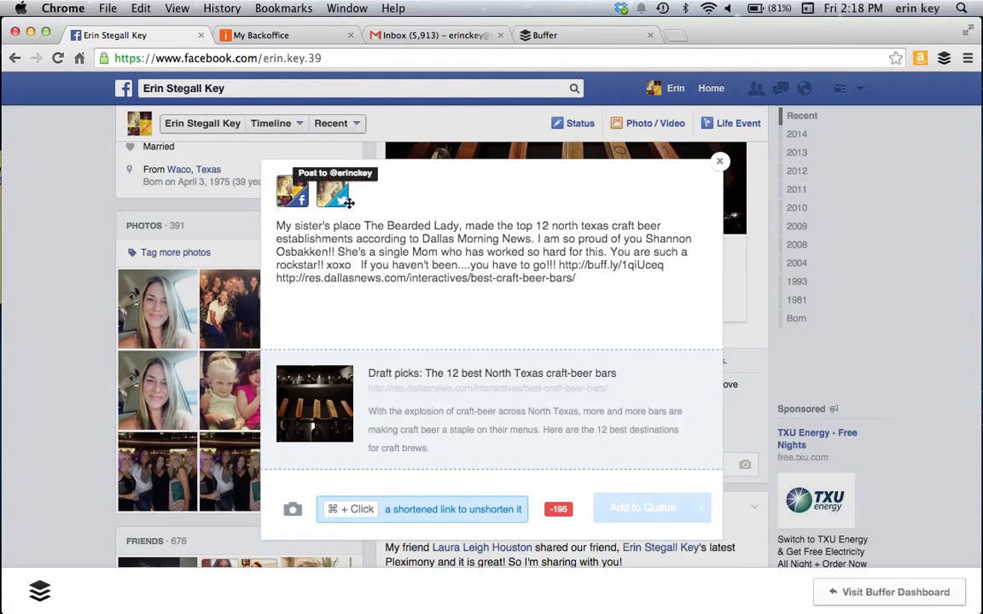
pyautogui.click(422, 508)
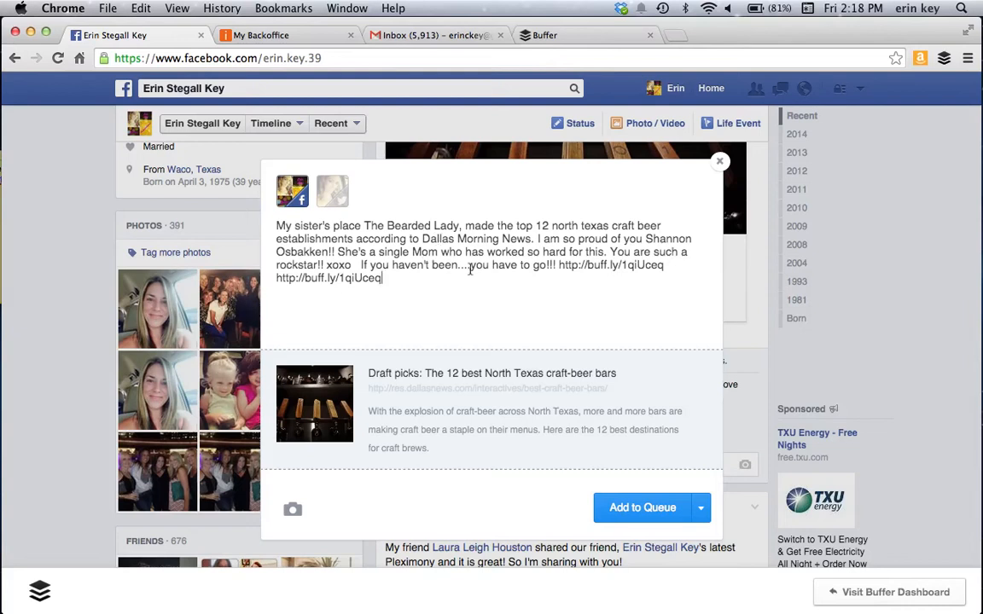
pyautogui.moveTo(701, 508)
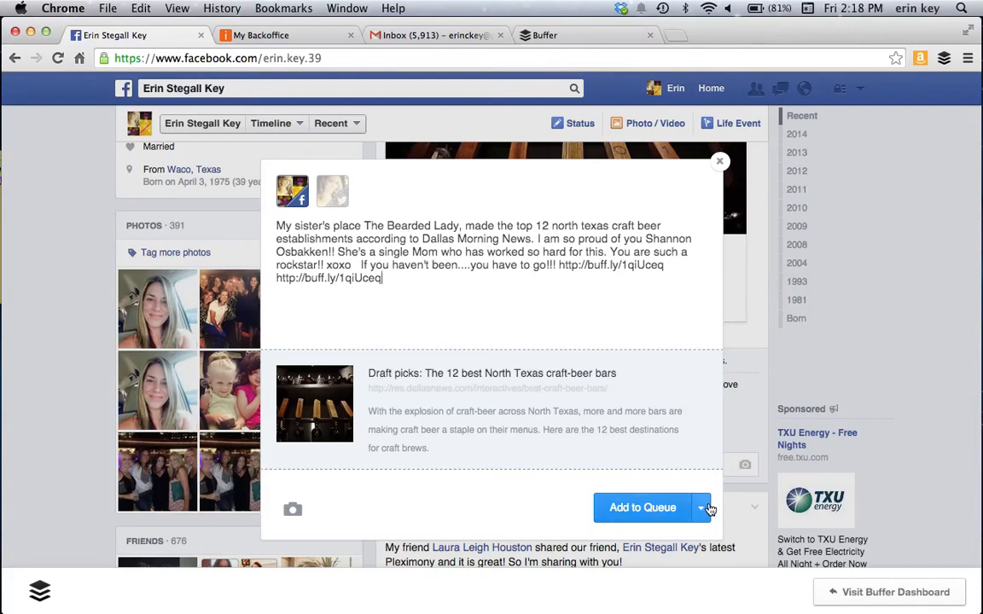
pyautogui.moveTo(707, 520)
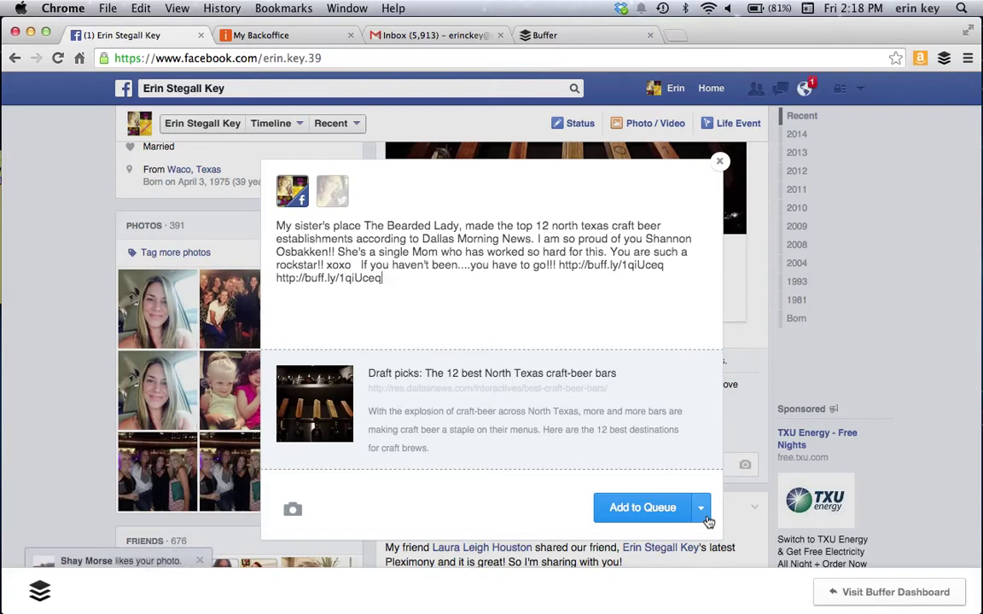
pyautogui.click(700, 508)
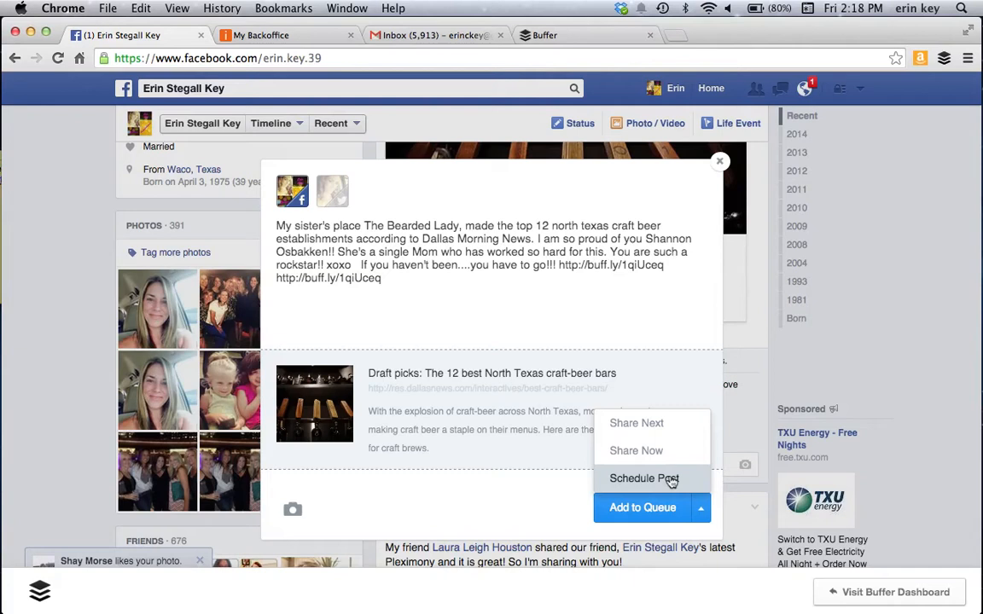
pyautogui.moveTo(536, 310)
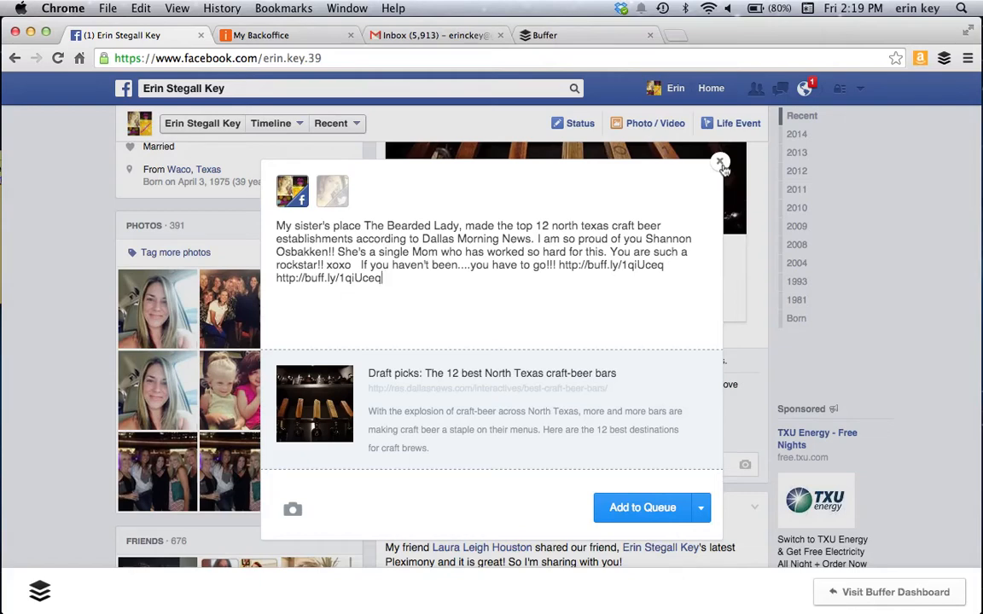
pyautogui.click(720, 162)
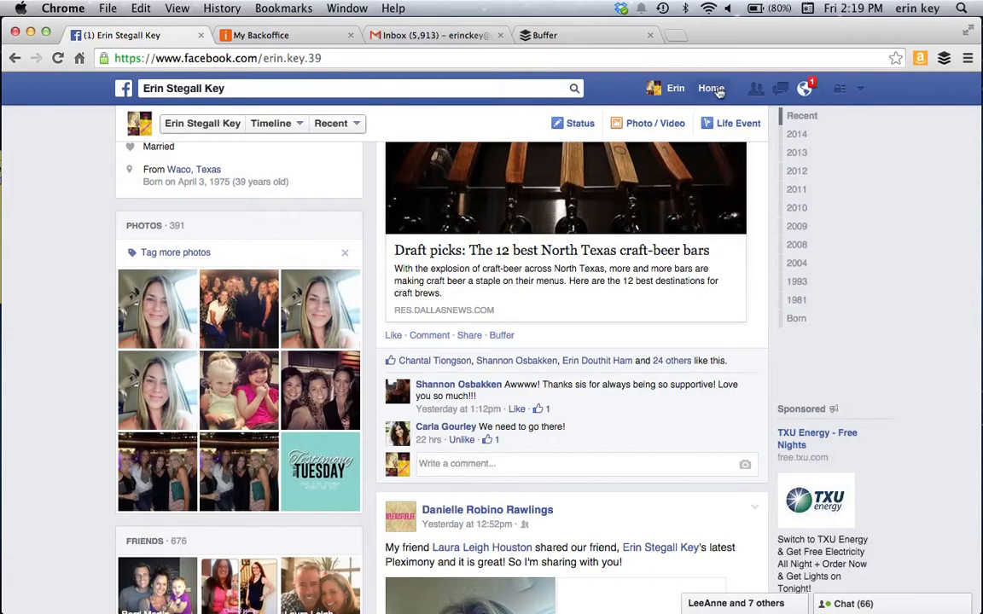
# Go to the Facebook home feed and send the Plexus Slim before-and-after post to Buffer
pyautogui.click(710, 89)
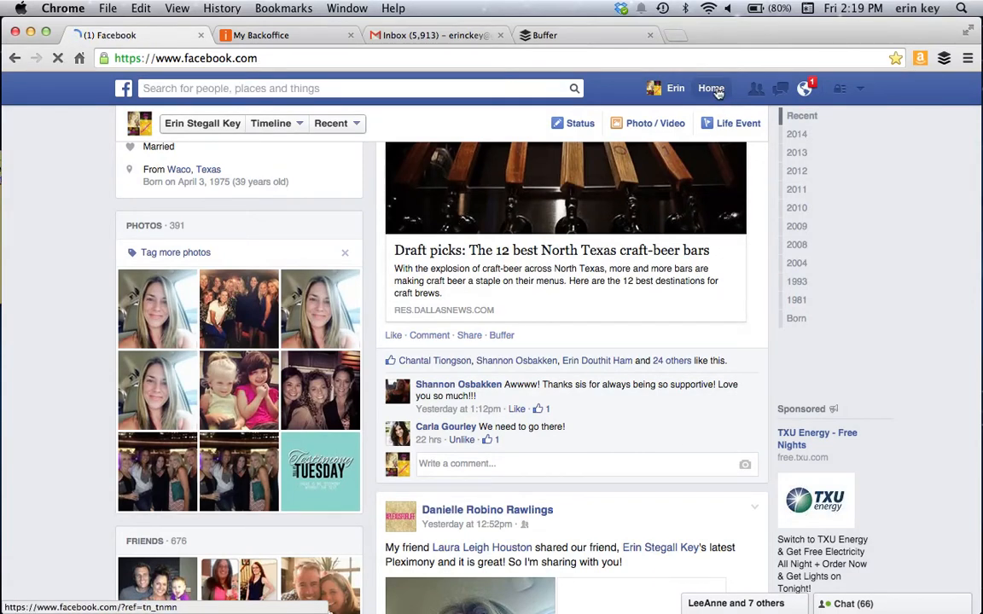
pyautogui.click(710, 89)
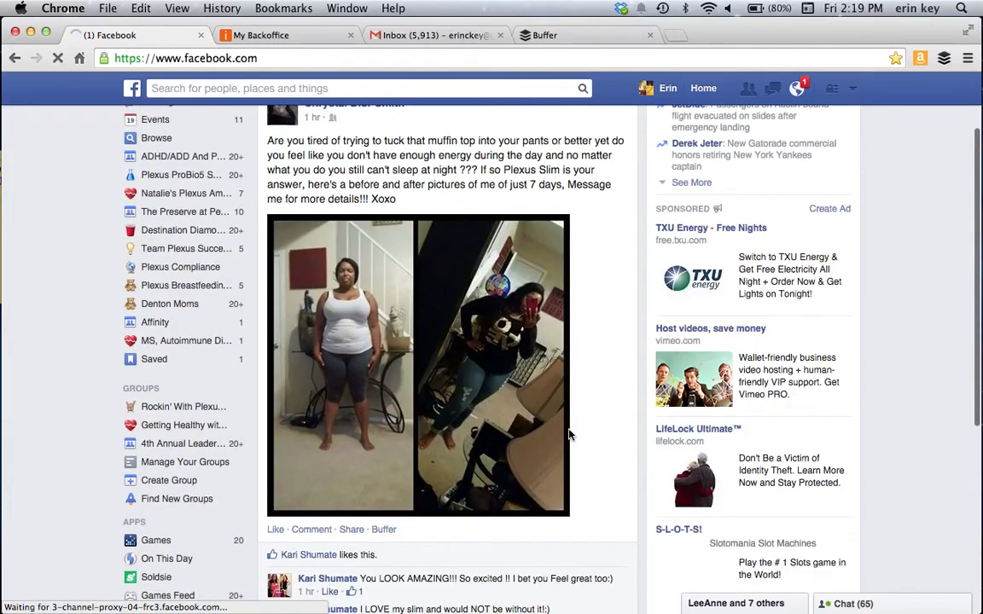
pyautogui.scroll(-3)
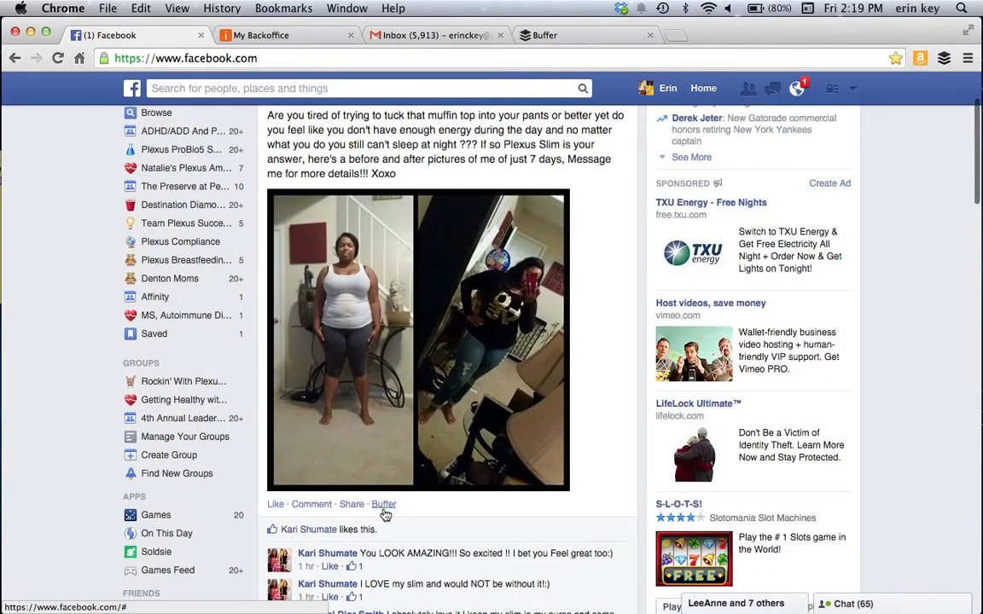
pyautogui.click(382, 505)
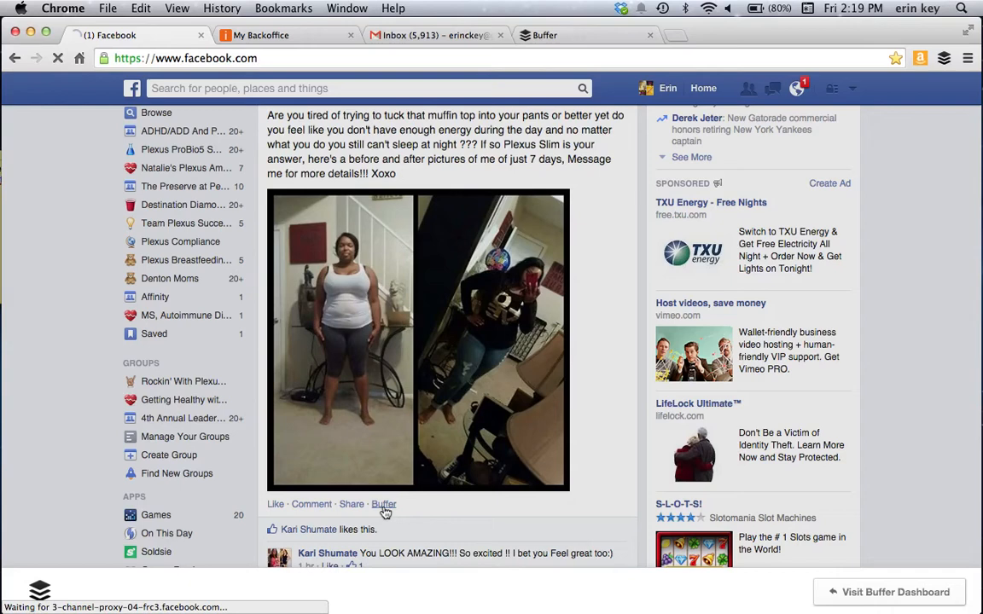
pyautogui.click(382, 505)
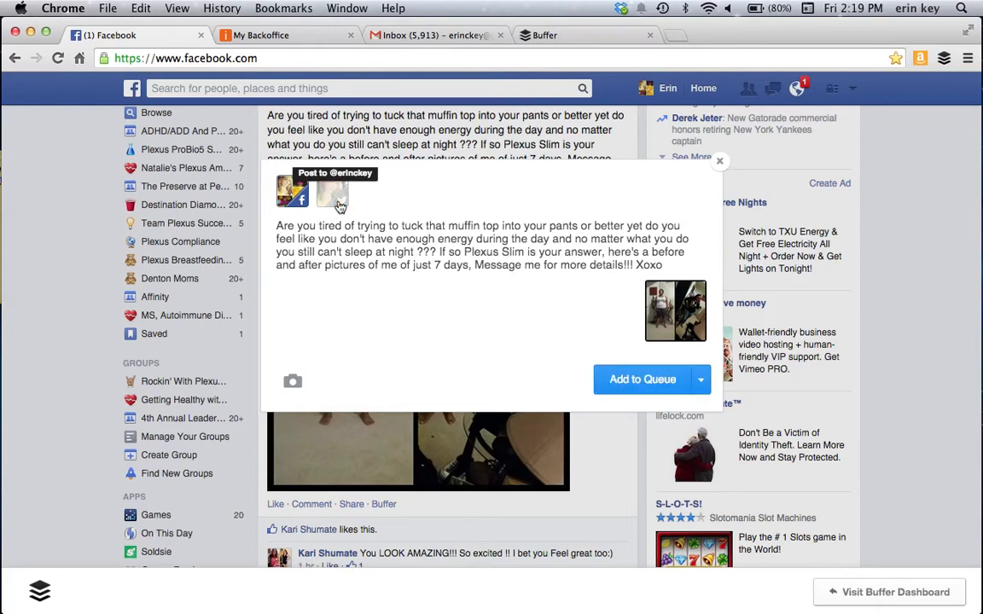
pyautogui.moveTo(321, 219)
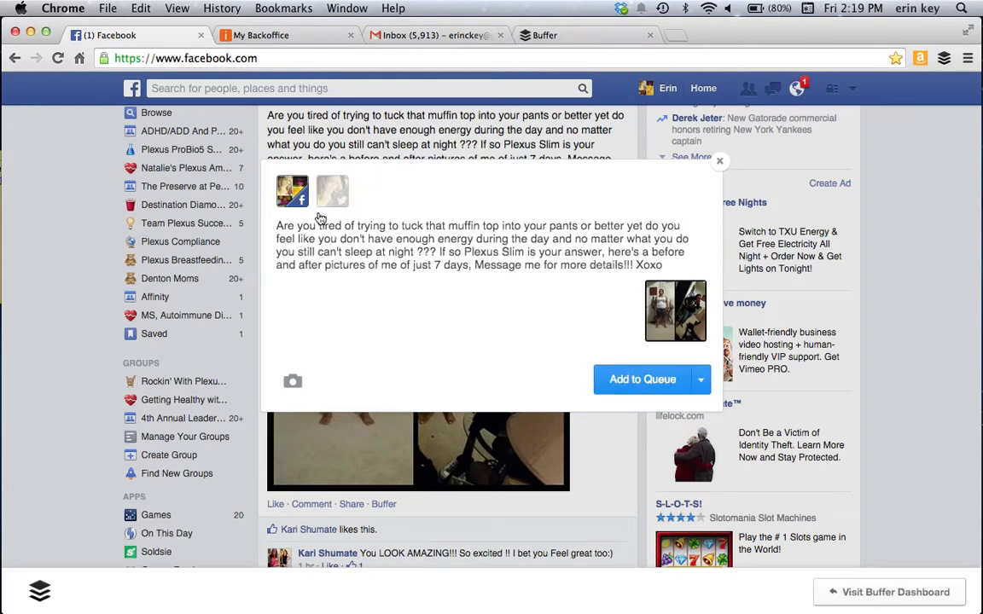
pyautogui.moveTo(676, 310)
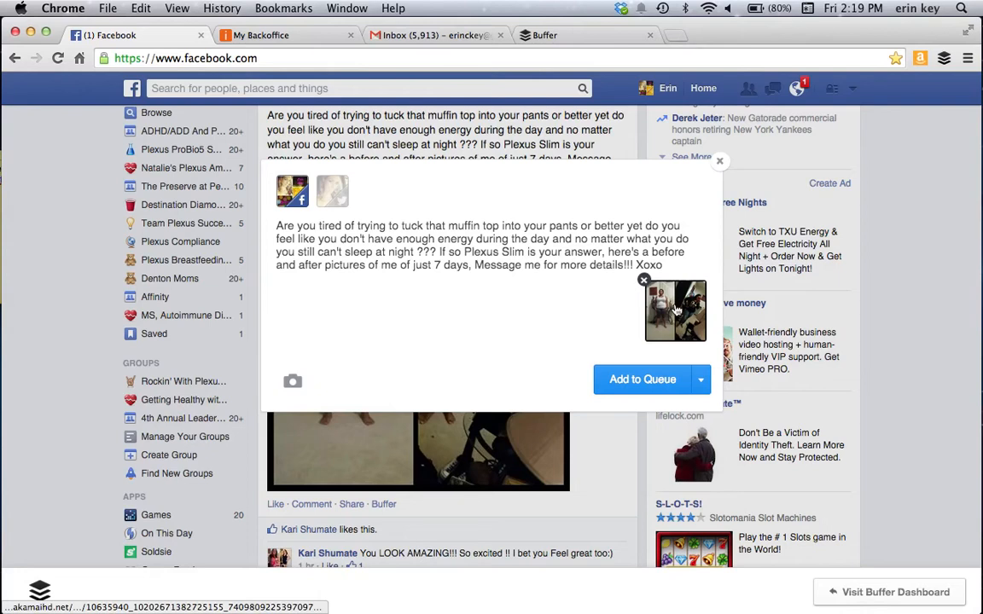
pyautogui.moveTo(679, 341)
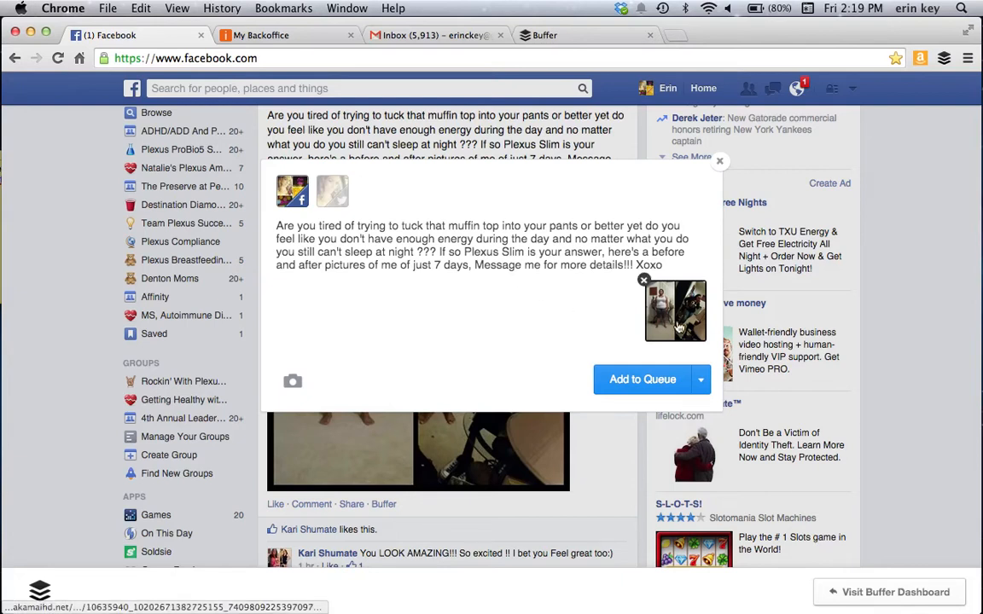
# View the Schedule Post sharing options, then close the Buffer popup without queuing
pyautogui.click(699, 379)
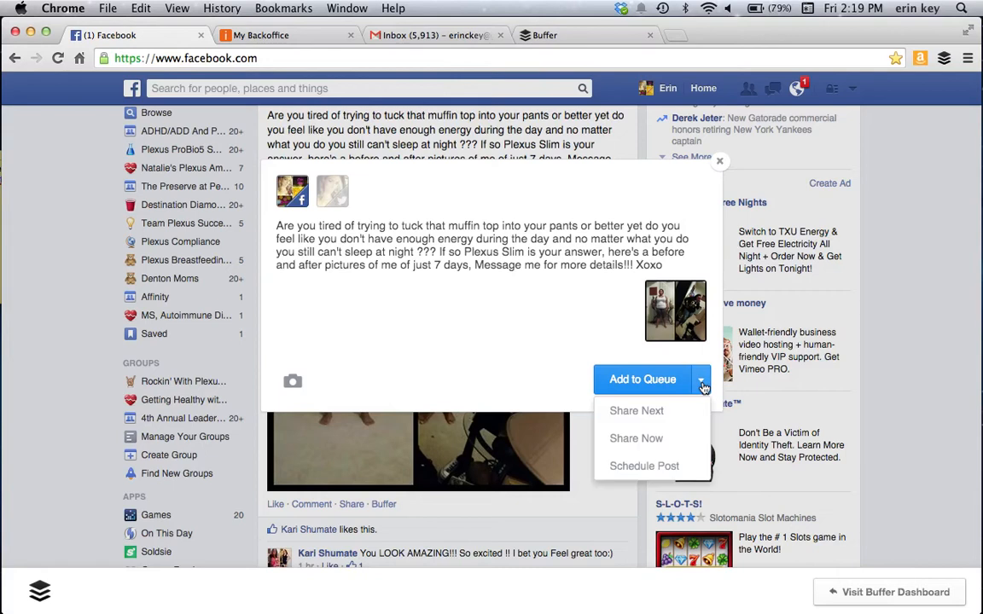
pyautogui.moveTo(645, 466)
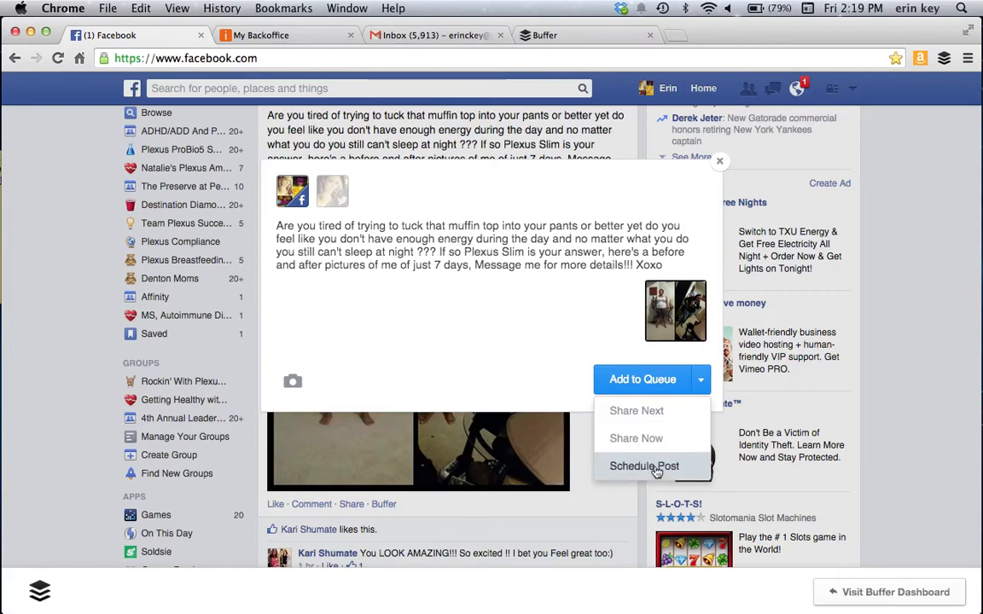
pyautogui.moveTo(492, 313)
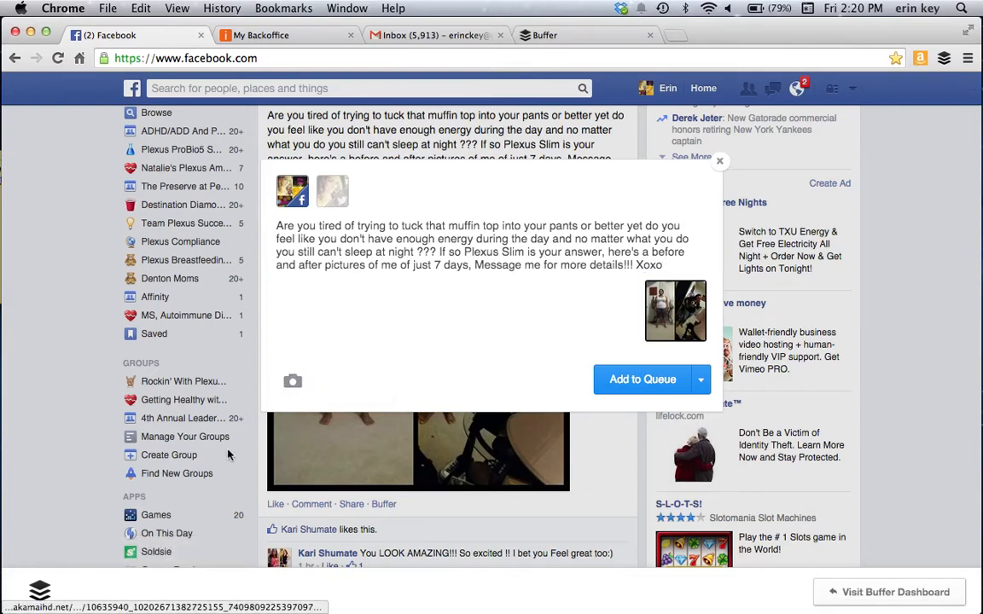
pyautogui.moveTo(293, 382)
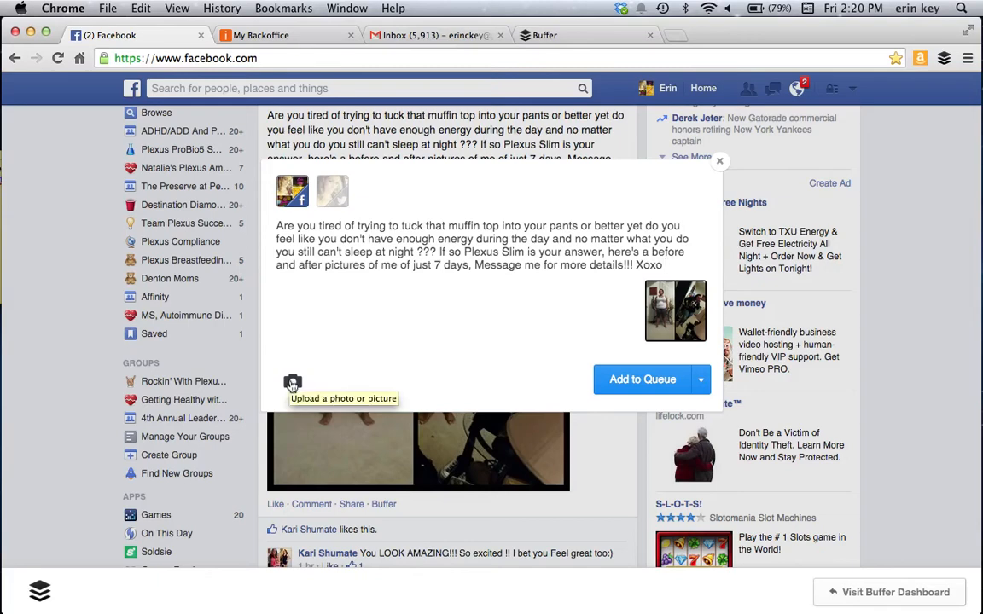
pyautogui.moveTo(720, 191)
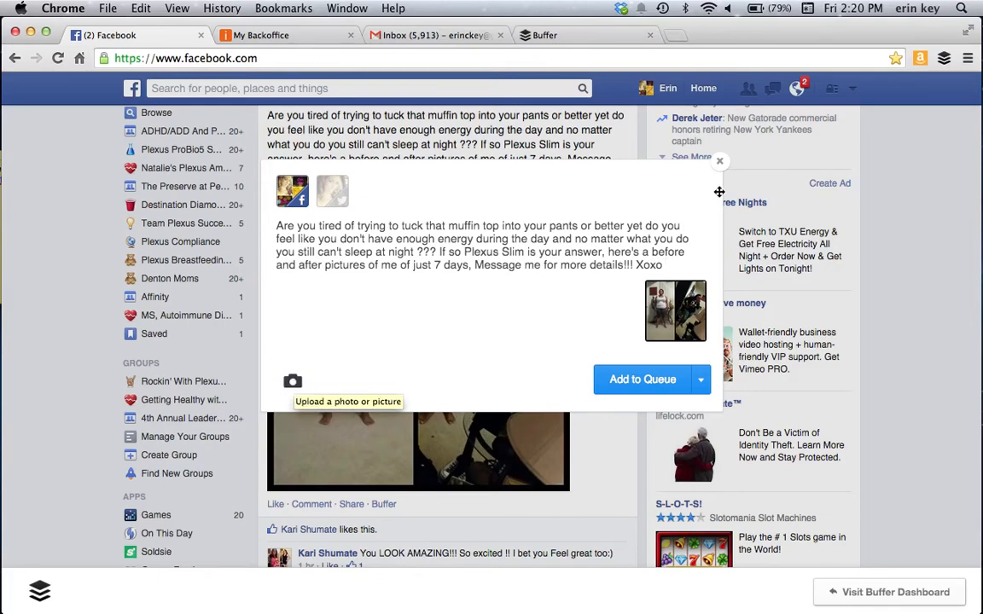
pyautogui.click(720, 160)
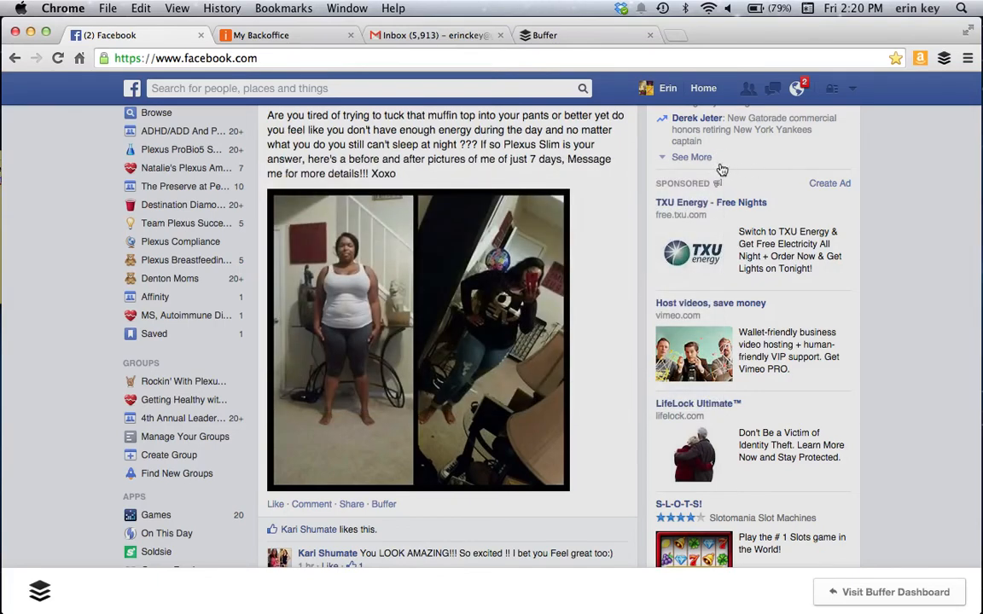
# Review steps 3 and 4 of the copy-and-paste testimonies document
pyautogui.scroll(-3)
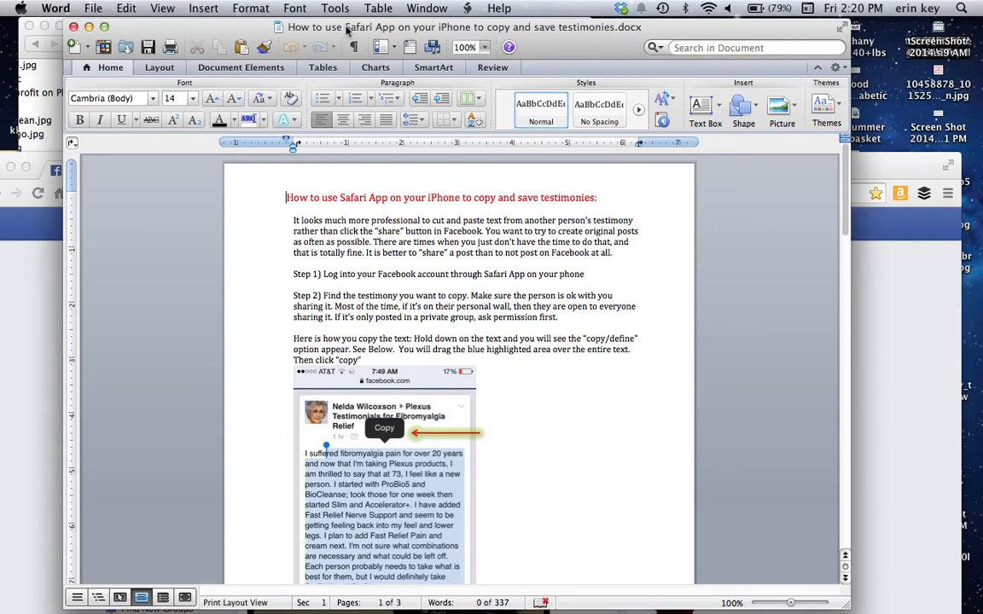
pyautogui.scroll(-3)
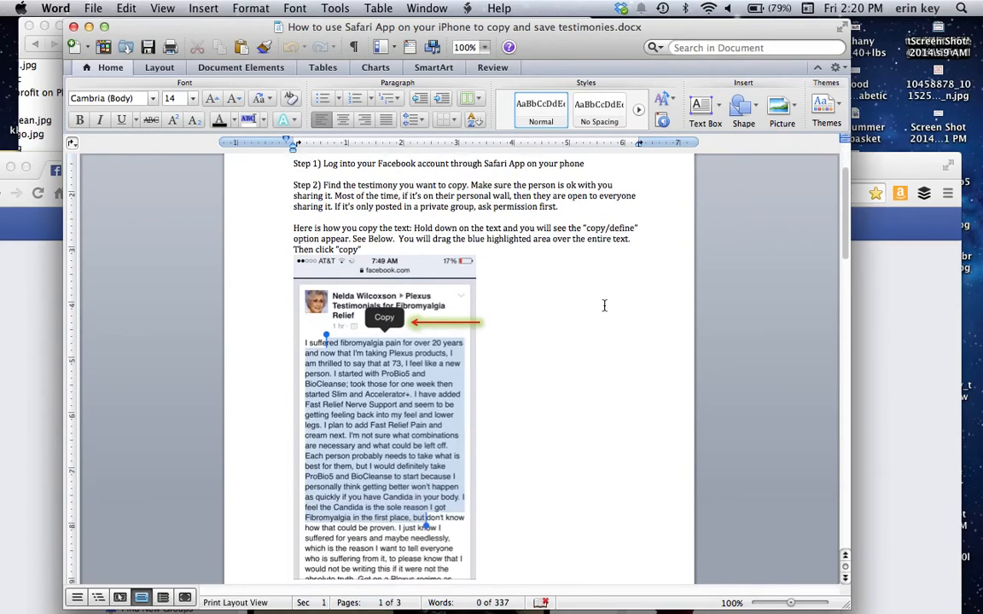
pyautogui.scroll(3)
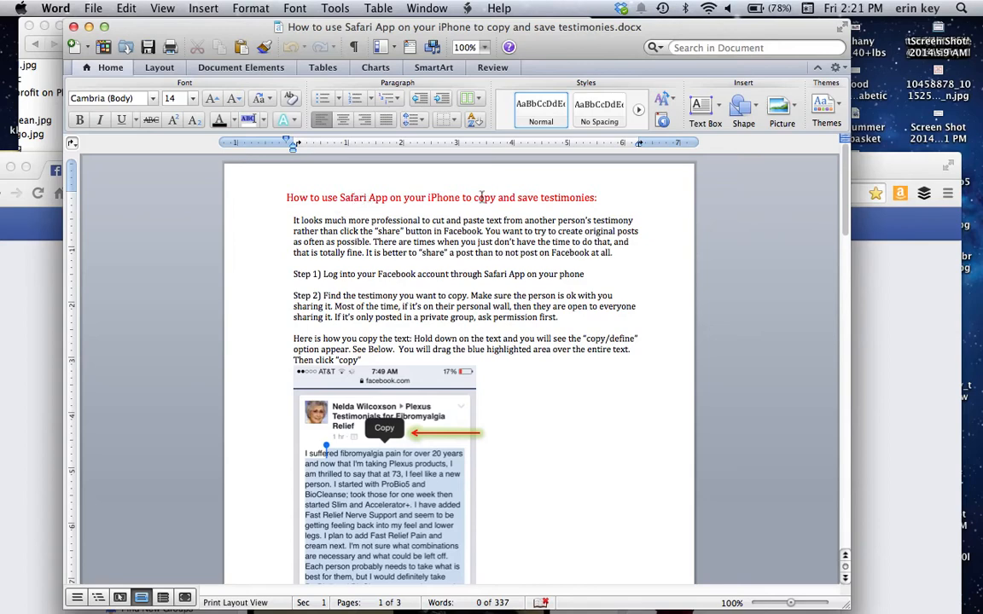
pyautogui.scroll(-3)
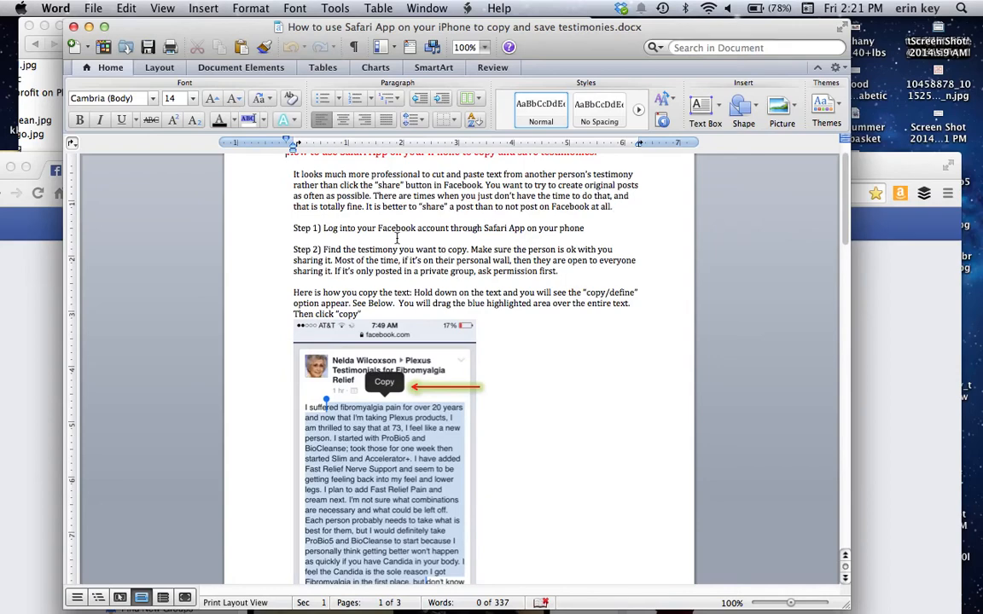
pyautogui.scroll(-3)
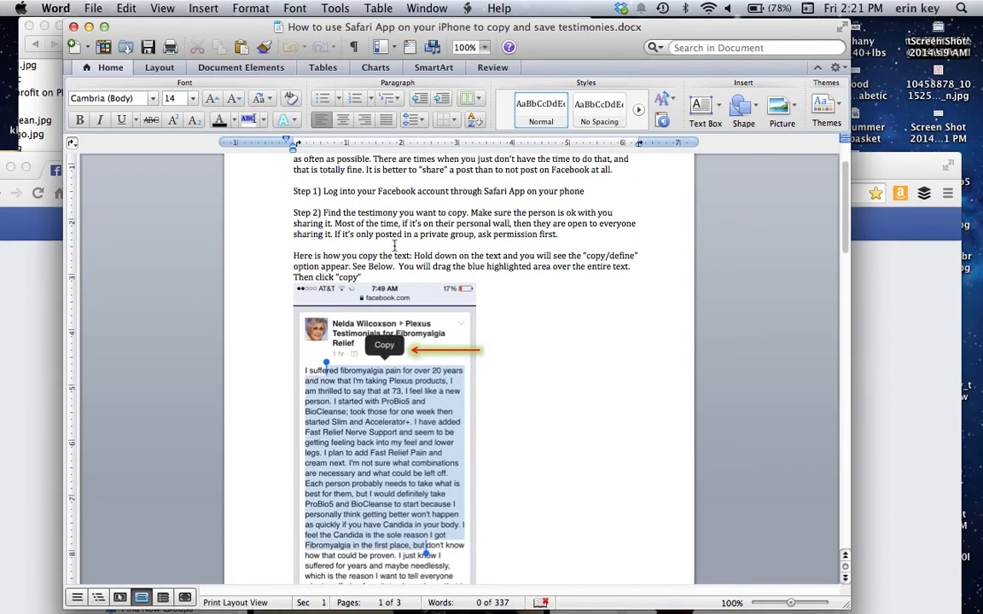
pyautogui.scroll(3)
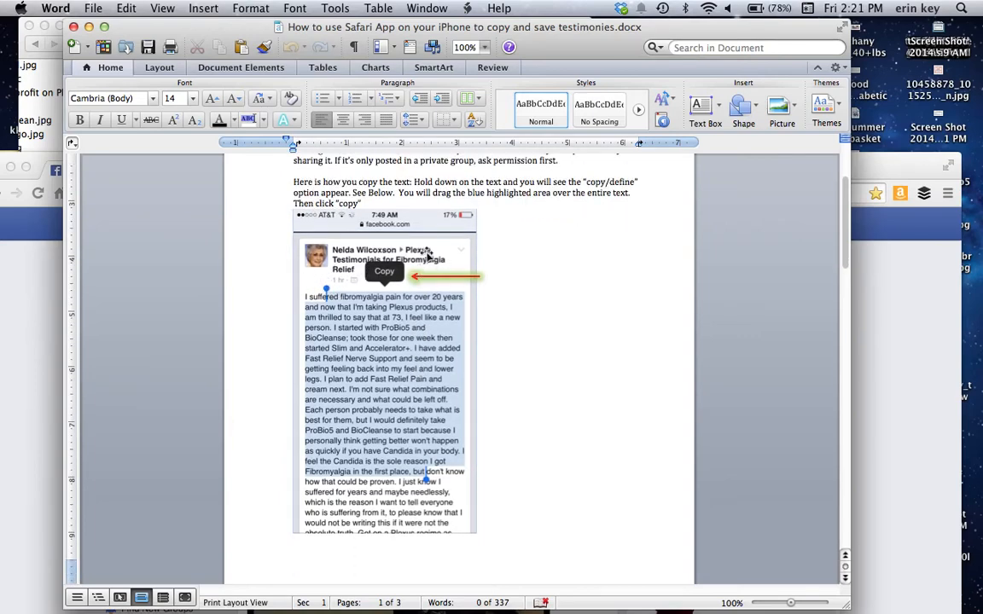
pyautogui.moveTo(389, 410)
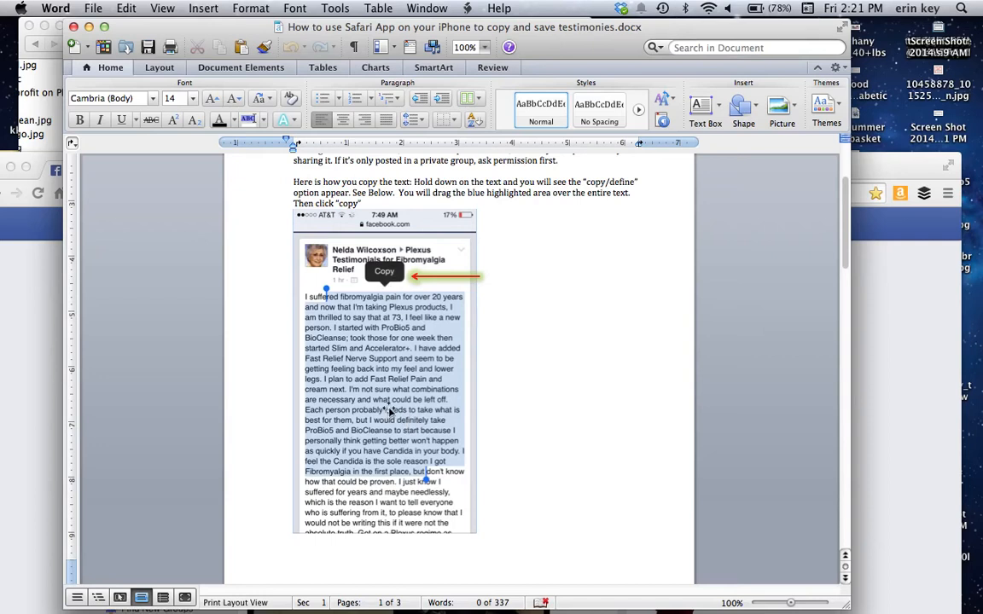
pyautogui.moveTo(389, 398)
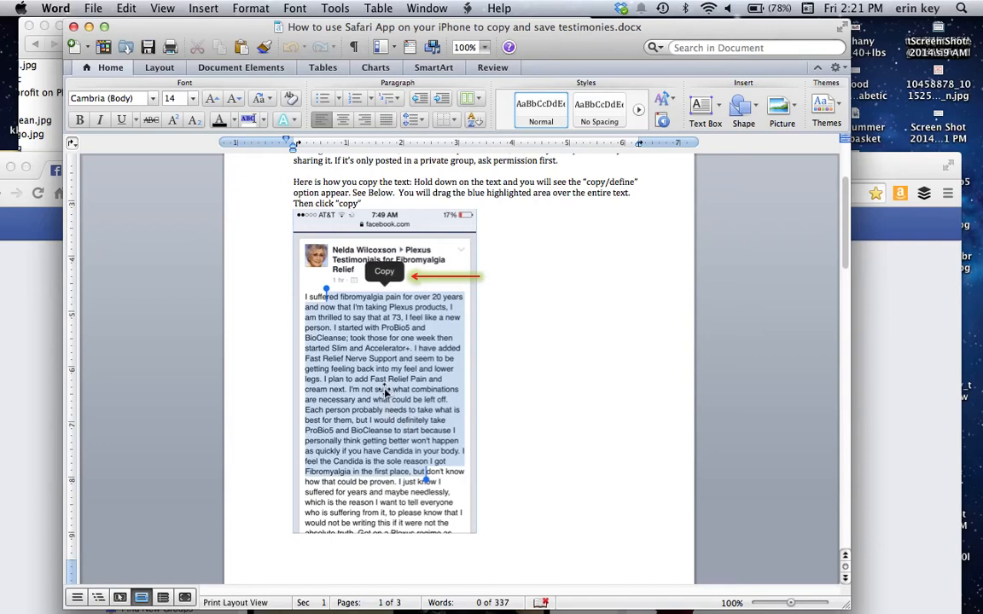
pyautogui.moveTo(376, 384)
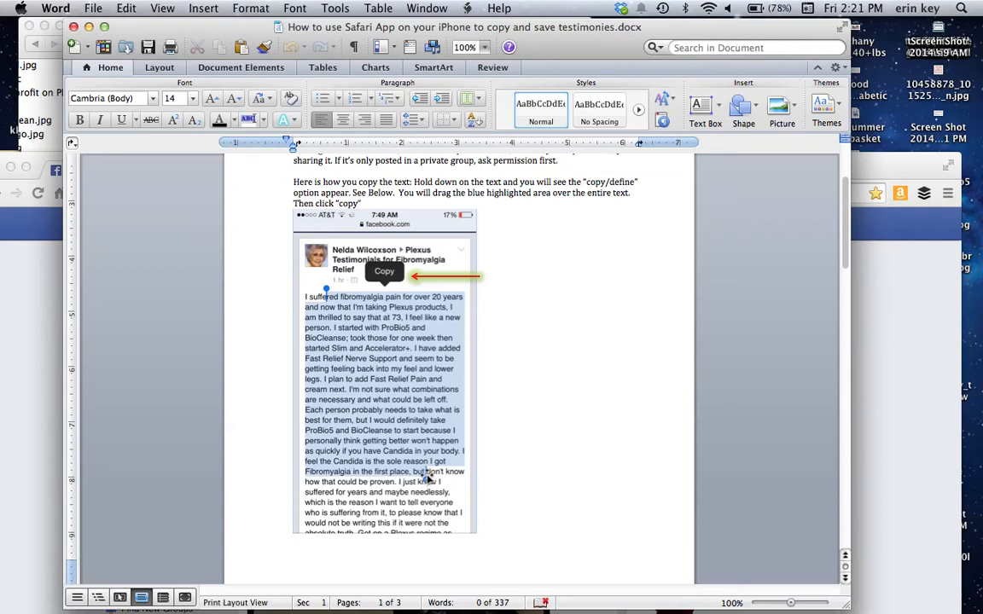
pyautogui.moveTo(400, 552)
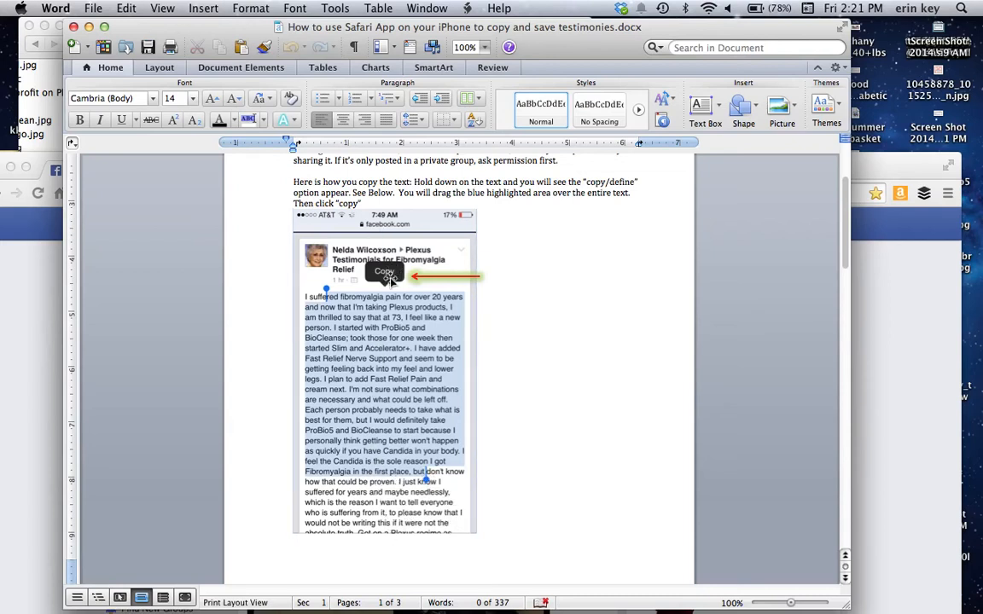
# Browse the 'how to buffer images.docx' phone screenshots to the Notes-app pasting step
pyautogui.scroll(-3)
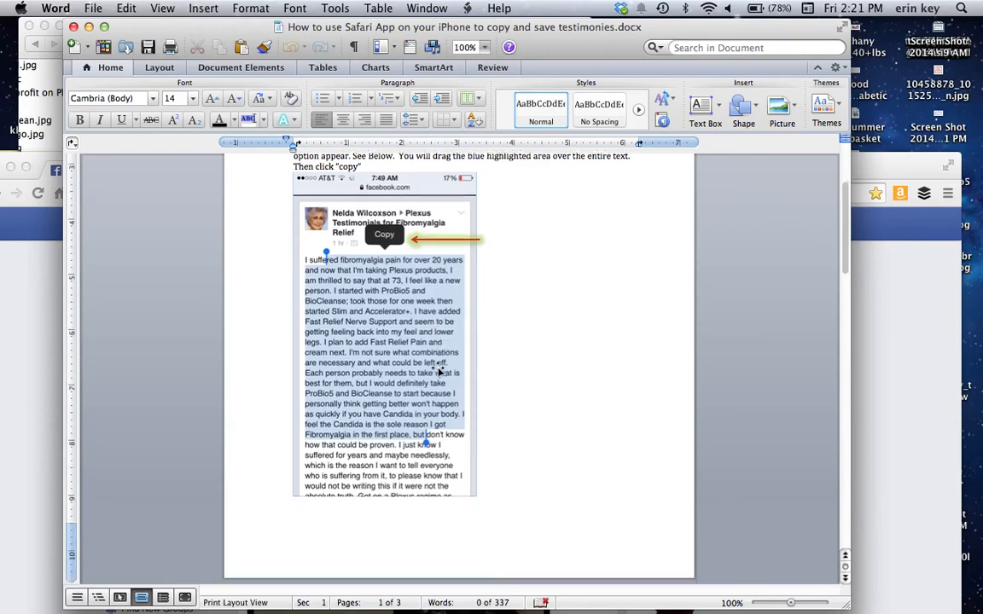
pyautogui.scroll(-3)
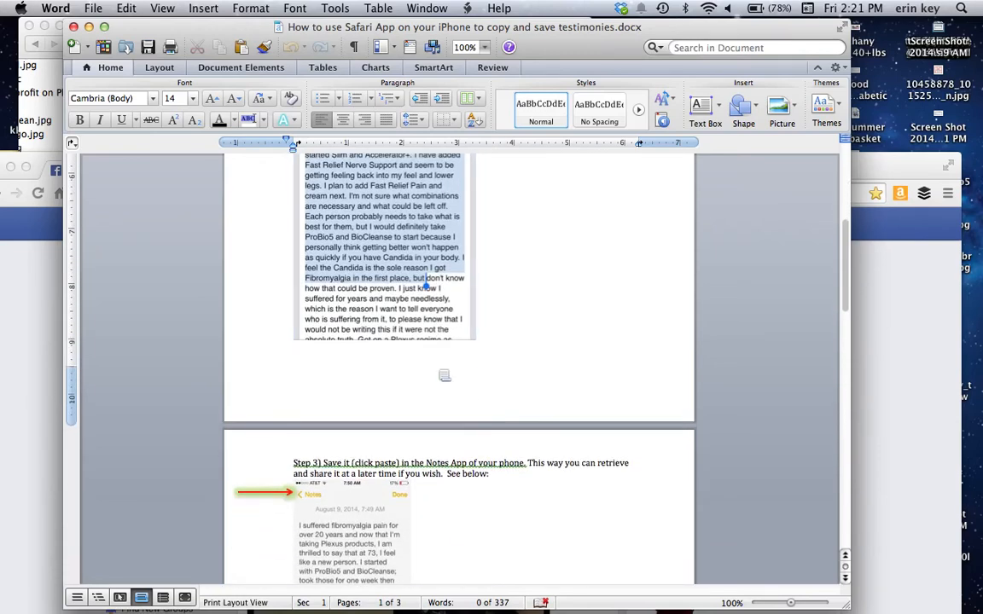
pyautogui.scroll(-3)
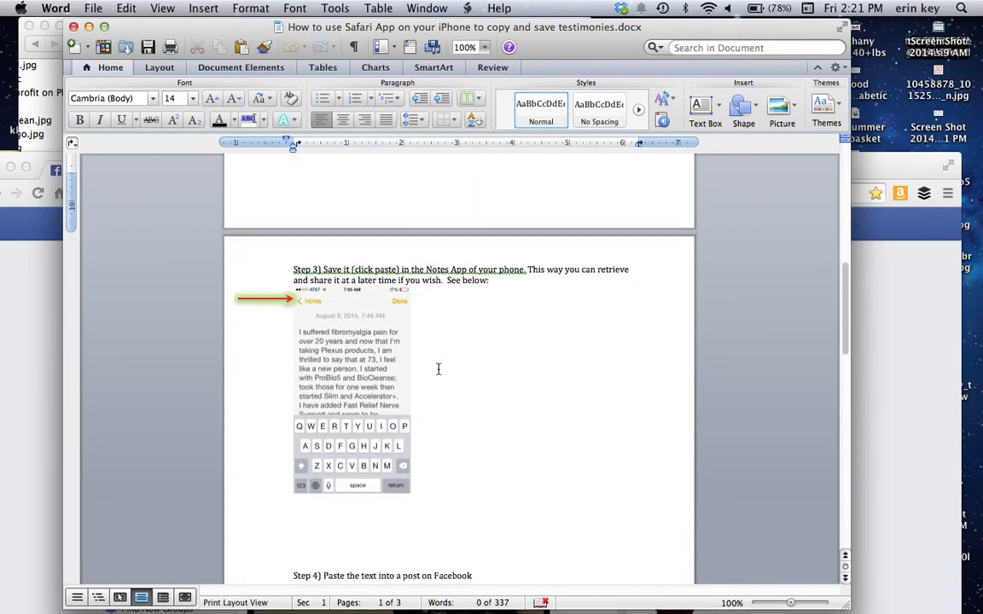
pyautogui.scroll(3)
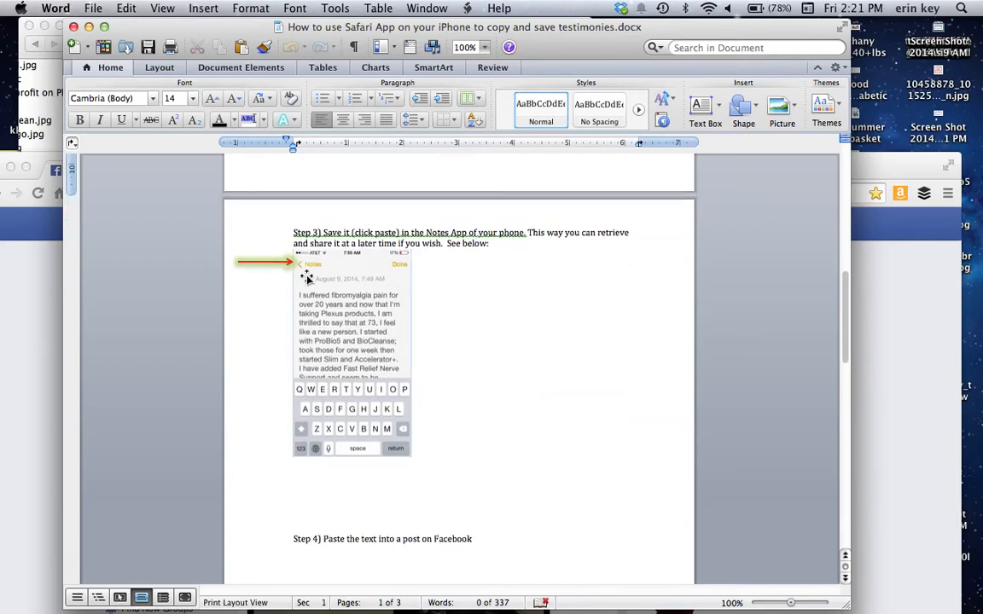
pyautogui.moveTo(326, 273)
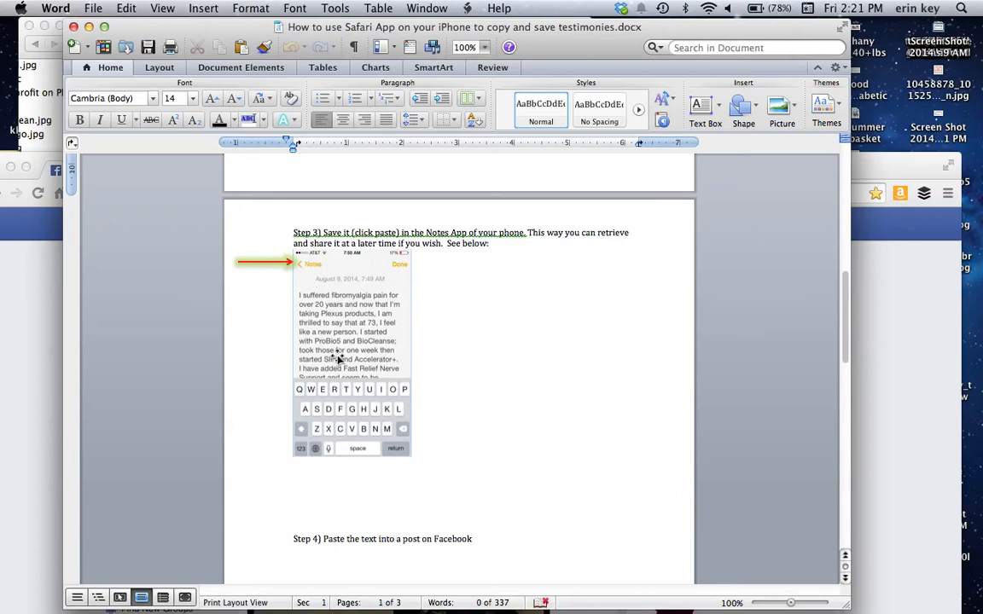
pyautogui.moveTo(345, 324)
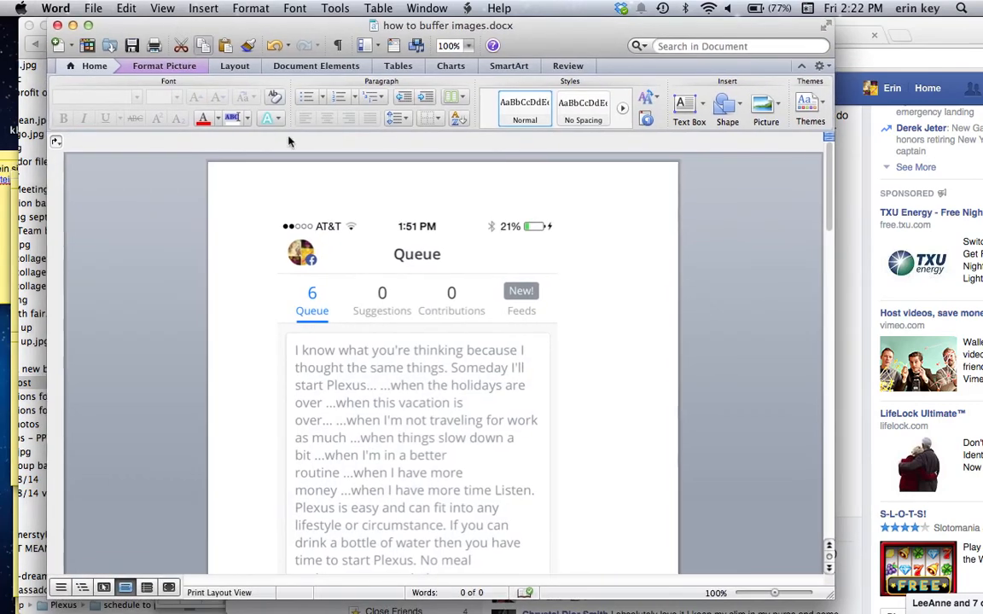
pyautogui.moveTo(648, 384)
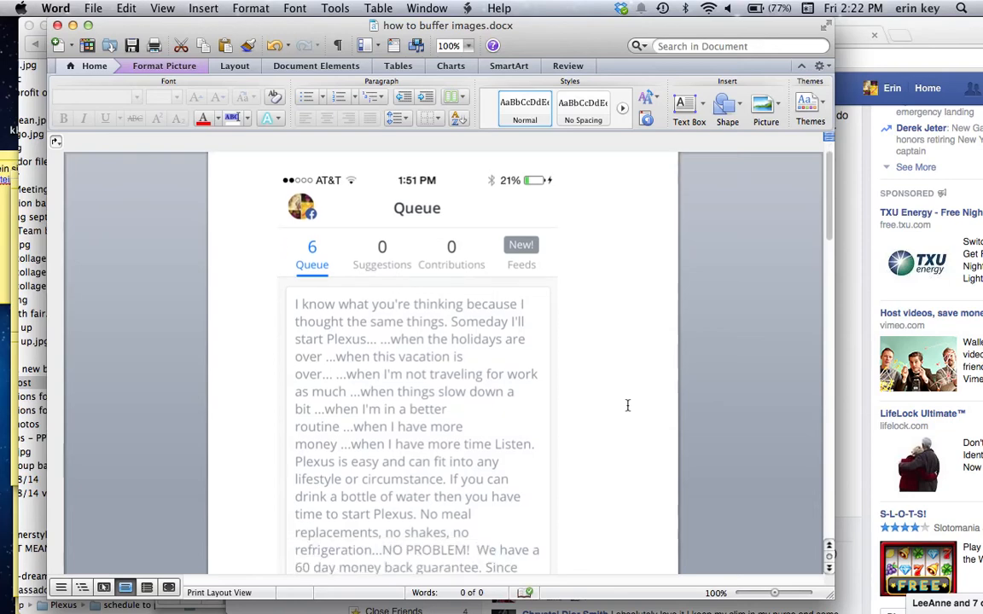
# Page through the Buffer iPhone screenshots from composer and queue down to the 'Use this time' screen
pyautogui.scroll(-3)
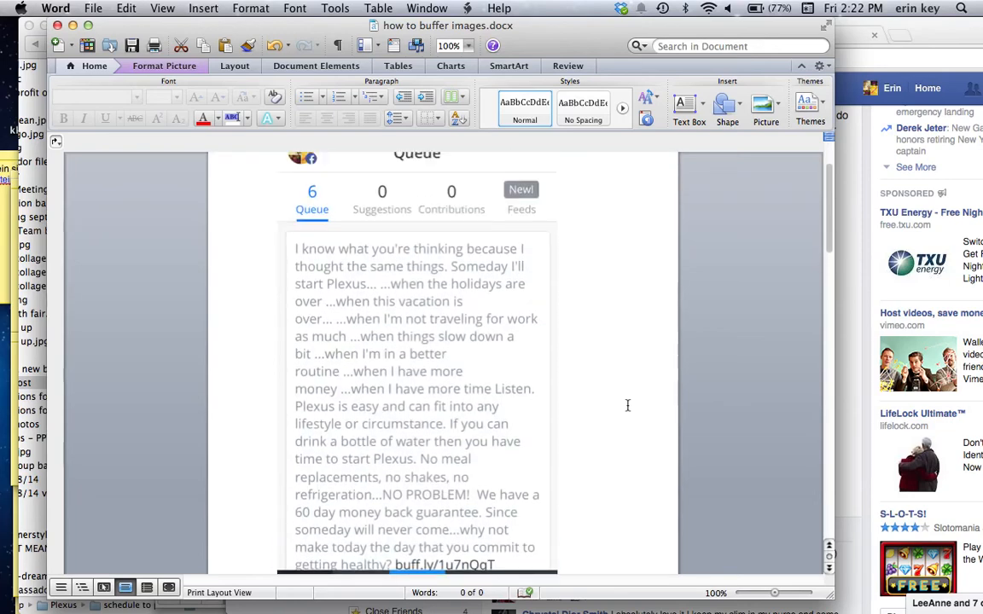
pyautogui.scroll(3)
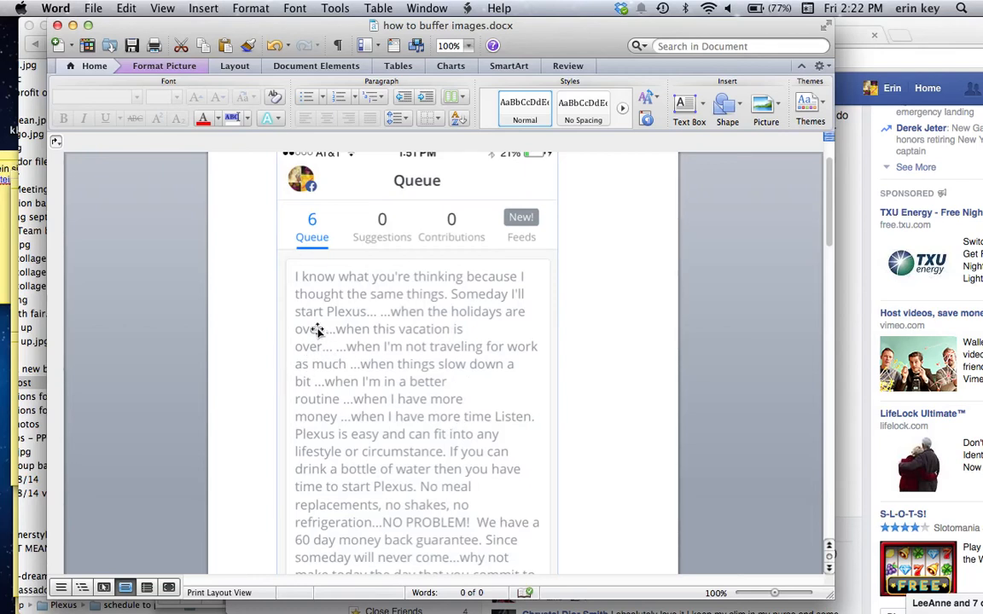
pyautogui.moveTo(339, 297)
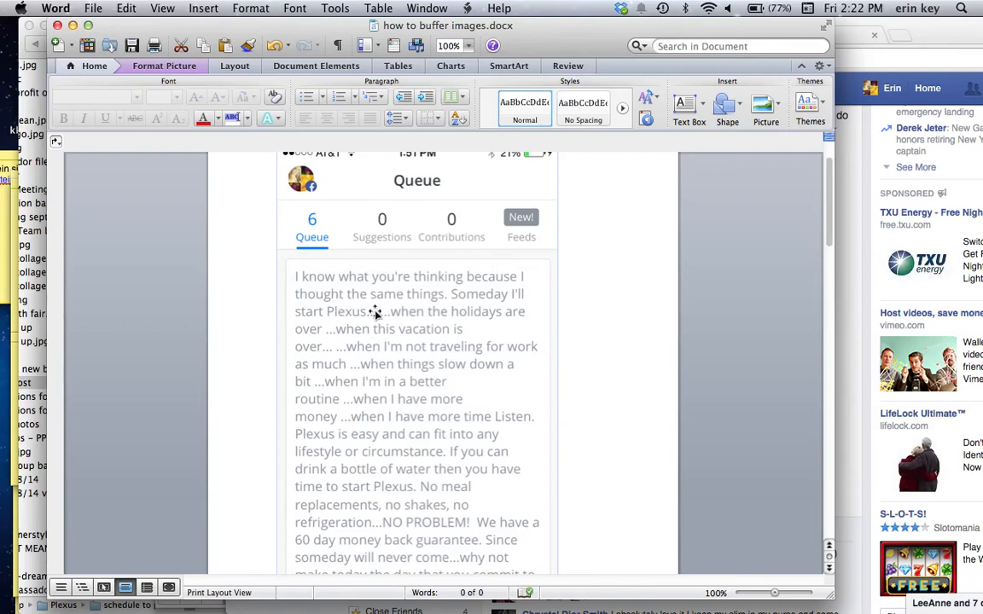
pyautogui.scroll(-3)
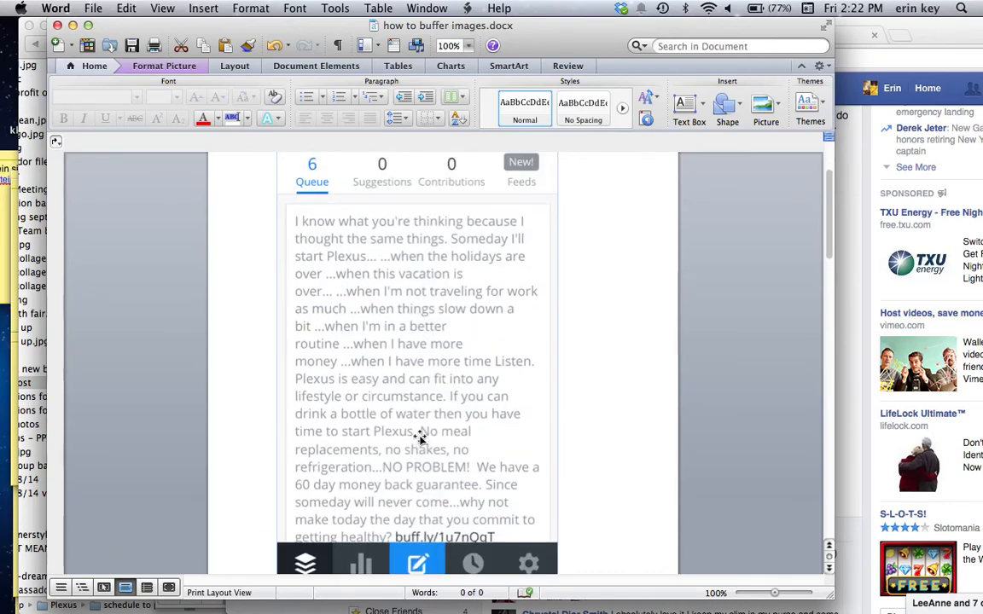
pyautogui.scroll(-3)
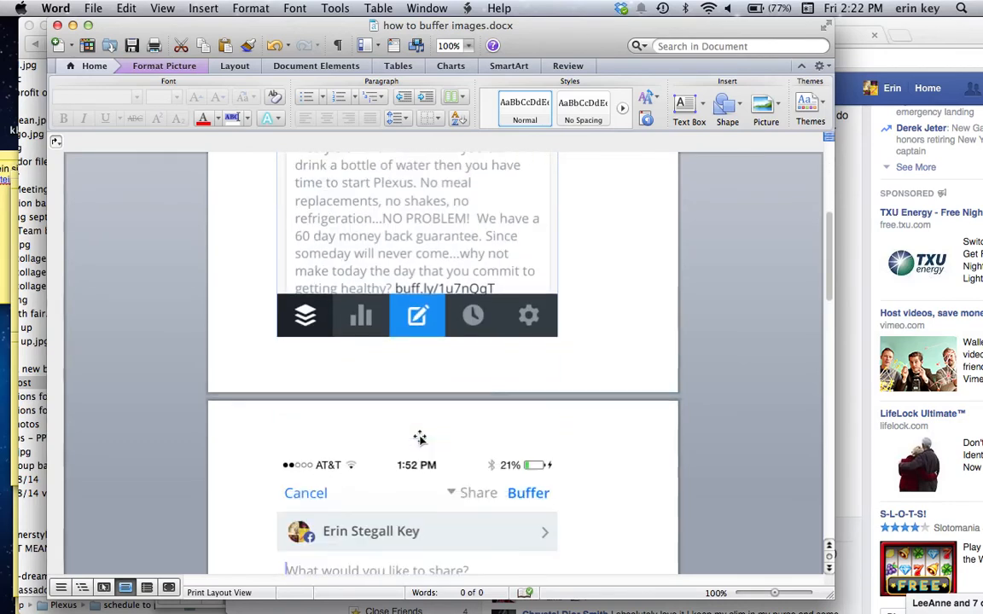
pyautogui.scroll(-3)
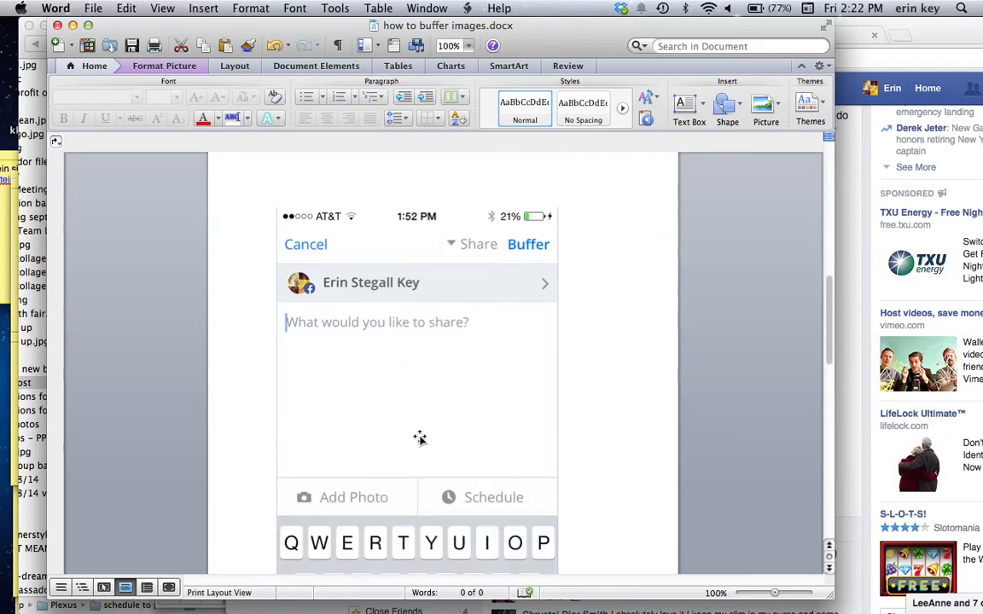
pyautogui.moveTo(440, 445)
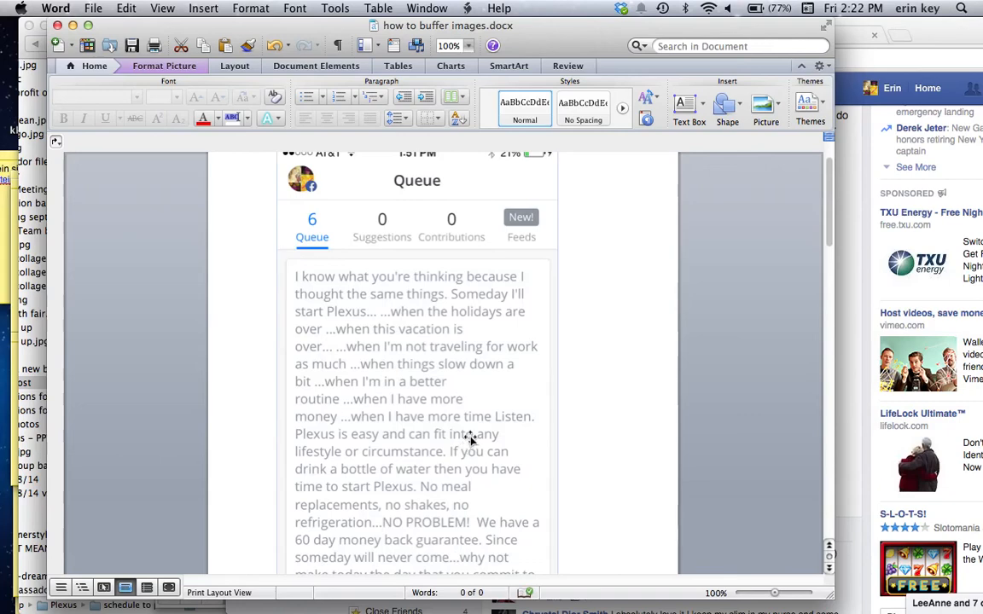
pyautogui.scroll(-3)
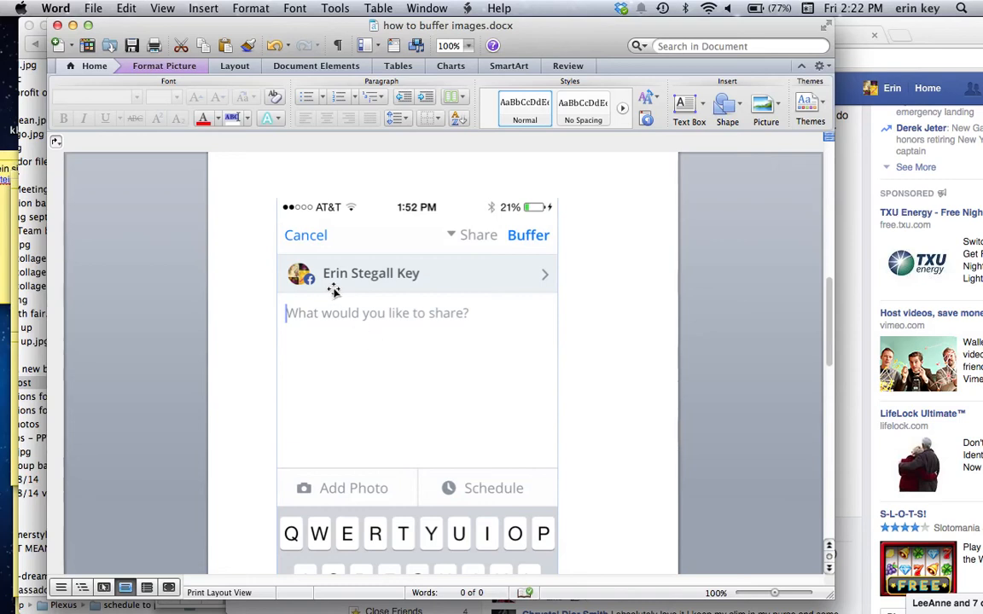
pyautogui.moveTo(336, 335)
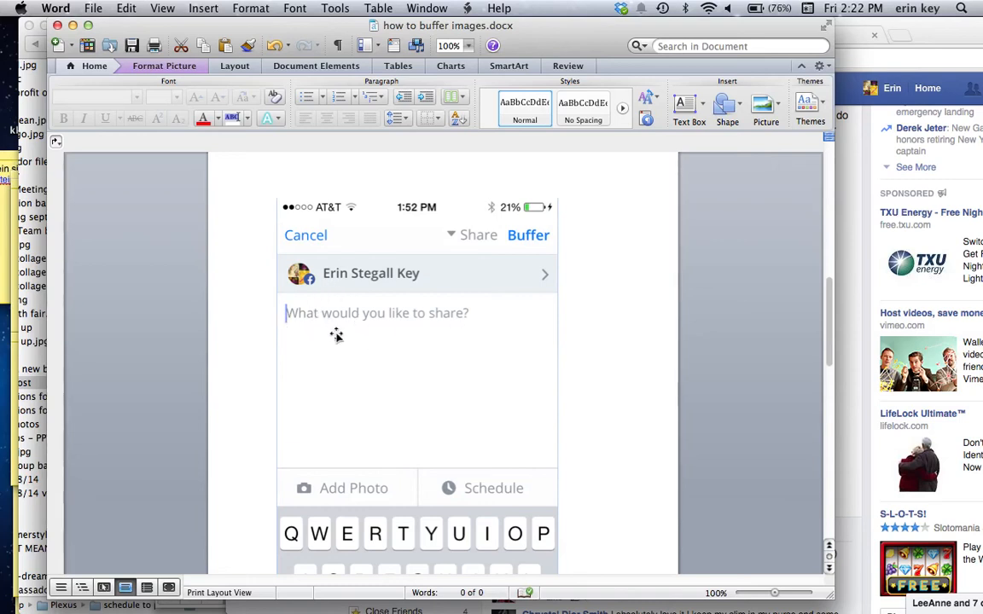
pyautogui.moveTo(474, 337)
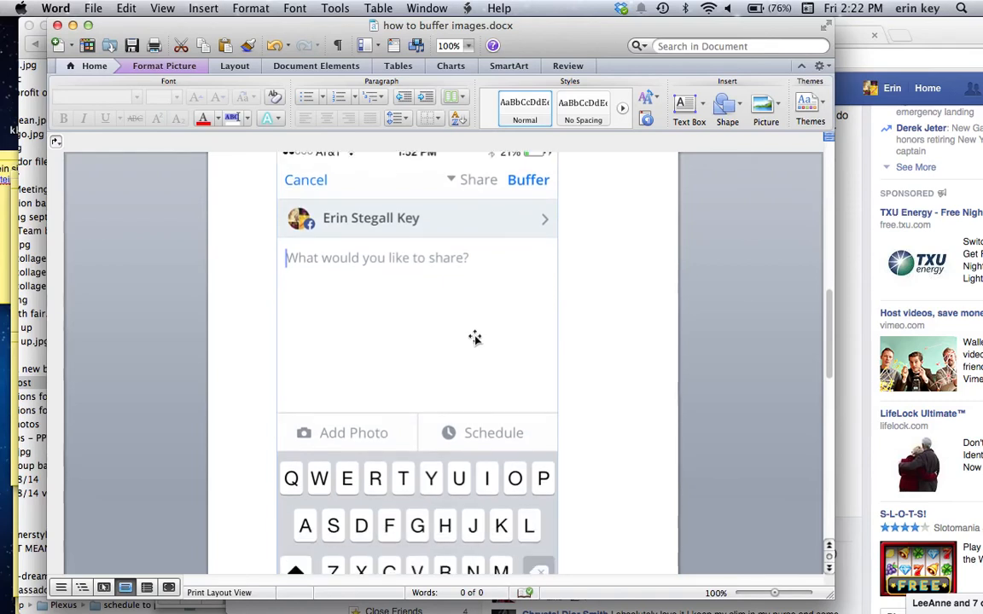
pyautogui.moveTo(317, 433)
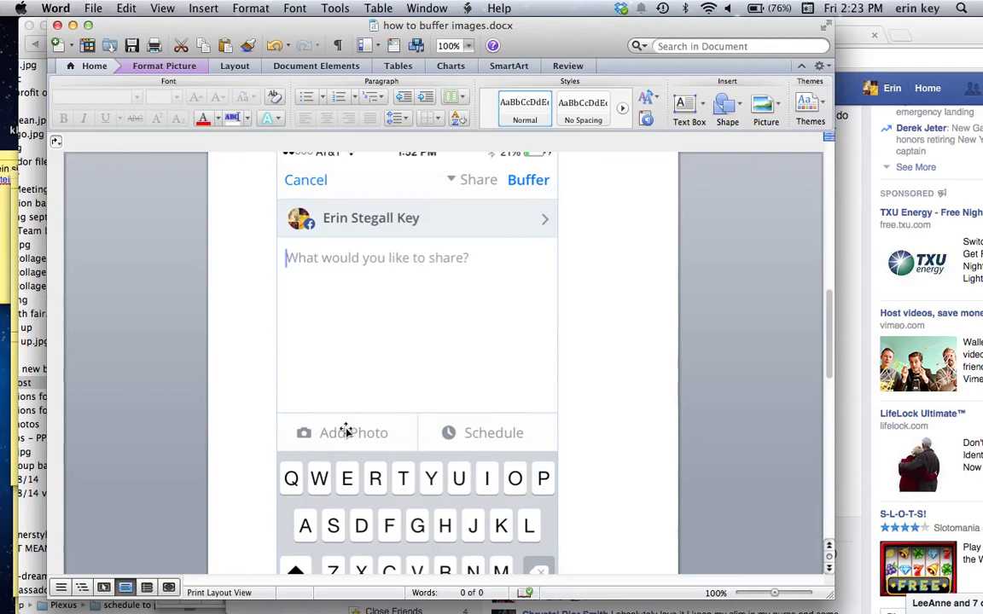
pyautogui.moveTo(331, 445)
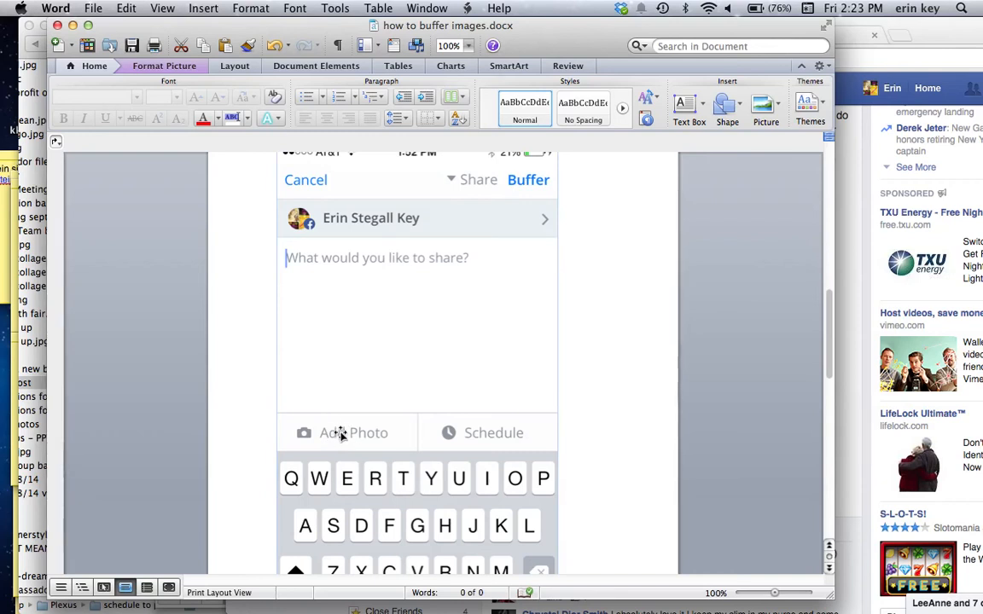
pyautogui.moveTo(355, 420)
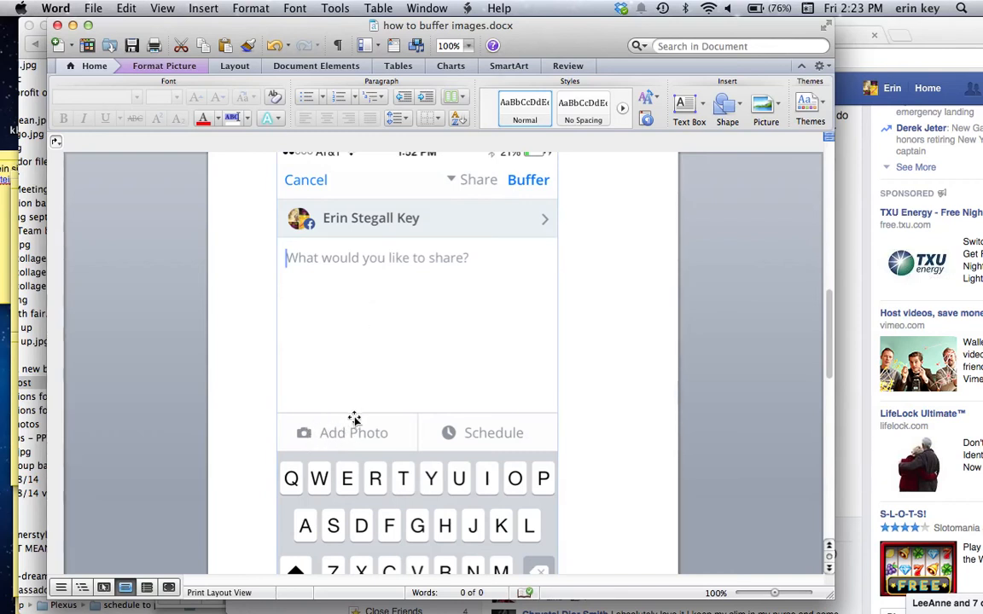
pyautogui.moveTo(464, 424)
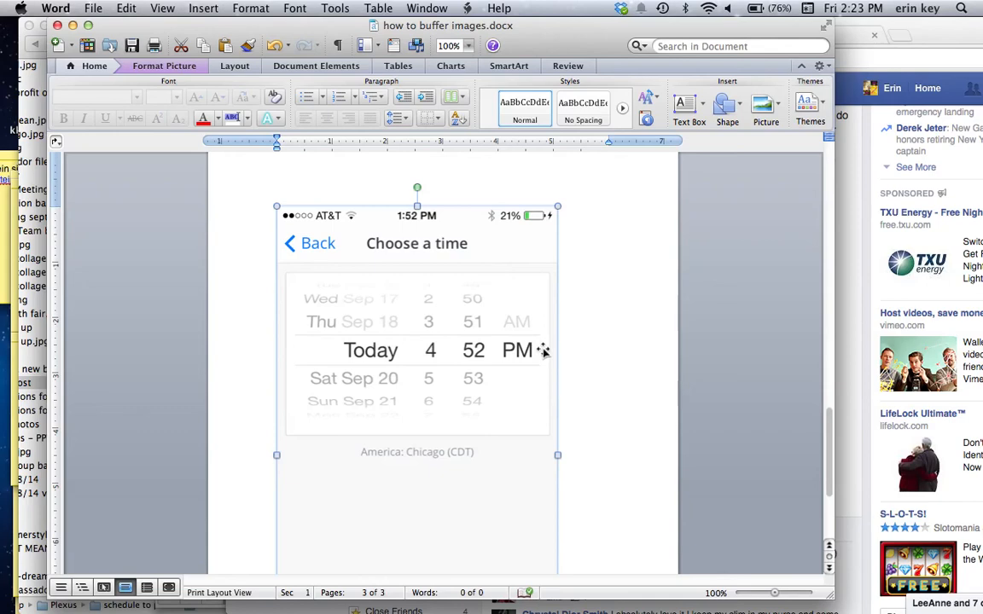
pyautogui.scroll(-3)
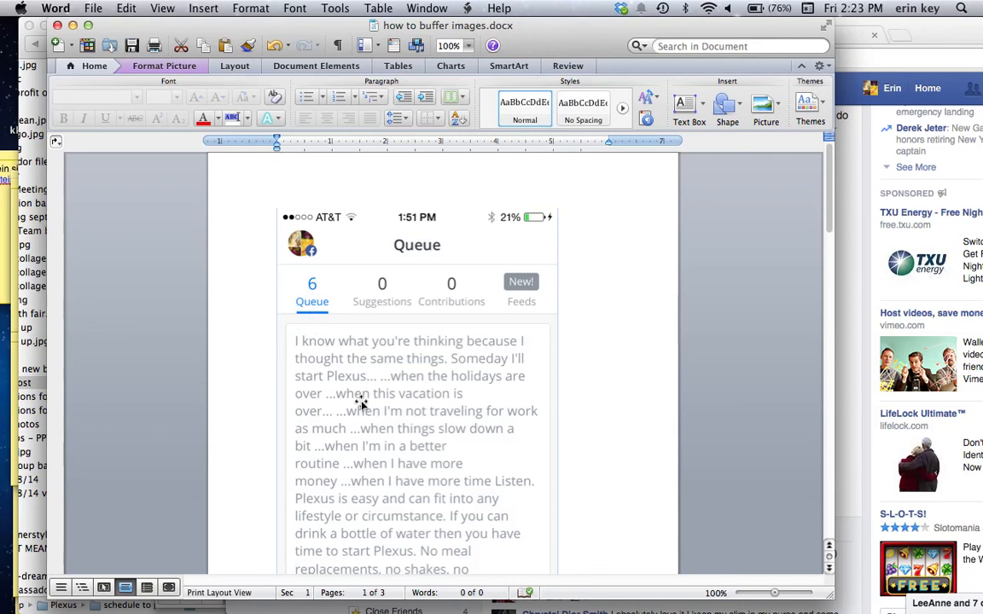
pyautogui.scroll(3)
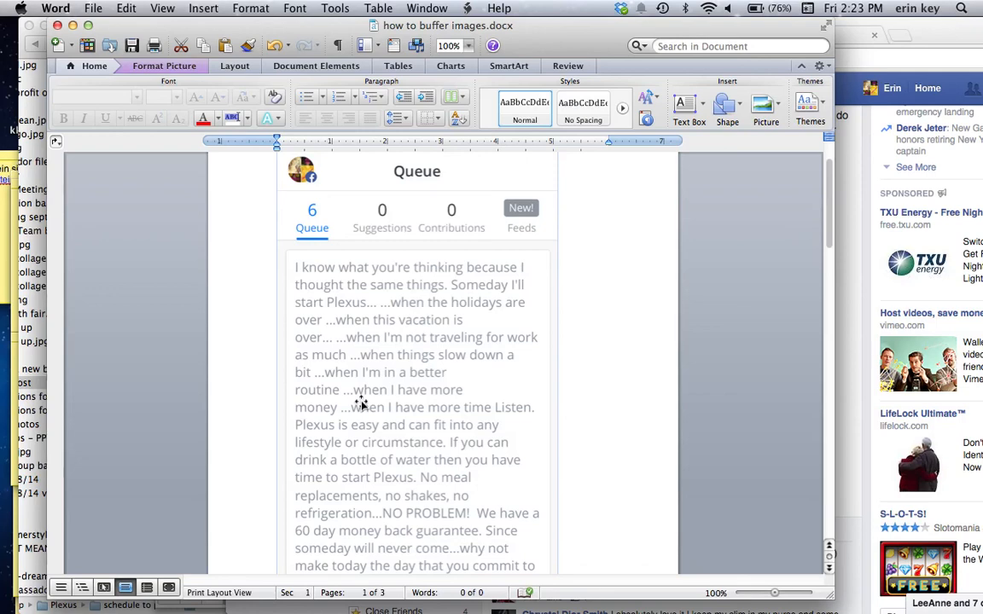
pyautogui.scroll(-3)
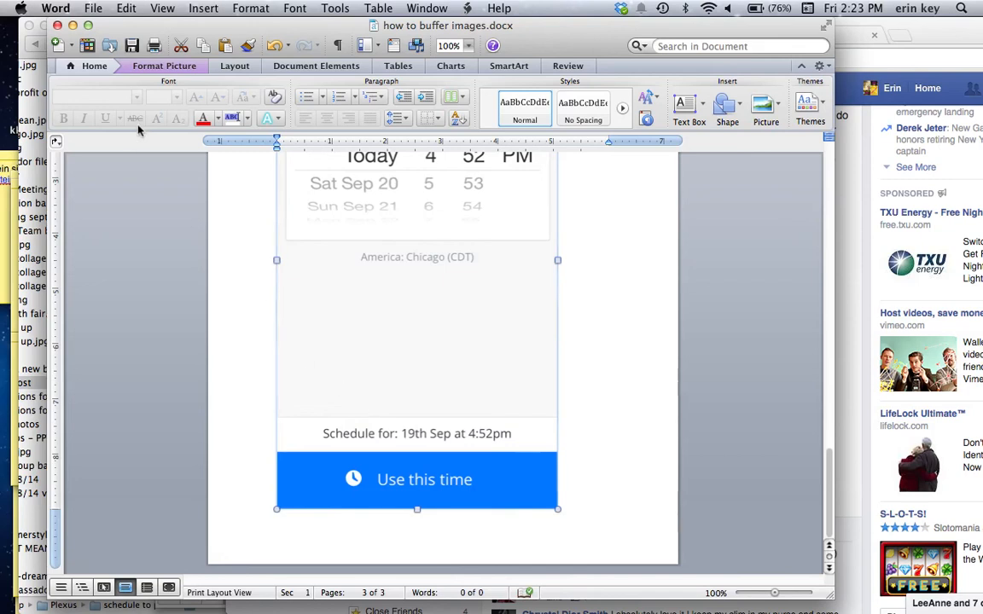
pyautogui.moveTo(154, 89)
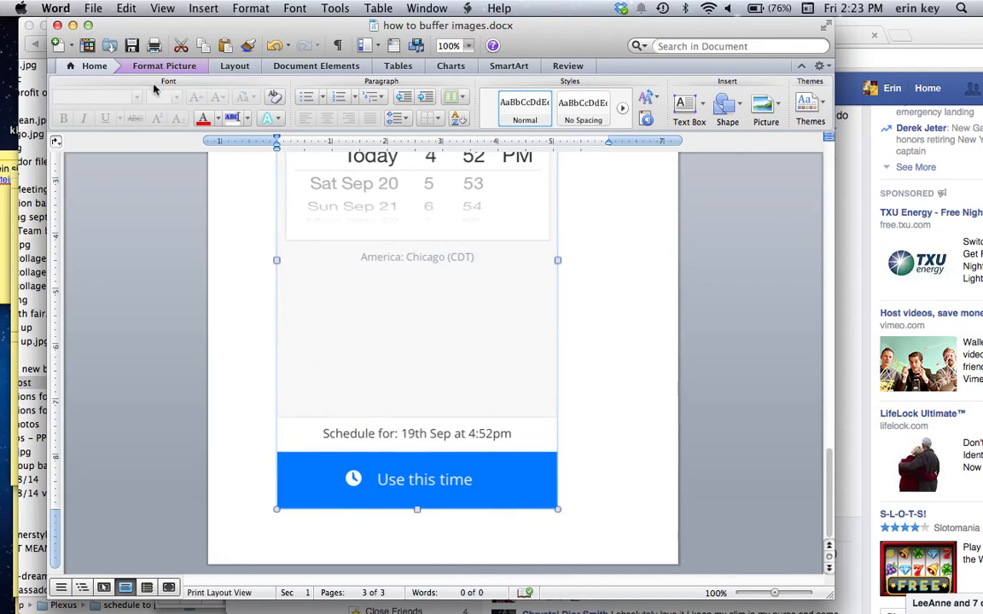